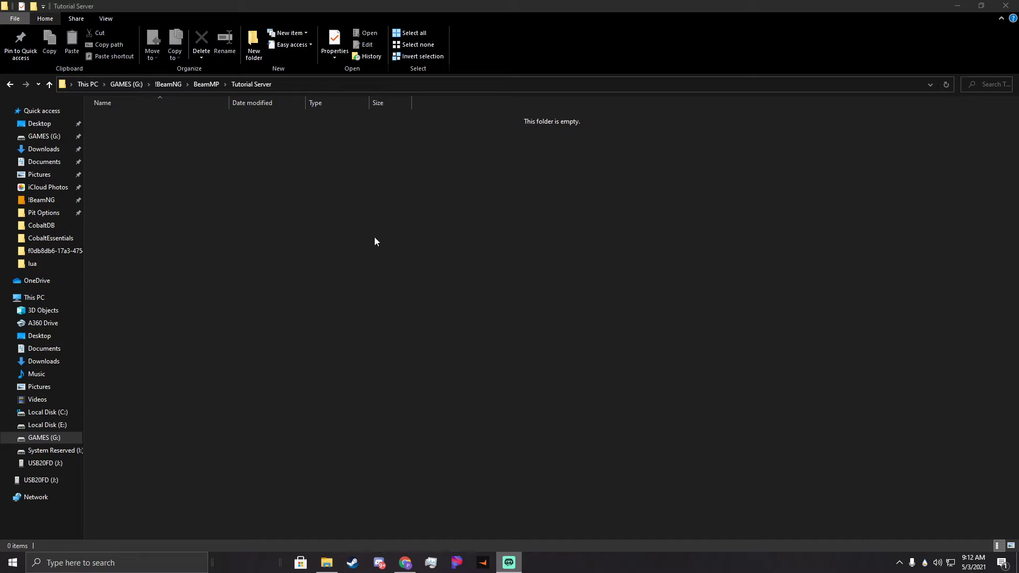
{"action": "mouse_move", "coordinate": [372, 245]}
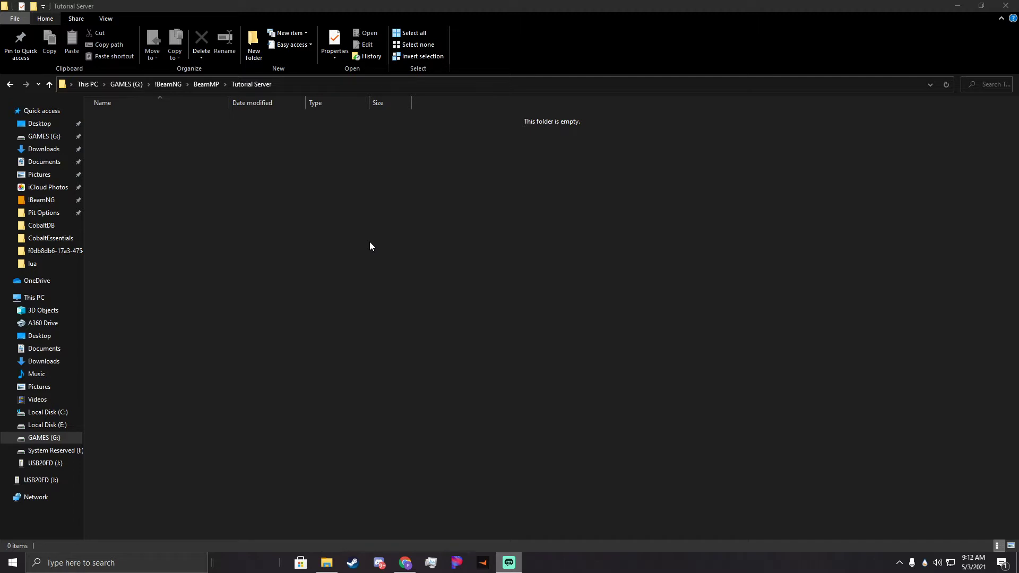
{"action": "mouse_move", "coordinate": [266, 251]}
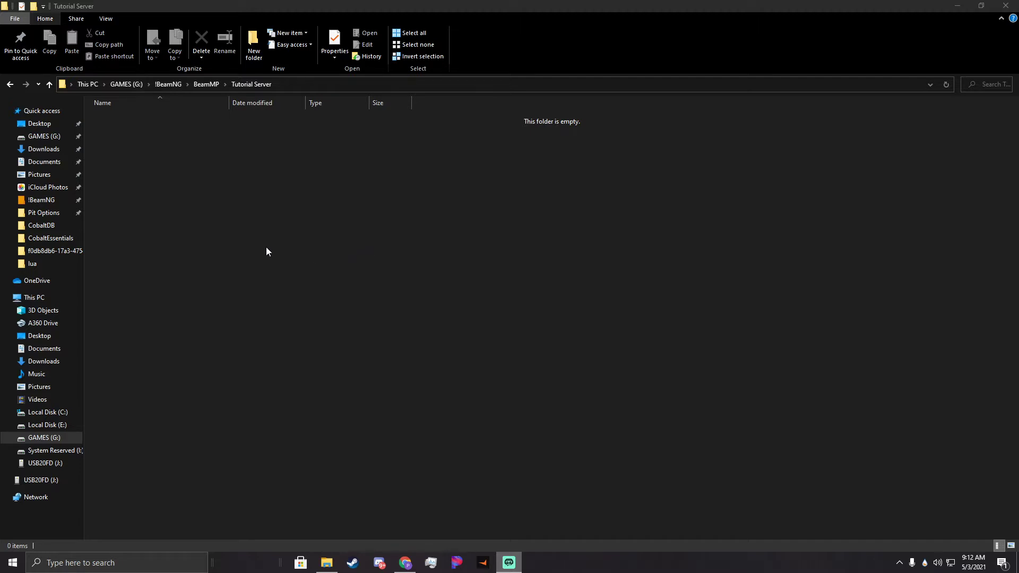
{"action": "mouse_move", "coordinate": [263, 252]}
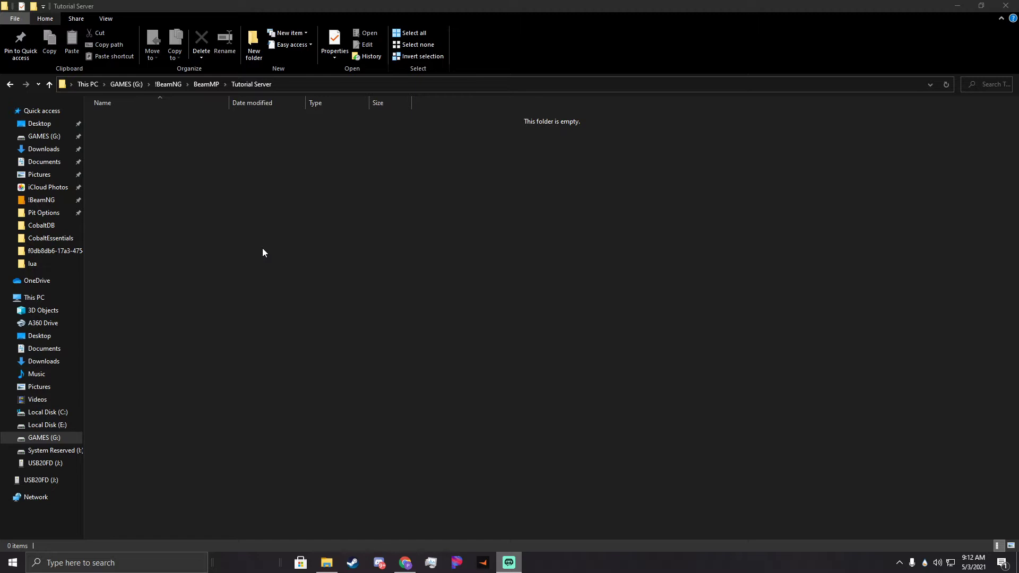
{"action": "mouse_move", "coordinate": [323, 319]}
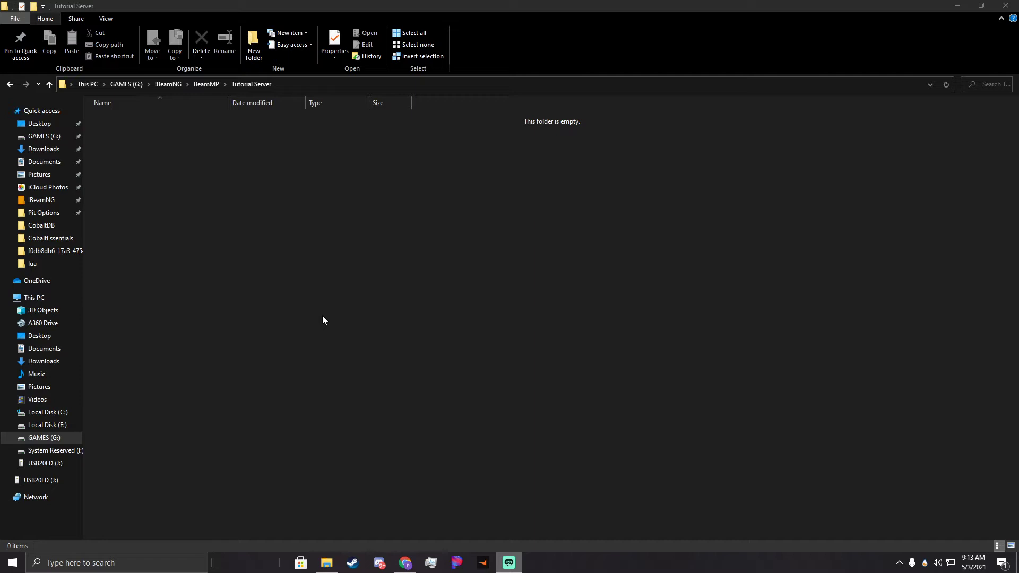
{"action": "mouse_move", "coordinate": [405, 561]}
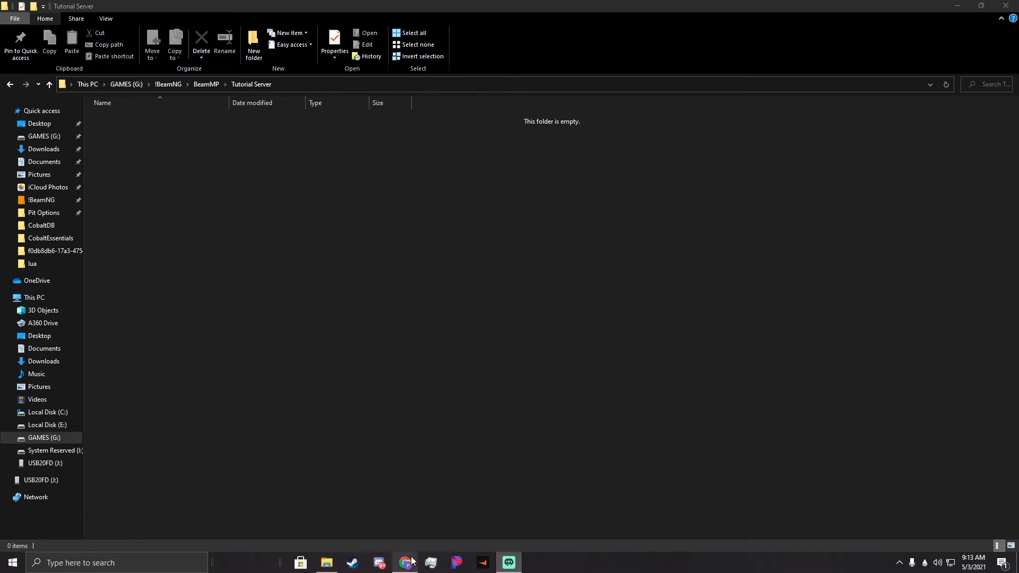
Search Google for BeamMP in Chrome and open the official beammp.com site.
{"action": "left_click", "coordinate": [404, 562]}
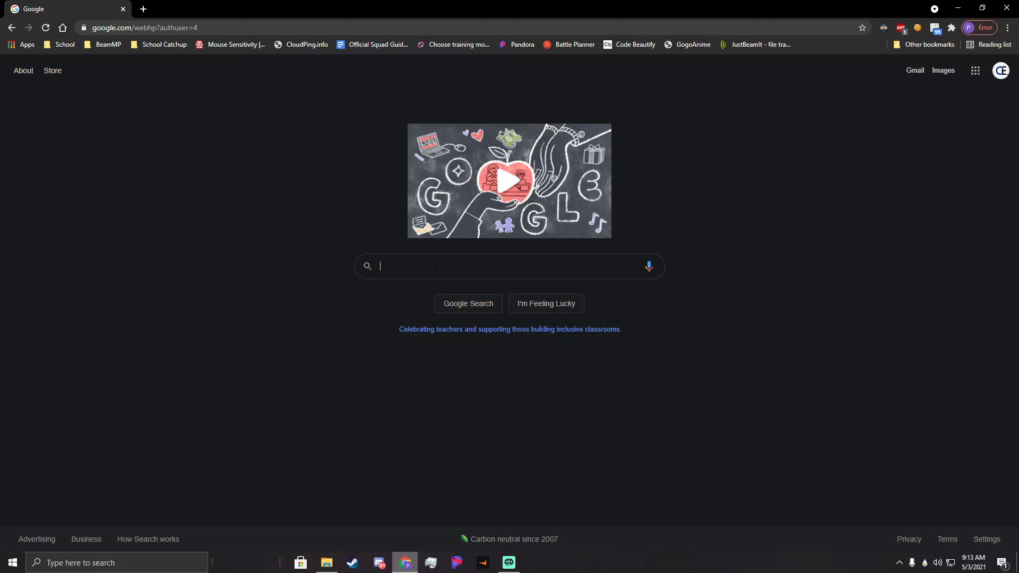
{"action": "type", "text": "BeamMP"}
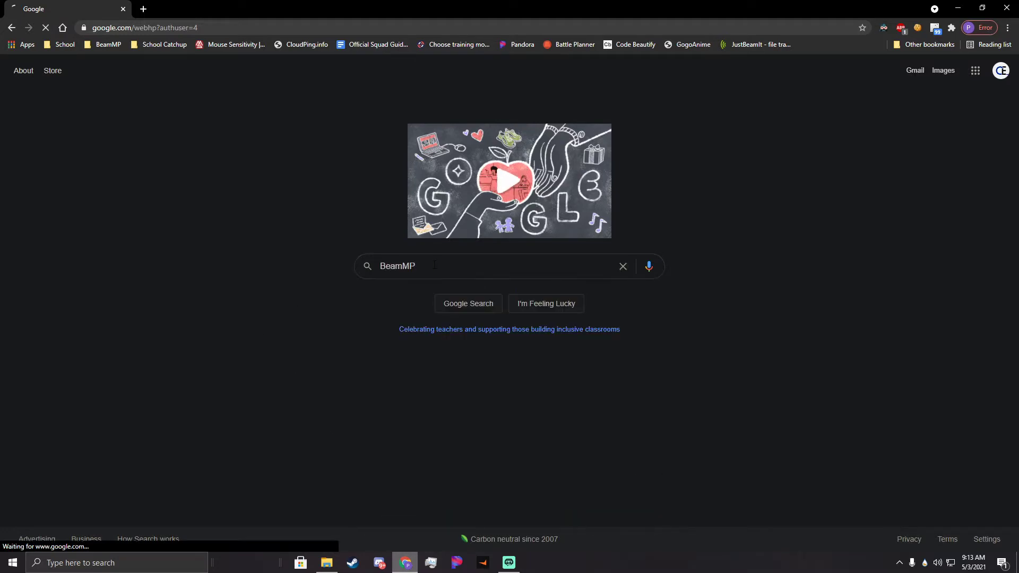
{"action": "left_click", "coordinate": [466, 303]}
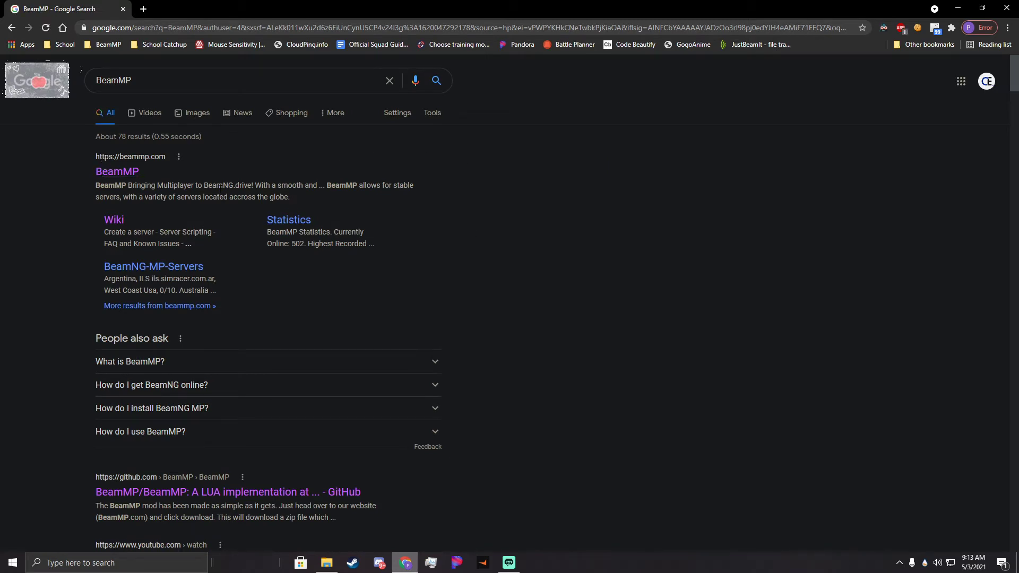
{"action": "left_click", "coordinate": [117, 171]}
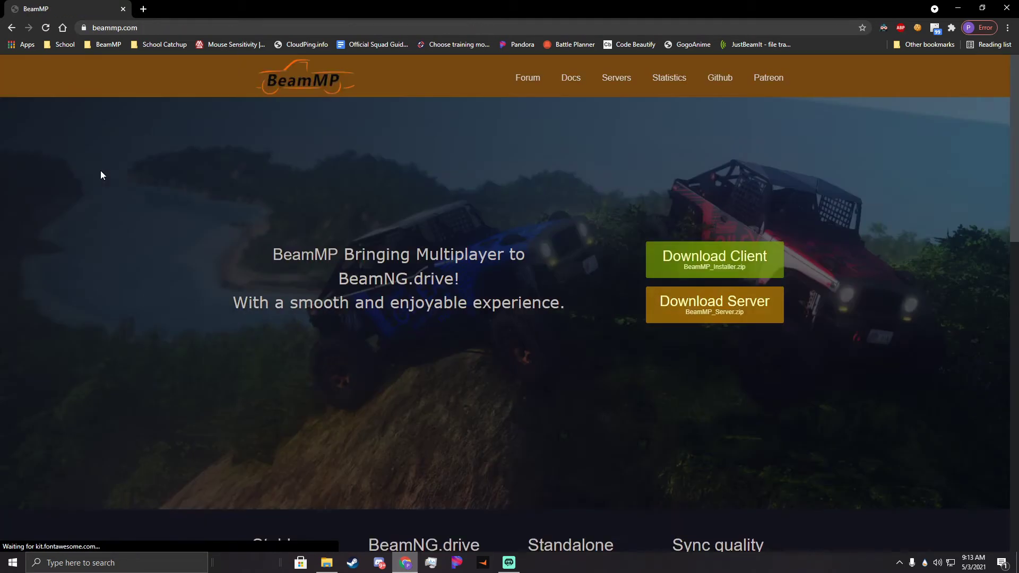
Download the BeamMP server zip into the BeamMP > Tutorial Server folder.
{"action": "left_click", "coordinate": [712, 304]}
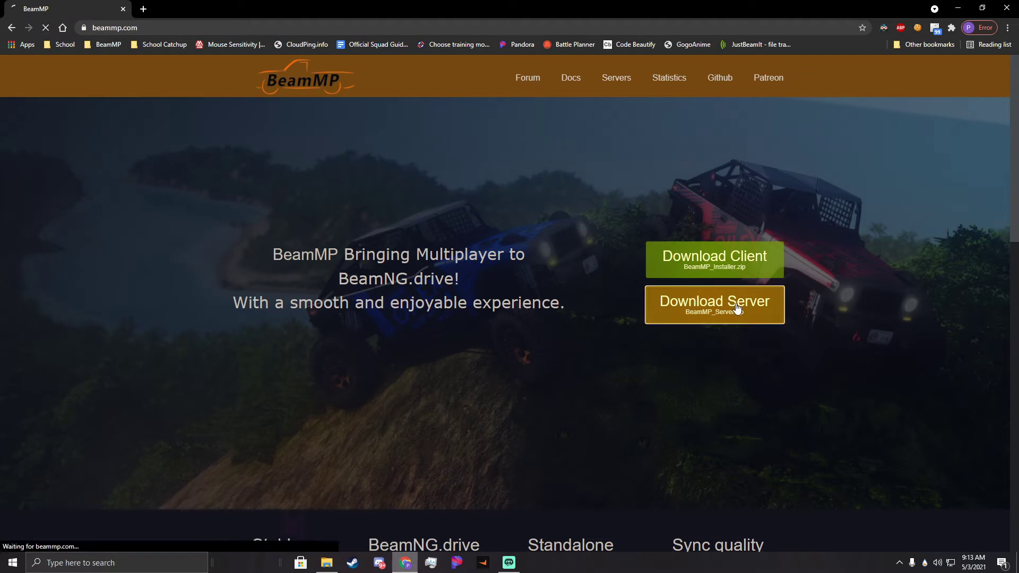
{"action": "left_click", "coordinate": [713, 304]}
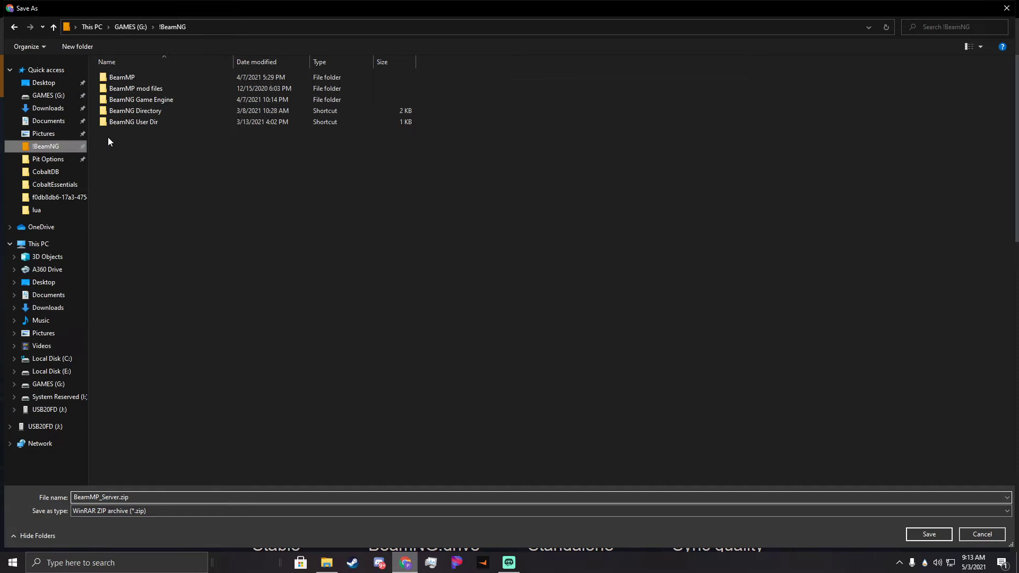
{"action": "double_click", "coordinate": [122, 77]}
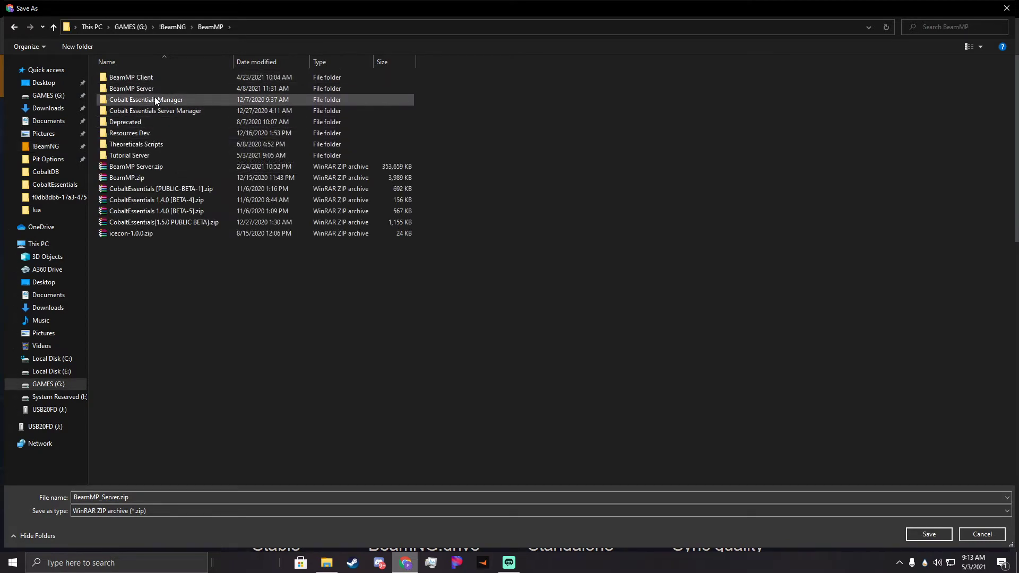
{"action": "left_click", "coordinate": [147, 156]}
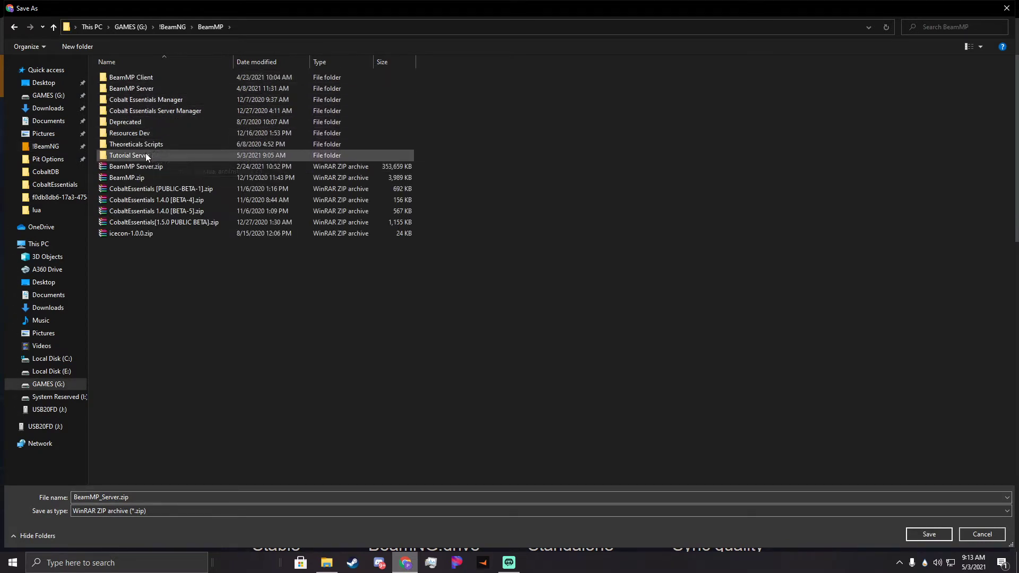
{"action": "double_click", "coordinate": [128, 154]}
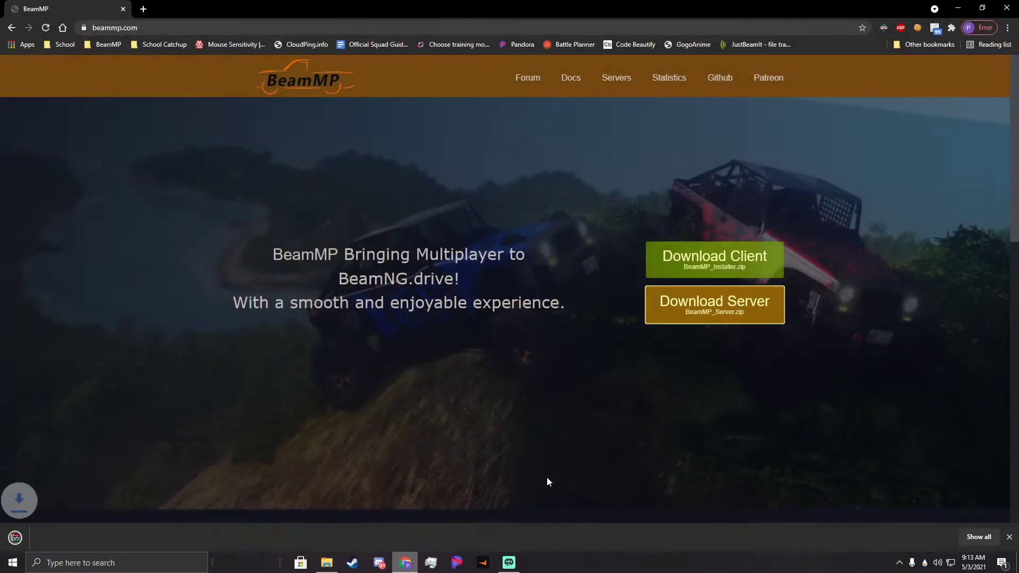
Extract BeamMP-Server.exe from BeamMP_Server.zip into Tutorial Server using WinRAR.
{"action": "left_click", "coordinate": [112, 536]}
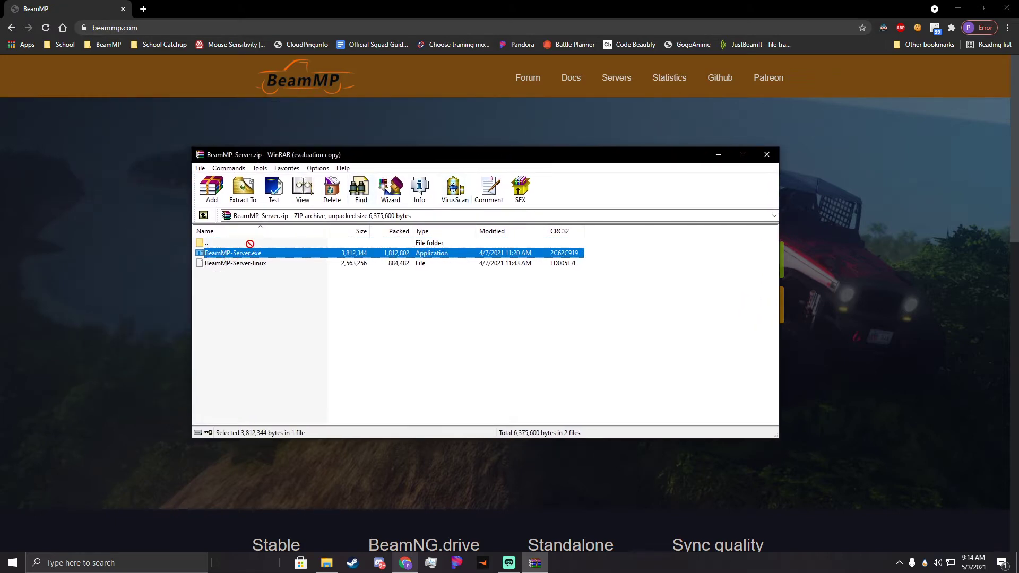
{"action": "left_click", "coordinate": [242, 189]}
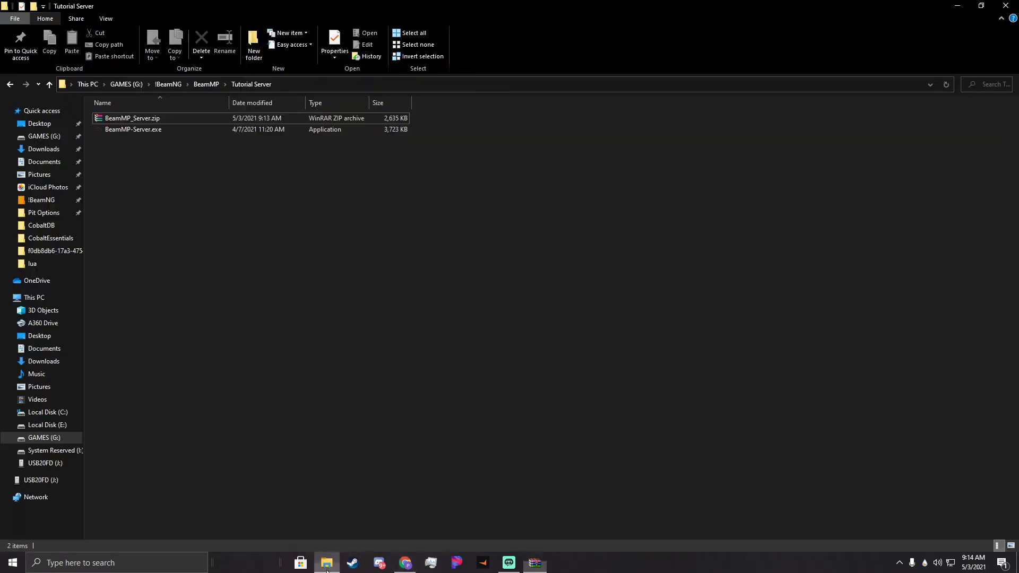
Run BeamMP-Server.exe once and close the console after the AuthKey error.
{"action": "left_click", "coordinate": [133, 130]}
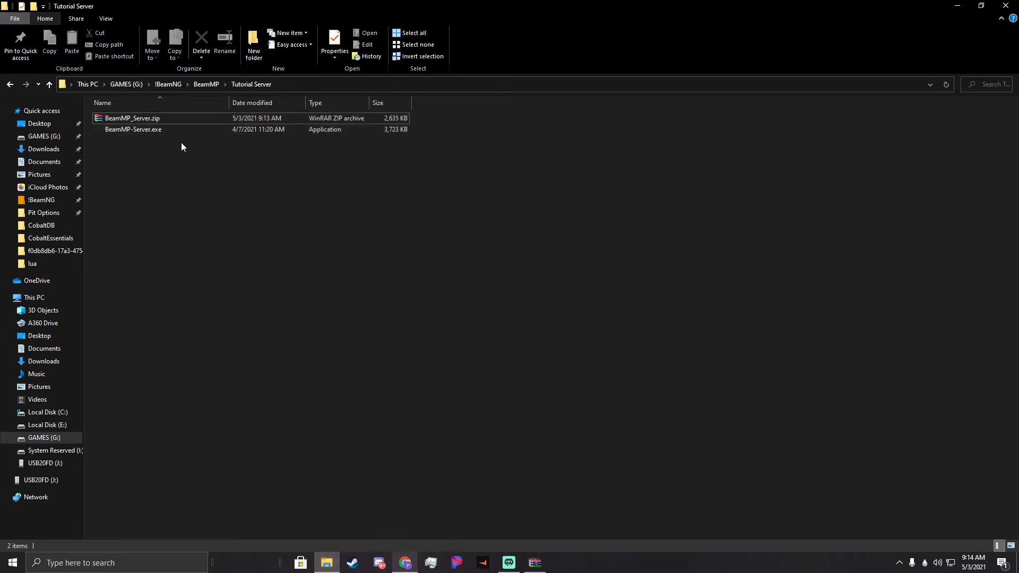
{"action": "double_click", "coordinate": [132, 130]}
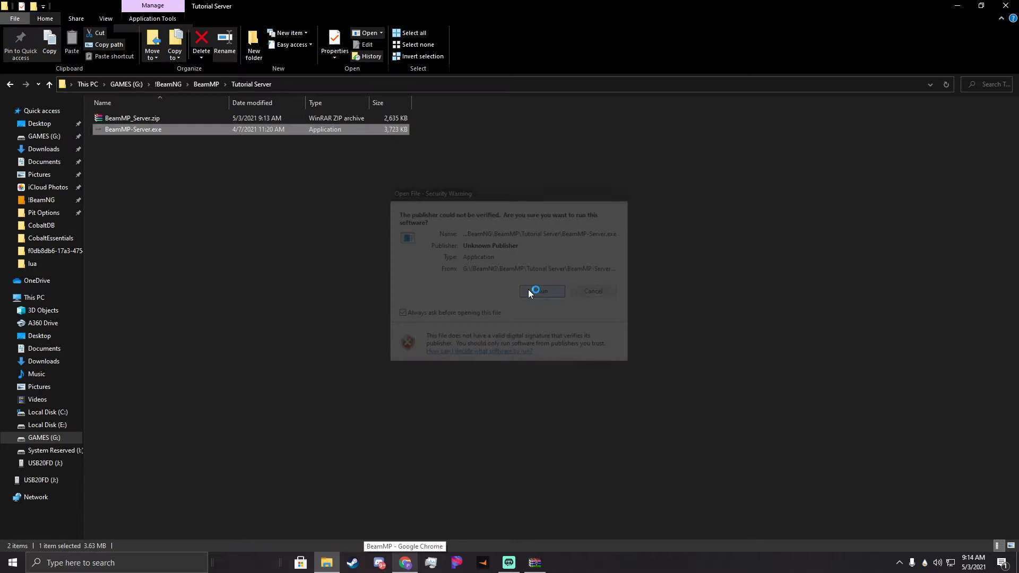
{"action": "left_click", "coordinate": [540, 291]}
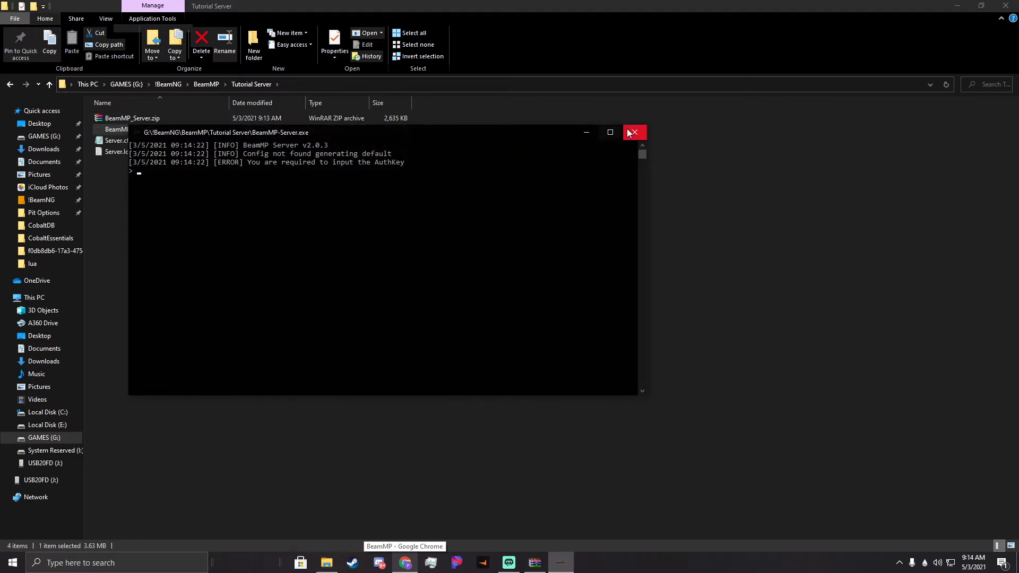
{"action": "left_click", "coordinate": [633, 132]}
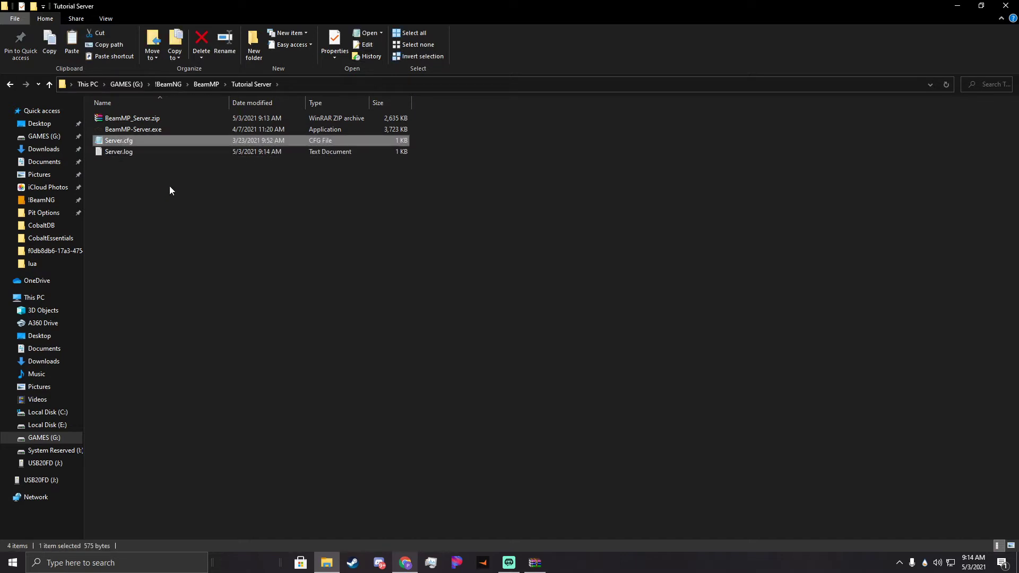
Run the BeamMP server again and allow its access through Windows Defender Firewall.
{"action": "left_click", "coordinate": [134, 129]}
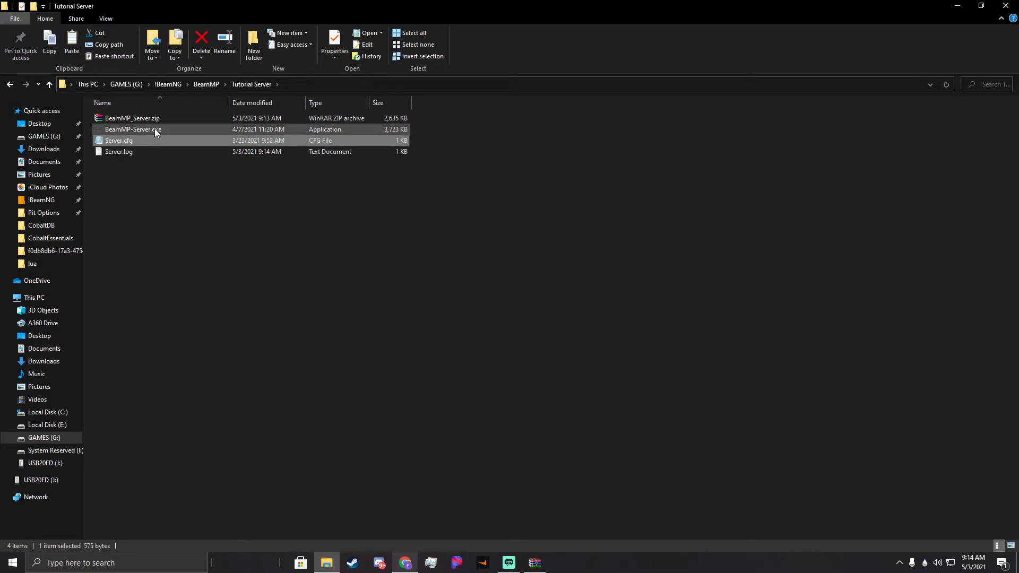
{"action": "double_click", "coordinate": [133, 129]}
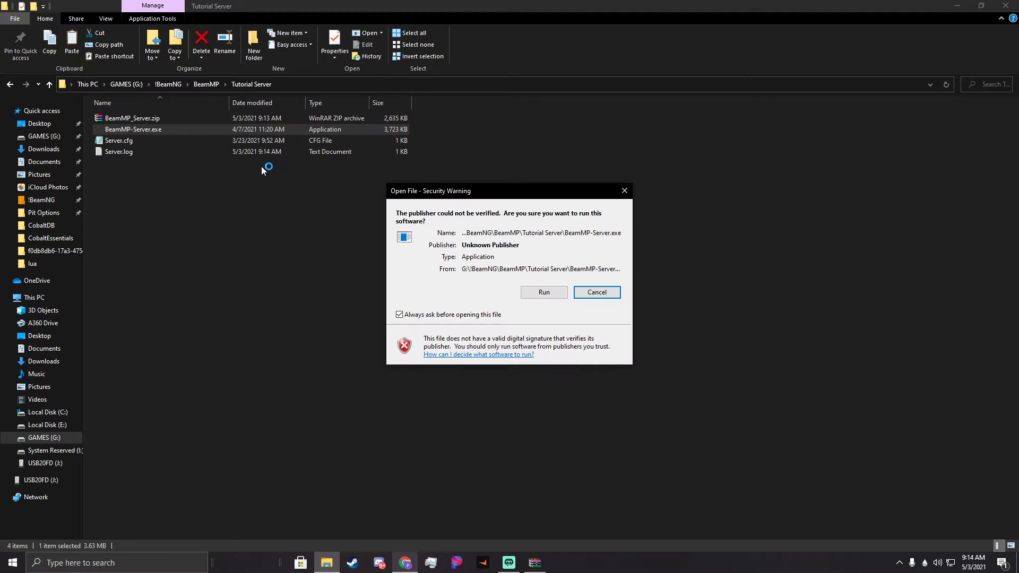
{"action": "left_click", "coordinate": [543, 292]}
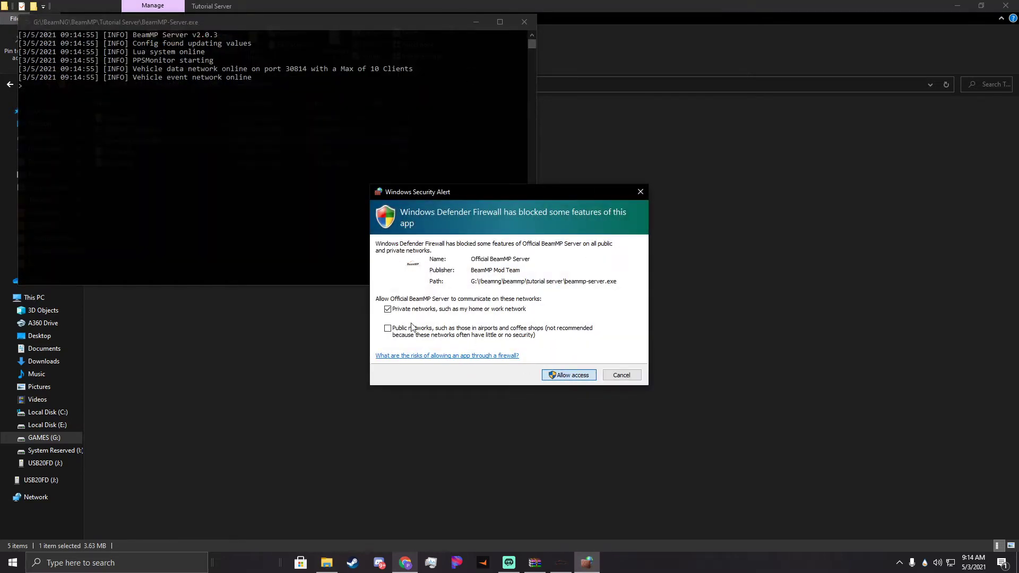
{"action": "left_click", "coordinate": [567, 375]}
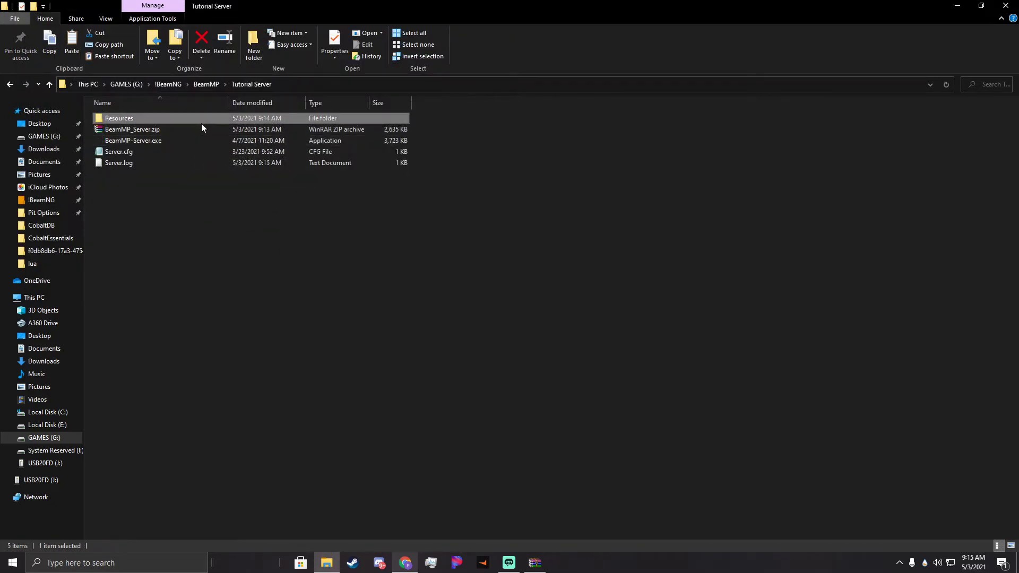
Go to the BeamMP forum and open the Cobalt Essentials V1.5.3 release topic.
{"action": "left_click", "coordinate": [404, 562]}
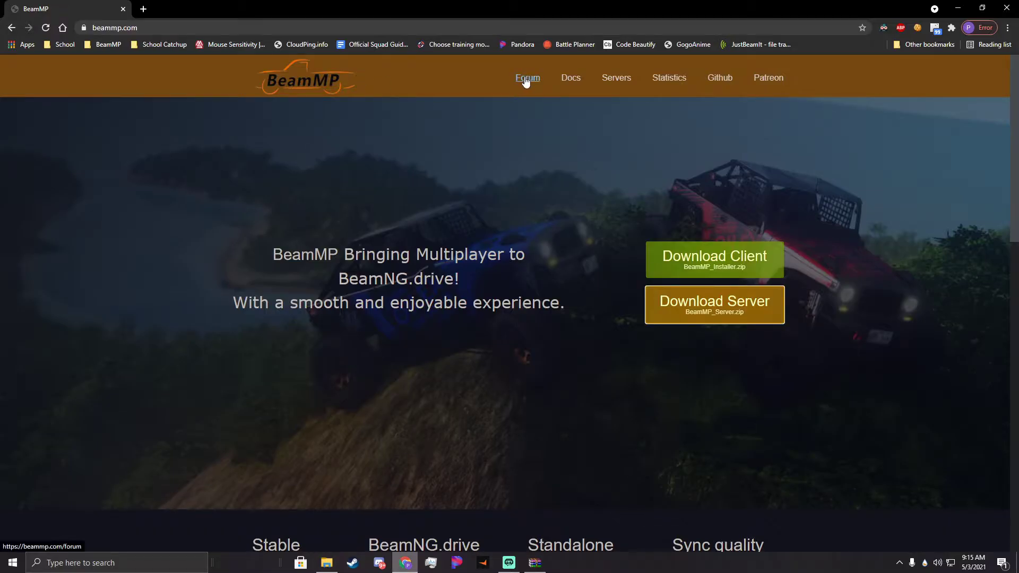
{"action": "left_click", "coordinate": [527, 78]}
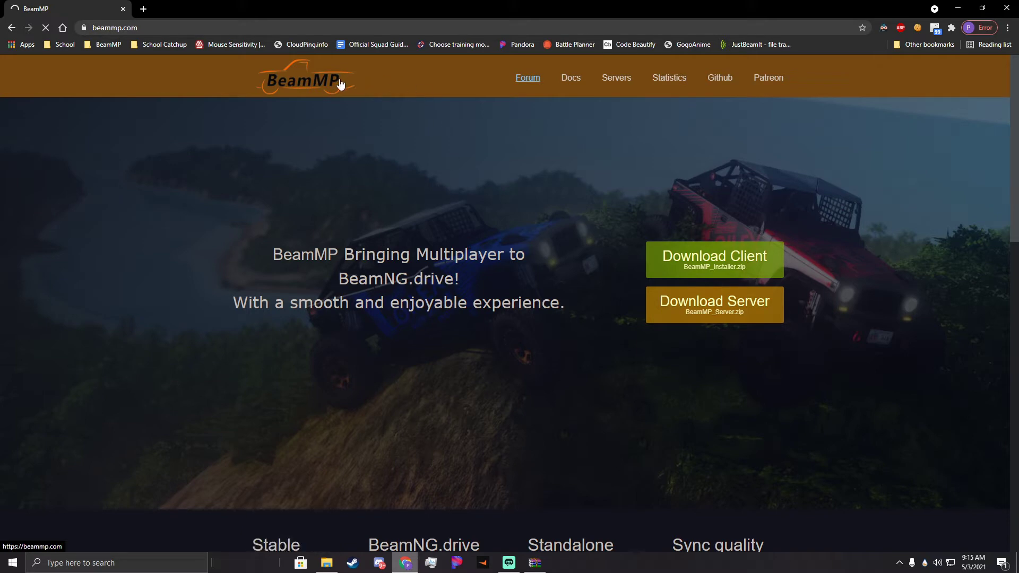
{"action": "left_click", "coordinate": [526, 77]}
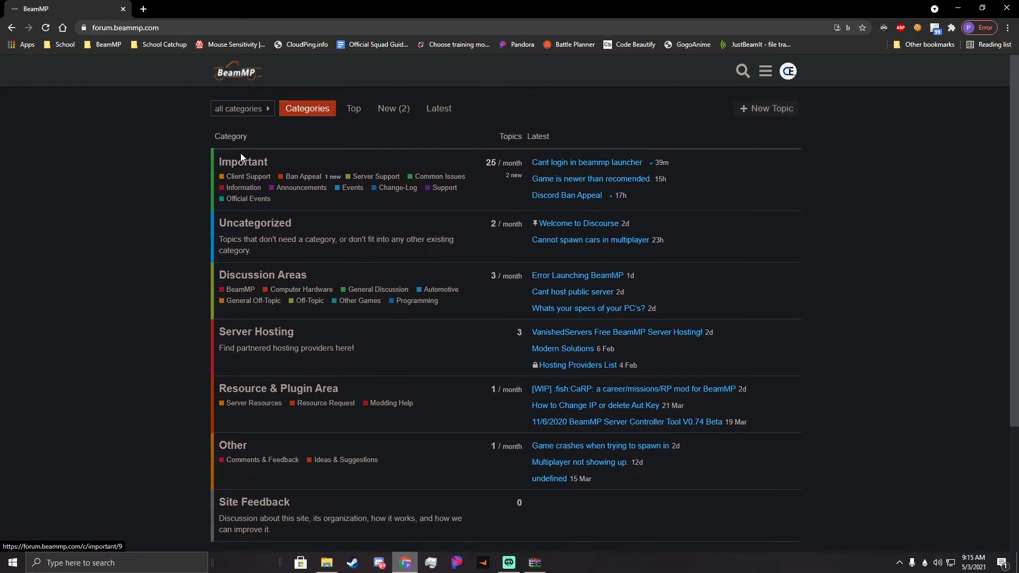
{"action": "scroll", "scroll_direction": "down", "scroll_amount": 3}
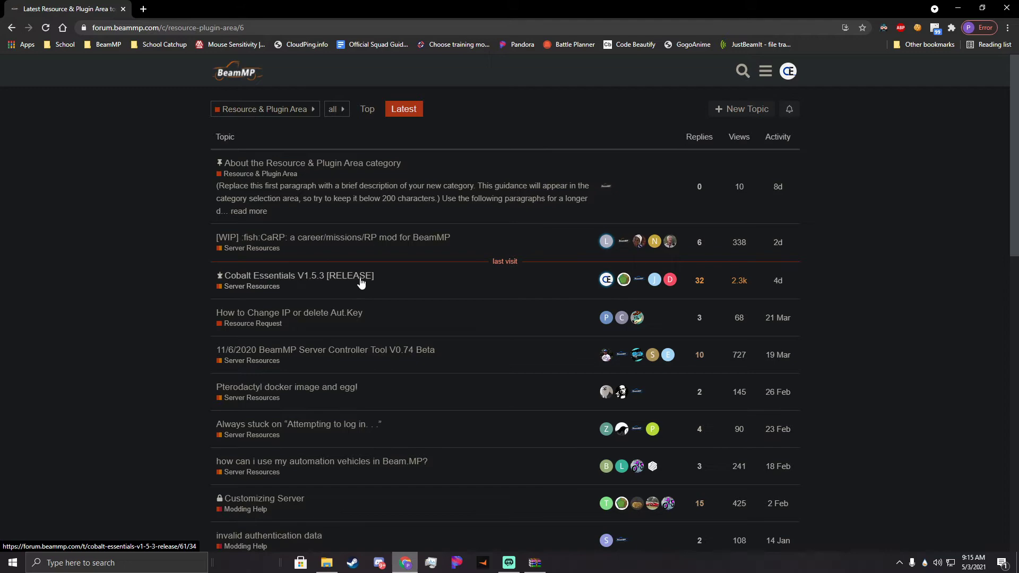
{"action": "left_click", "coordinate": [295, 275]}
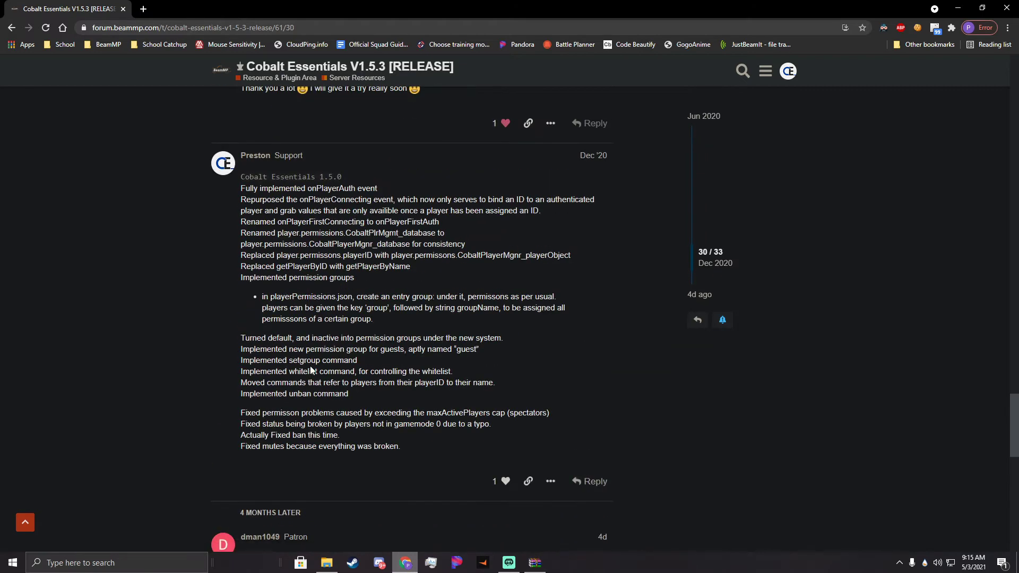
Scroll to the topic's Download section and follow the Cobalt Essentials GitHub link.
{"action": "scroll", "scroll_direction": "down", "scroll_amount": 3}
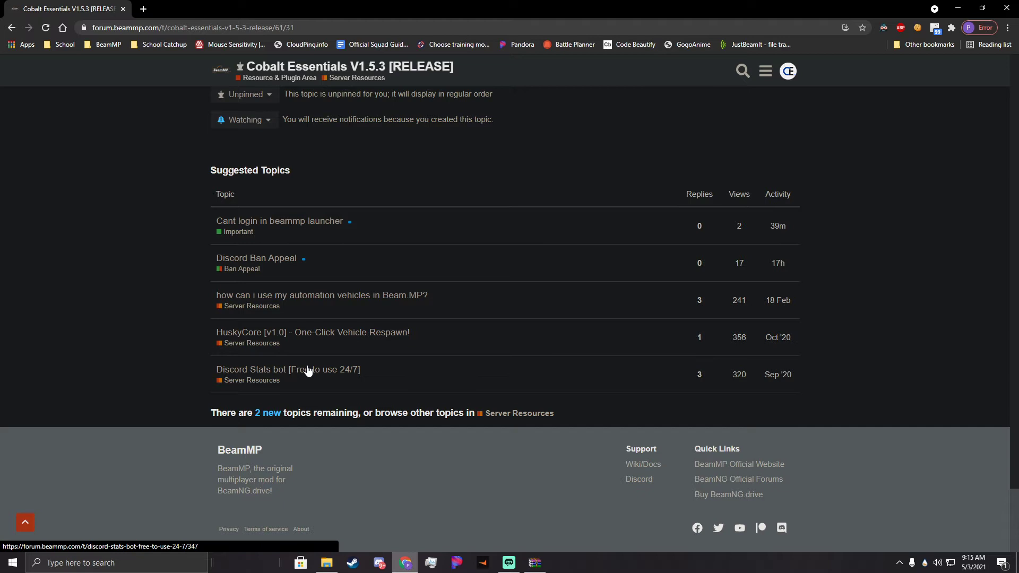
{"action": "mouse_move", "coordinate": [215, 242]}
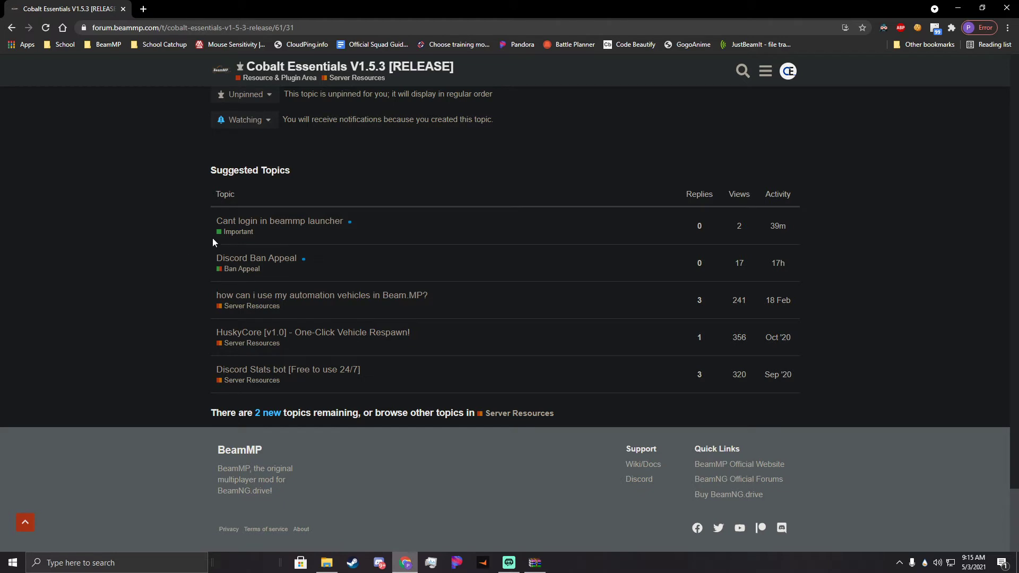
{"action": "mouse_move", "coordinate": [291, 208]}
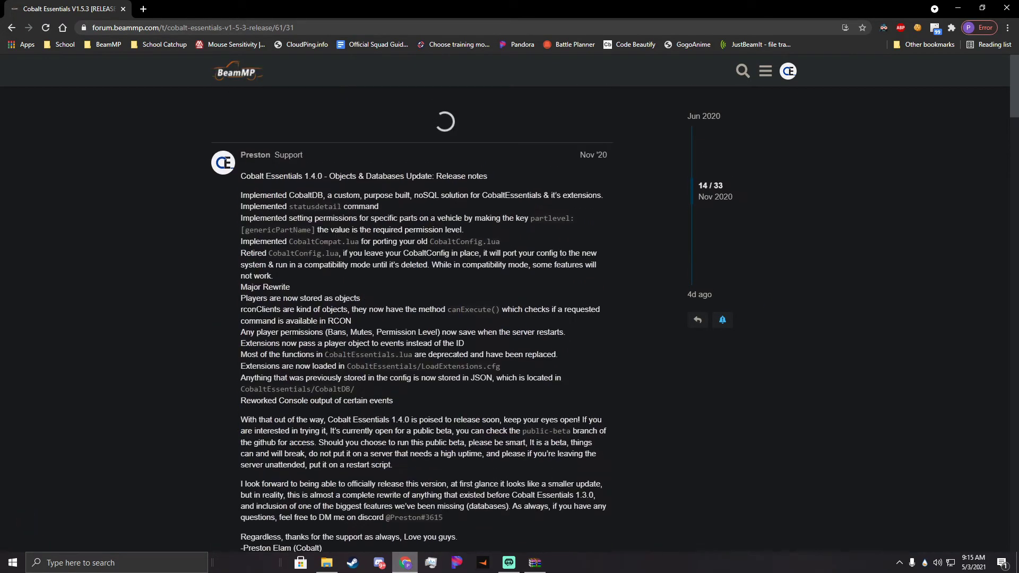
{"action": "scroll", "scroll_direction": "down", "scroll_amount": 3}
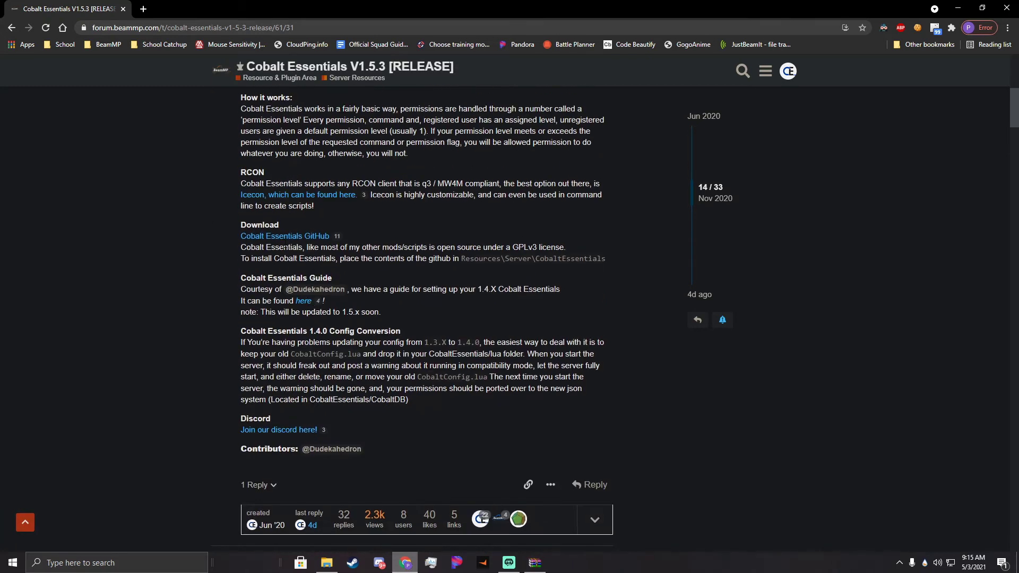
{"action": "left_click", "coordinate": [284, 236]}
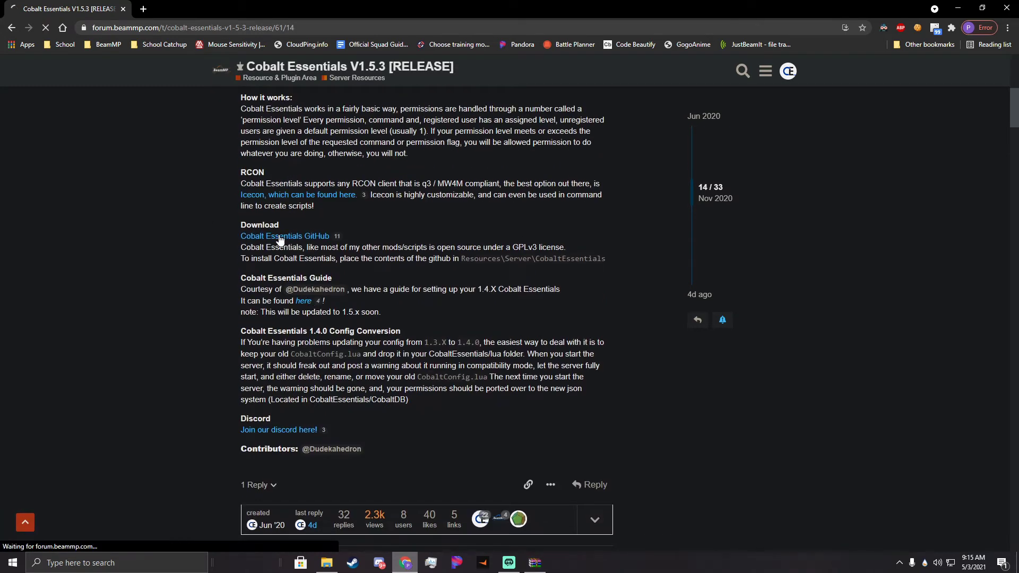
Save CobaltEssentials-master.zip from GitHub's Download ZIP into Tutorial Server\Resources\Server.
{"action": "left_click", "coordinate": [284, 235]}
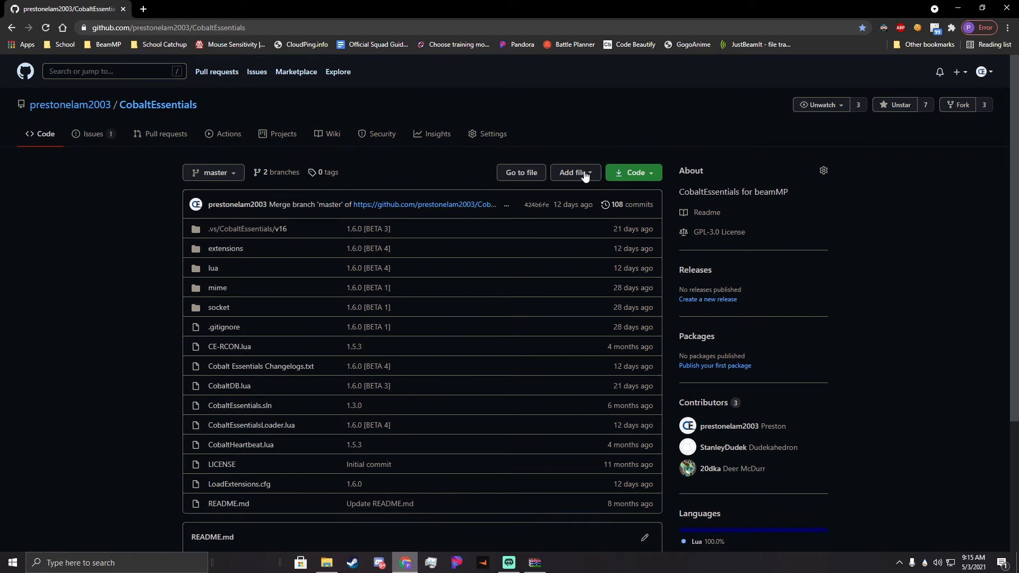
{"action": "scroll", "scroll_direction": "down", "scroll_amount": 3}
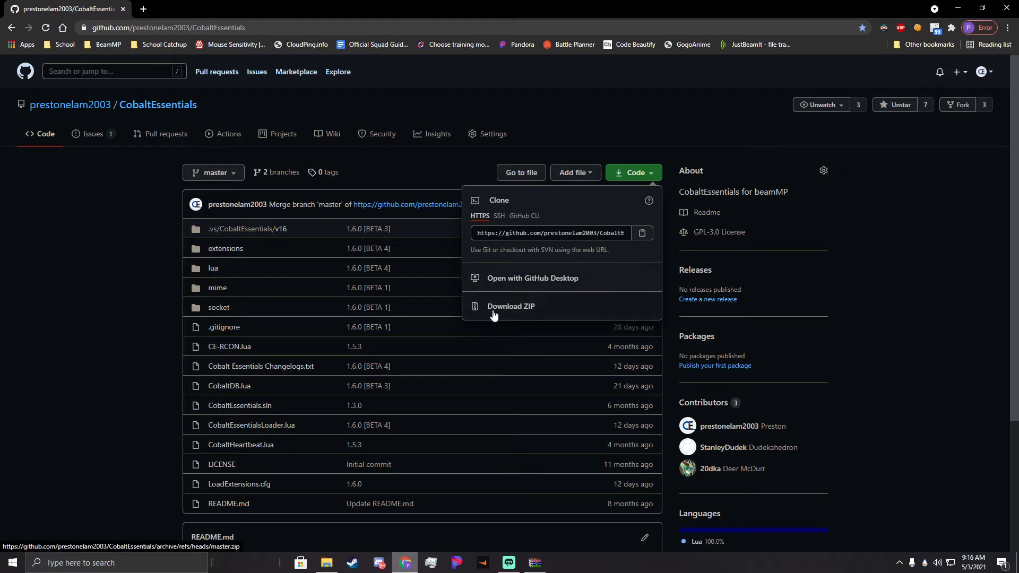
{"action": "left_click", "coordinate": [510, 306]}
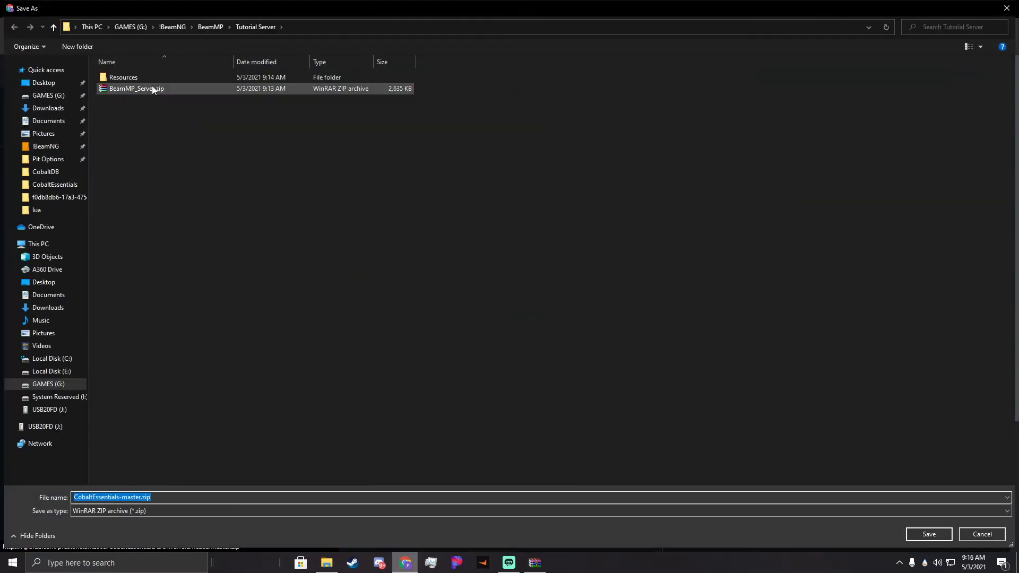
{"action": "left_click", "coordinate": [122, 77]}
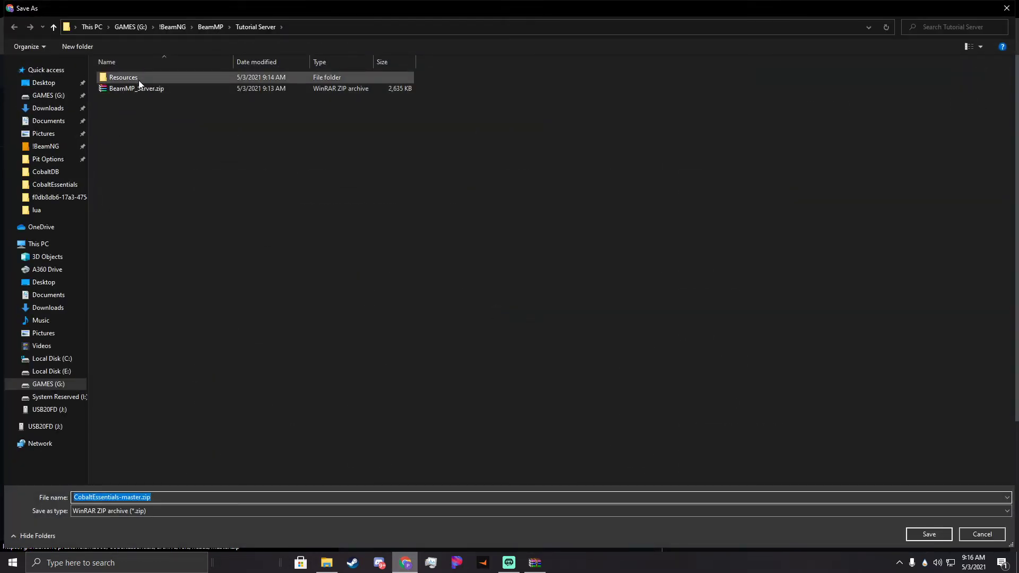
{"action": "double_click", "coordinate": [123, 77]}
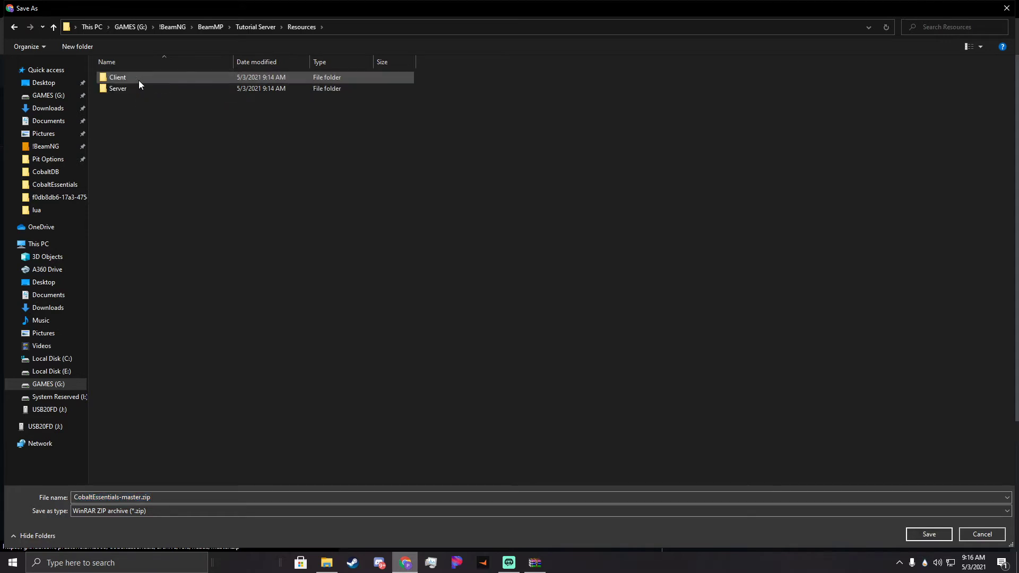
{"action": "mouse_move", "coordinate": [140, 84]}
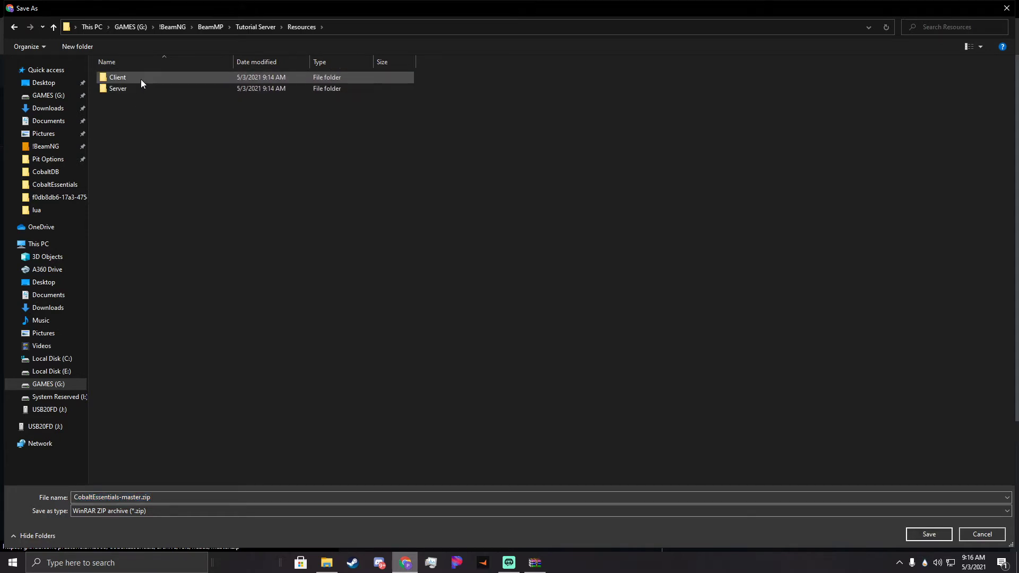
{"action": "double_click", "coordinate": [118, 88]}
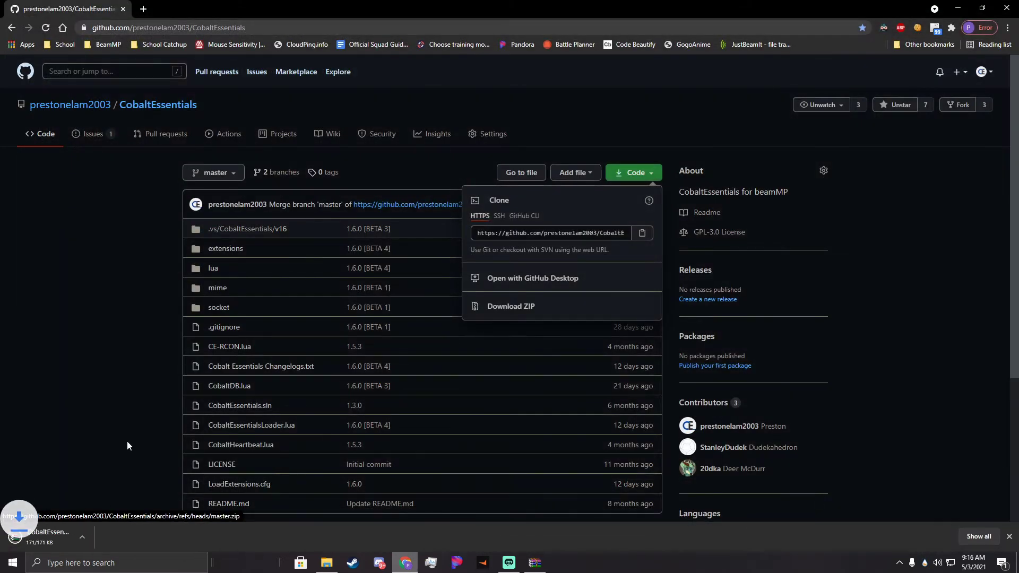
{"action": "left_click", "coordinate": [112, 536]}
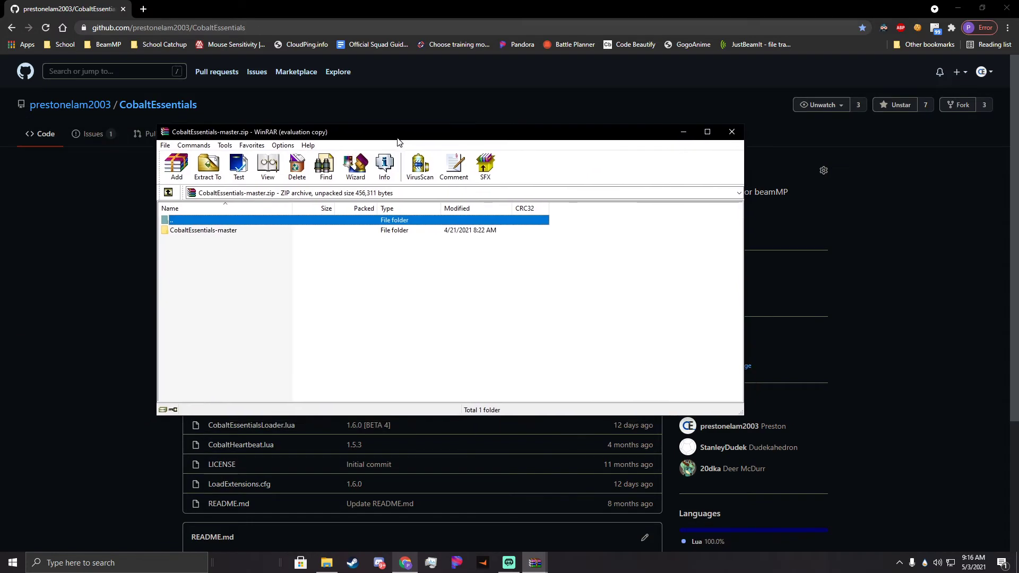
Extract the CobaltEssentials-master folder from the ZIP into Resources\Server.
{"action": "left_click", "coordinate": [204, 230]}
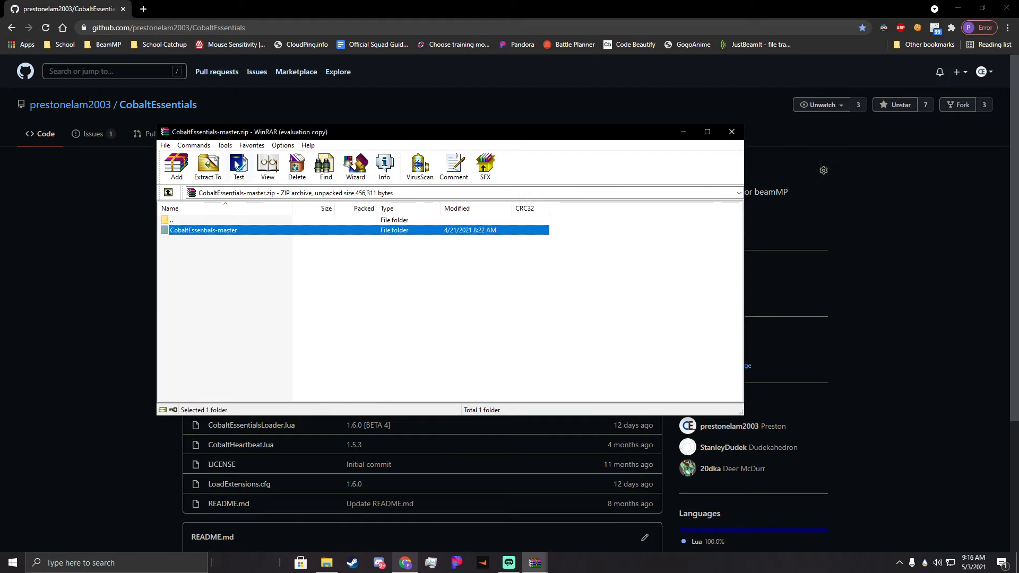
{"action": "left_click", "coordinate": [207, 167]}
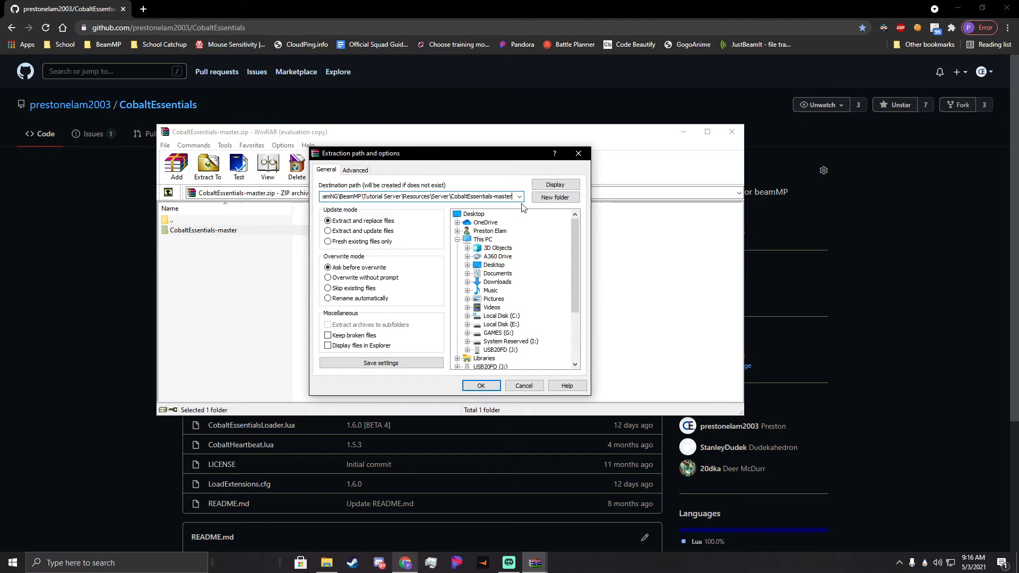
{"action": "left_click", "coordinate": [481, 385]}
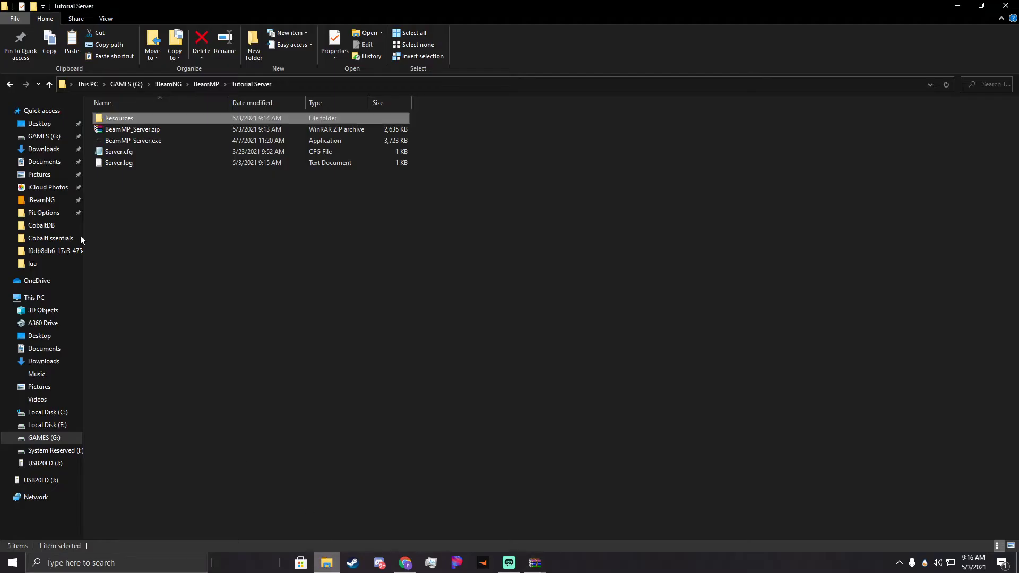
Open Resources\Server and delete the CobaltEssentials-master.zip download.
{"action": "double_click", "coordinate": [119, 117]}
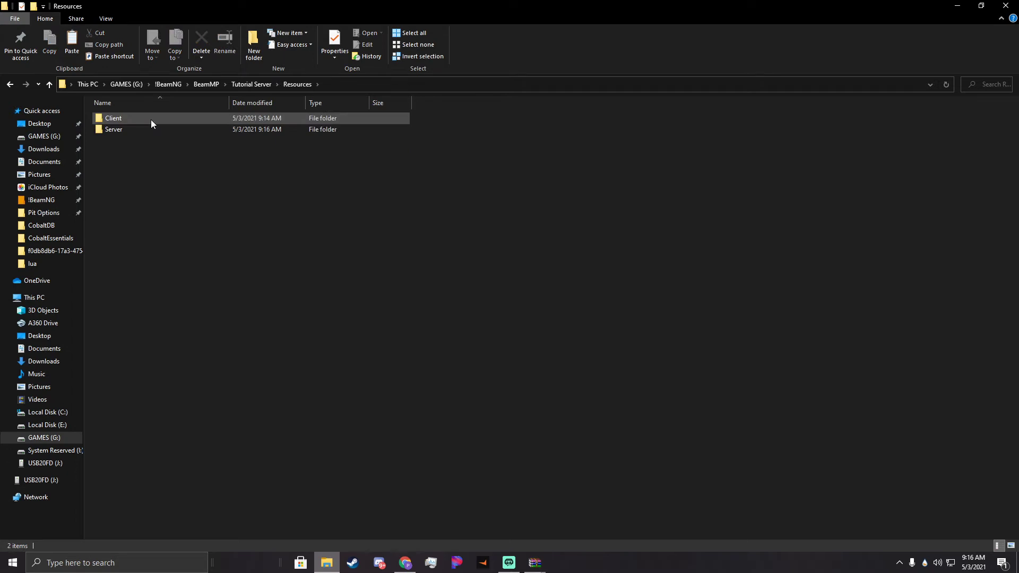
{"action": "double_click", "coordinate": [113, 130]}
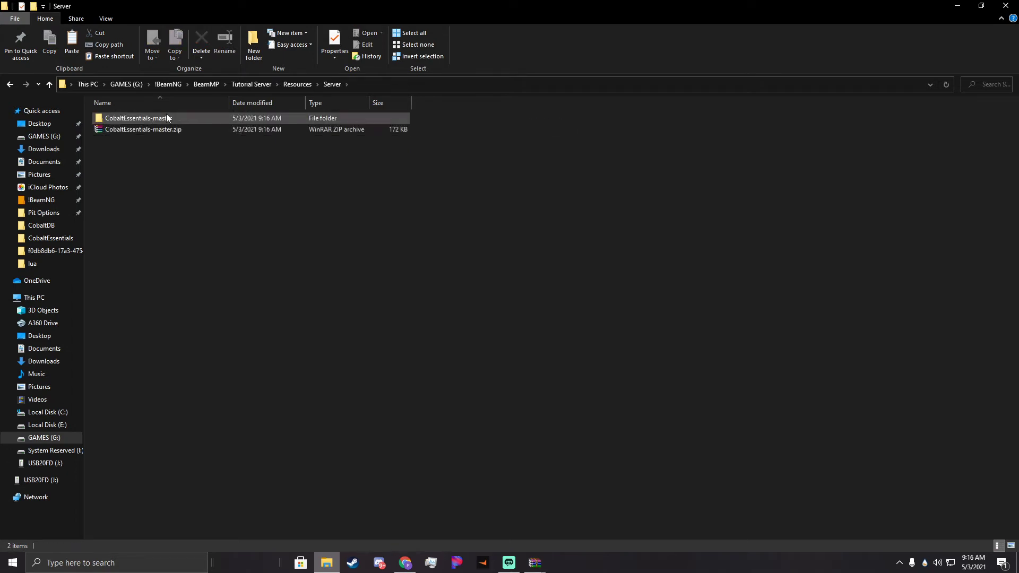
{"action": "left_click", "coordinate": [143, 129]}
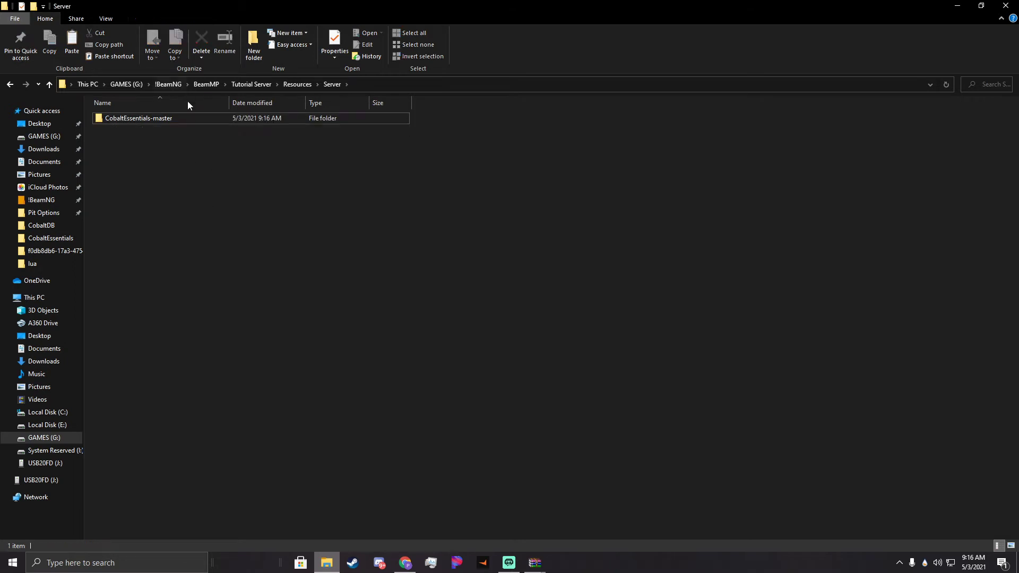
Rename the extracted CobaltEssentials-master folder to CobaltEssentials.
{"action": "right_click", "coordinate": [138, 119]}
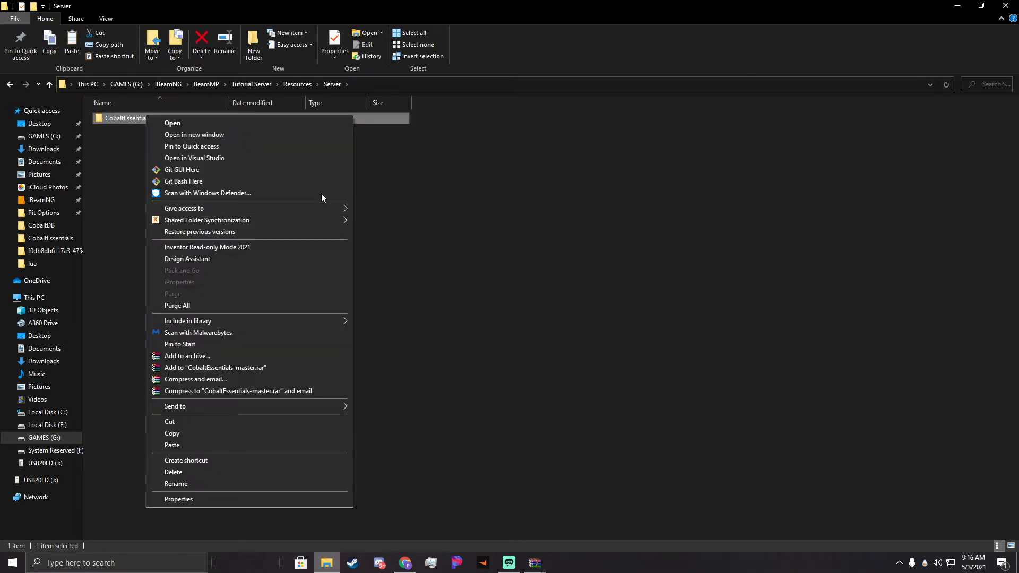
{"action": "left_click", "coordinate": [175, 486]}
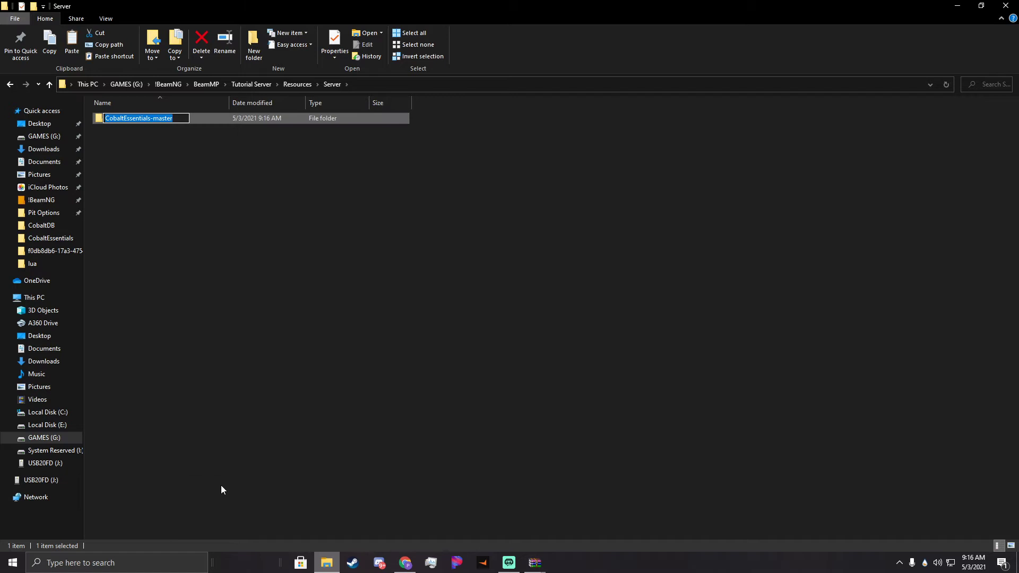
{"action": "left_click", "coordinate": [147, 118]}
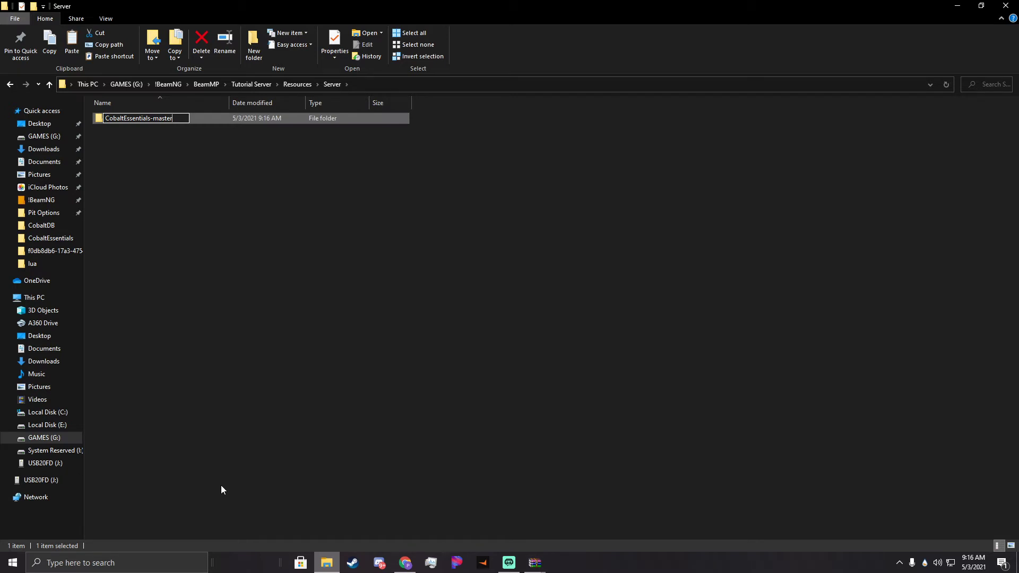
{"action": "key", "text": "Backspace"}
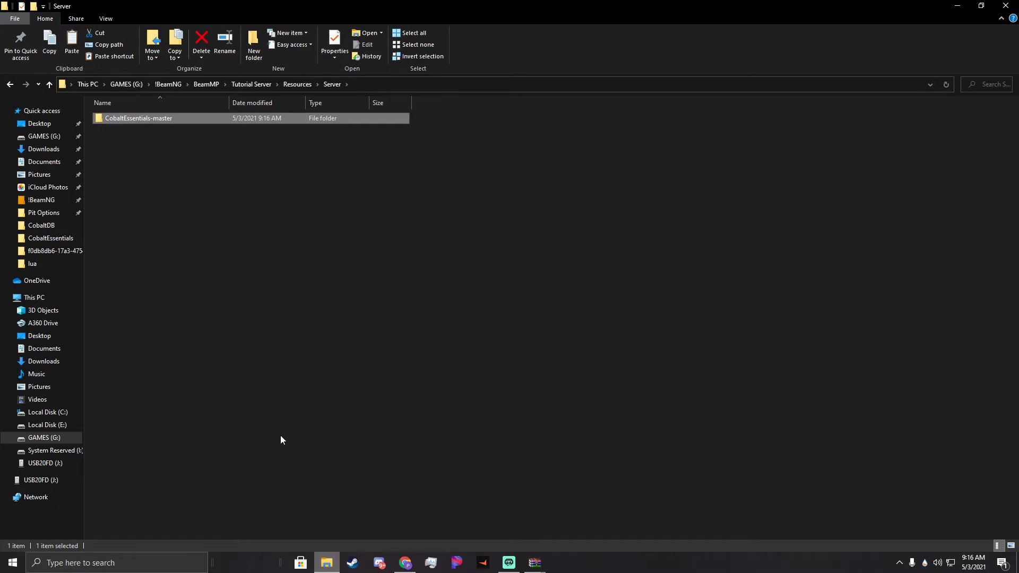
{"action": "mouse_move", "coordinate": [165, 125]}
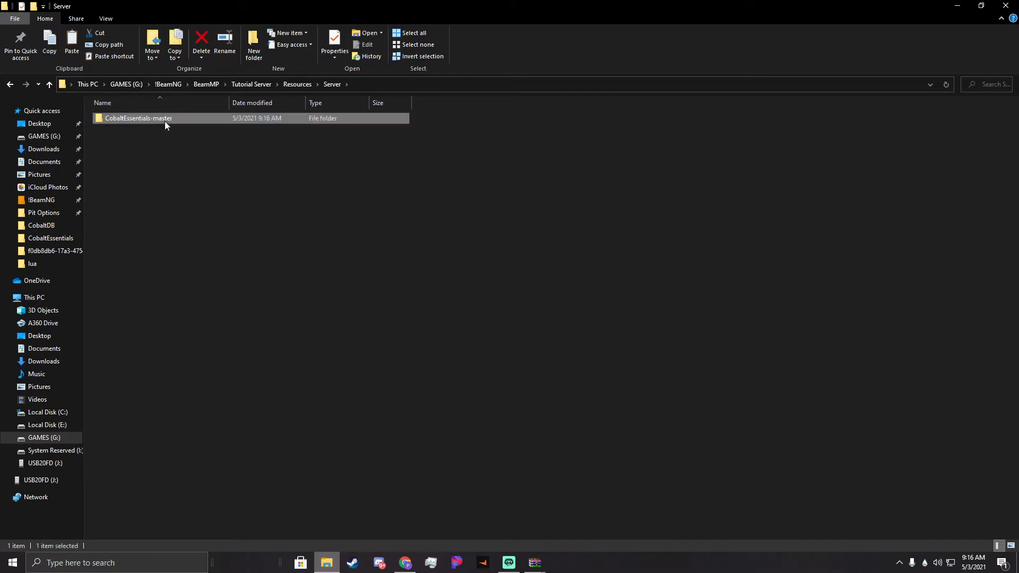
{"action": "right_click", "coordinate": [138, 118]}
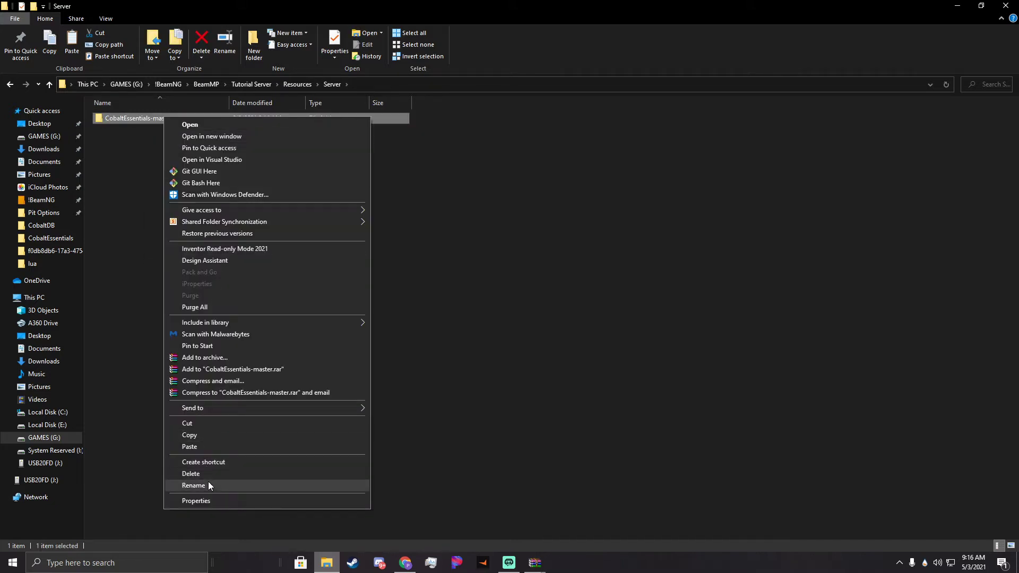
{"action": "left_click", "coordinate": [194, 486]}
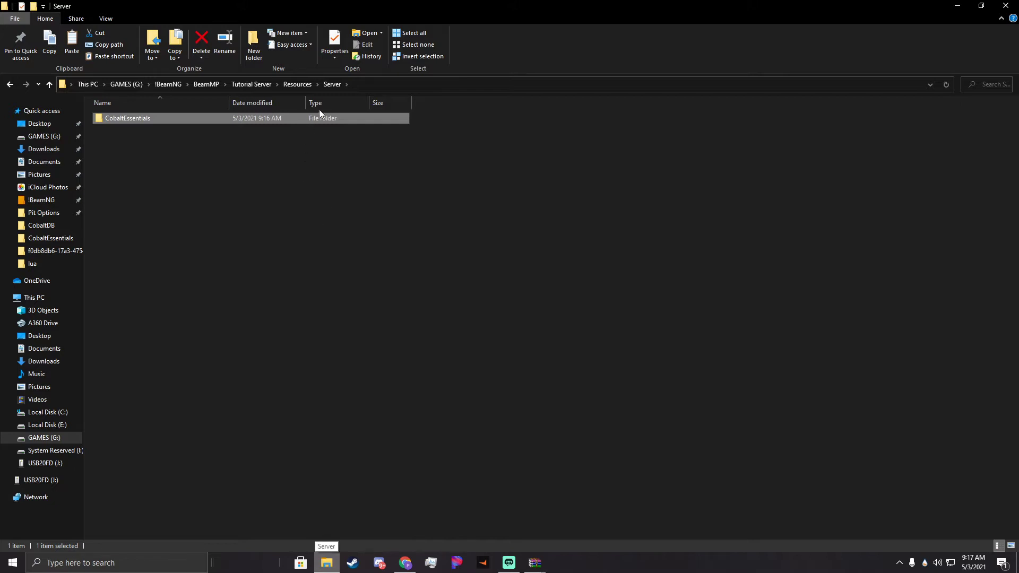
Move the nested CobaltEssentials-master folder from CobaltEssentials up into Server.
{"action": "double_click", "coordinate": [127, 118]}
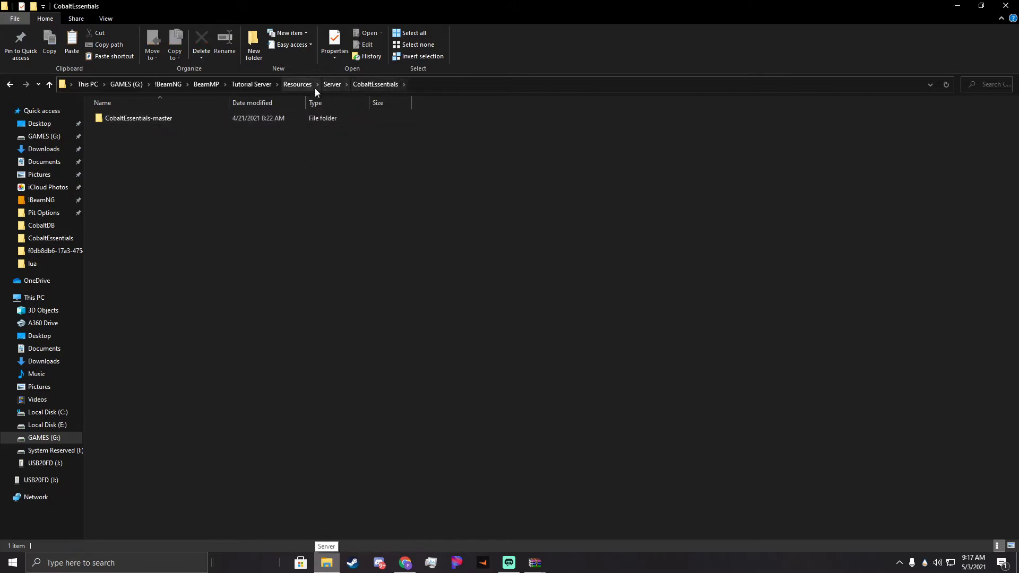
{"action": "left_click", "coordinate": [138, 118]}
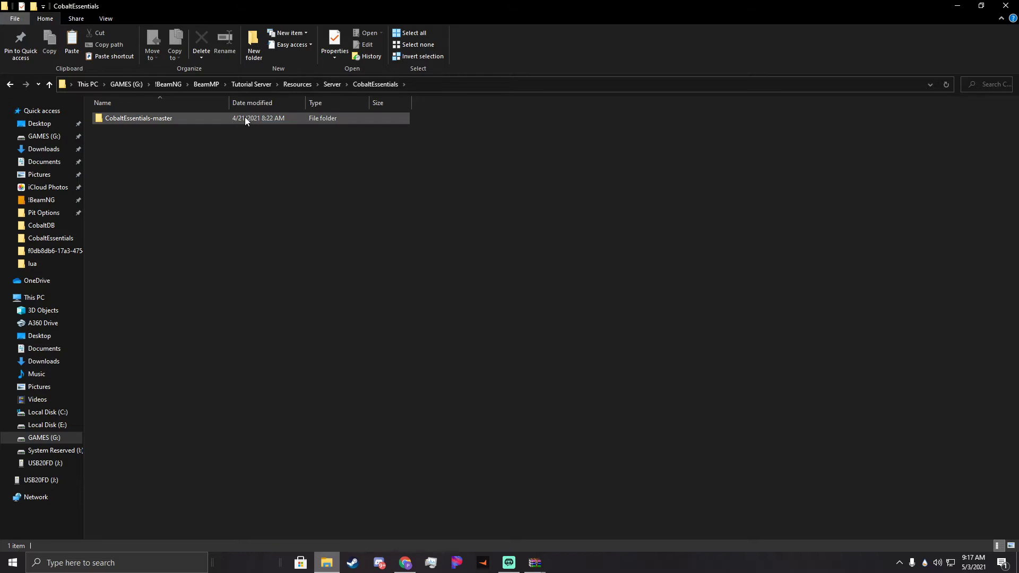
{"action": "left_click", "coordinate": [138, 117]}
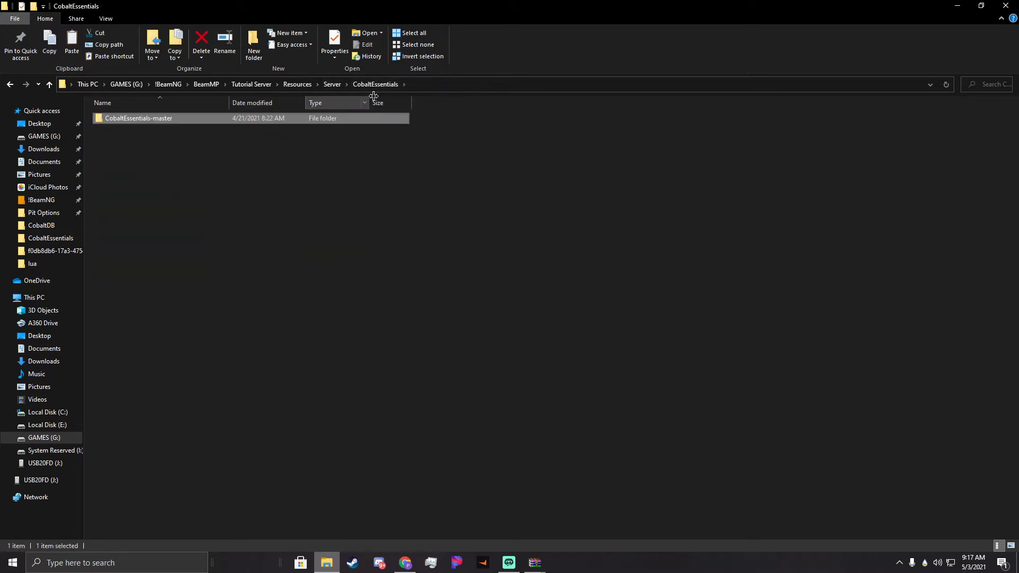
{"action": "double_click", "coordinate": [138, 118]}
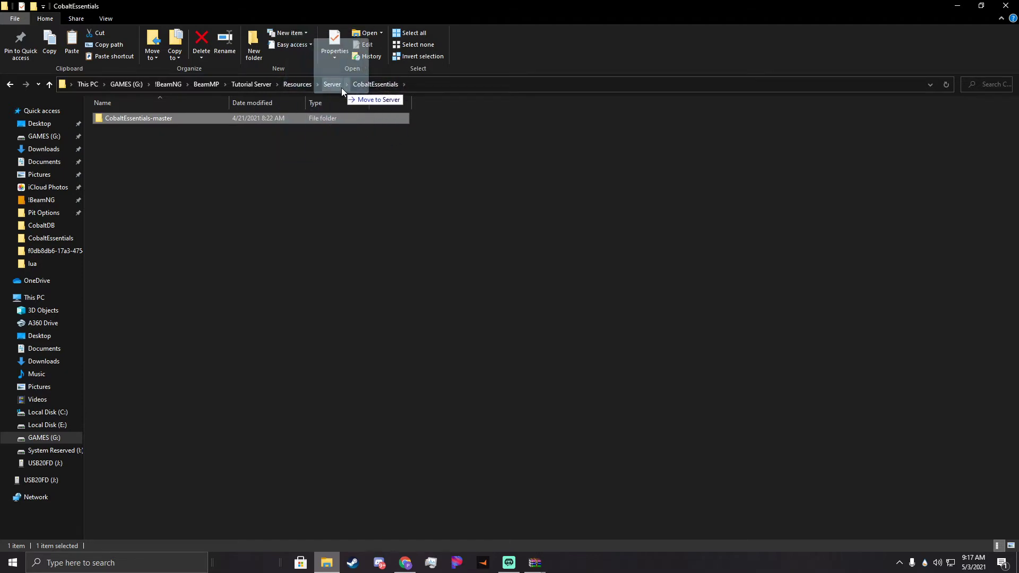
{"action": "left_click", "coordinate": [331, 85]}
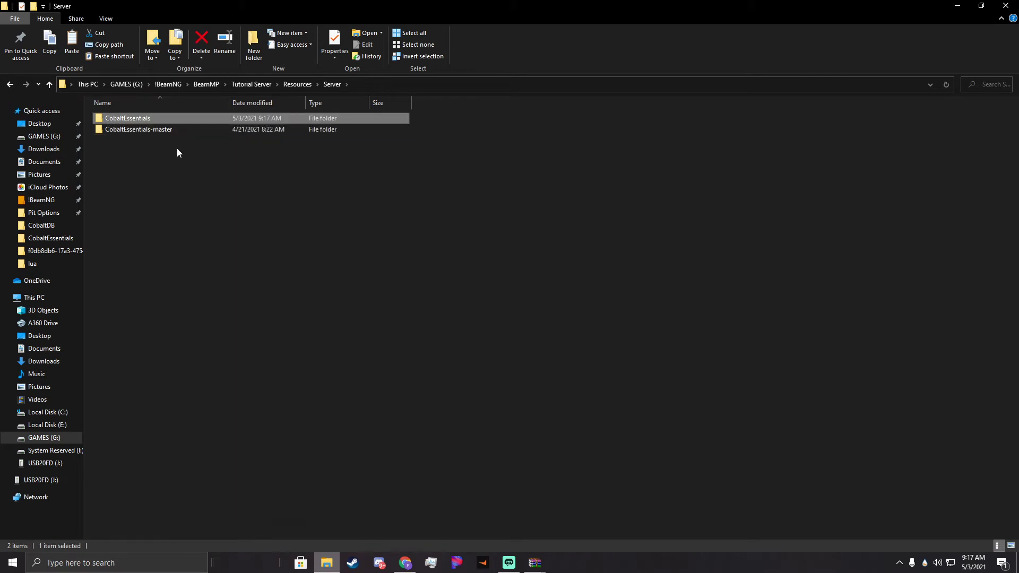
Rename CobaltEssentials-master to CobaltEssentials and open the folder.
{"action": "right_click", "coordinate": [138, 130]}
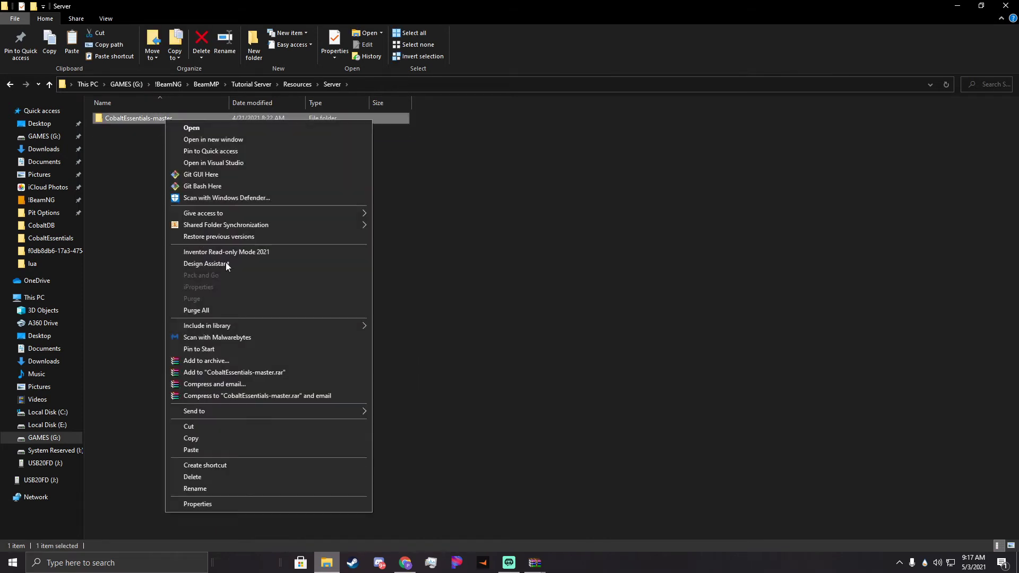
{"action": "left_click", "coordinate": [194, 489]}
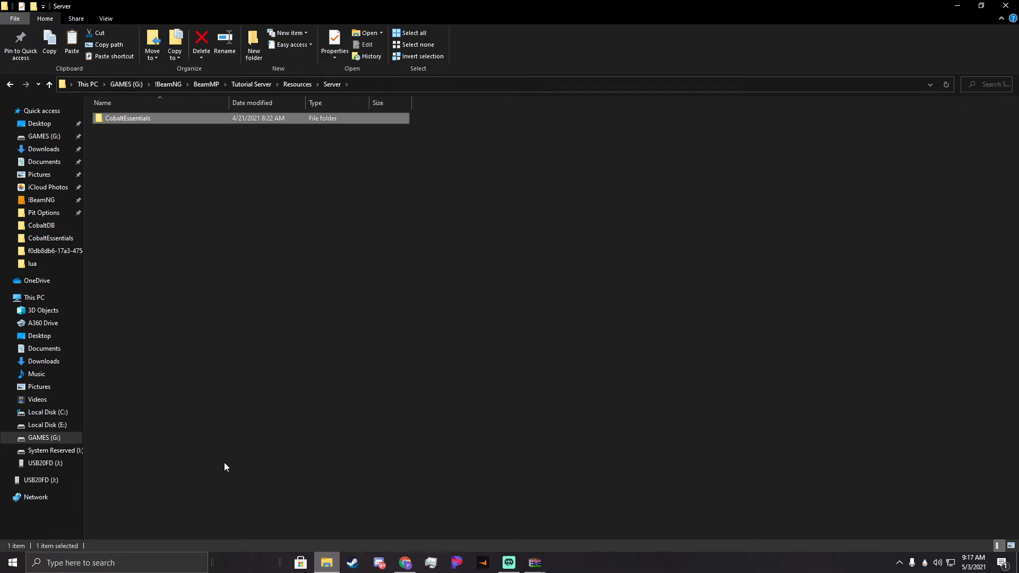
{"action": "double_click", "coordinate": [127, 118]}
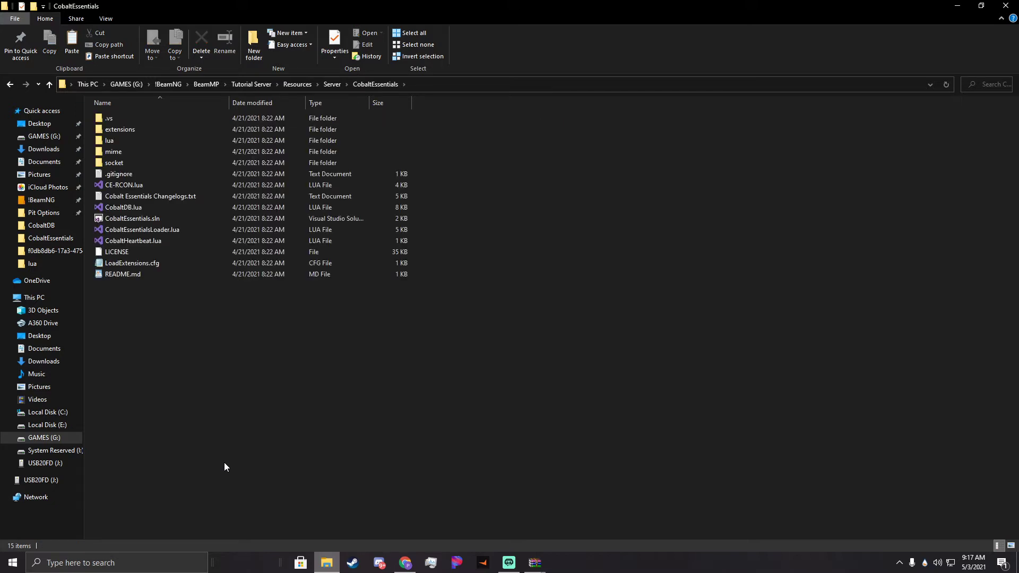
Re-extract the CobaltEssentials-master archive with the destination trimmed to Resources\Server.
{"action": "left_click", "coordinate": [332, 84]}
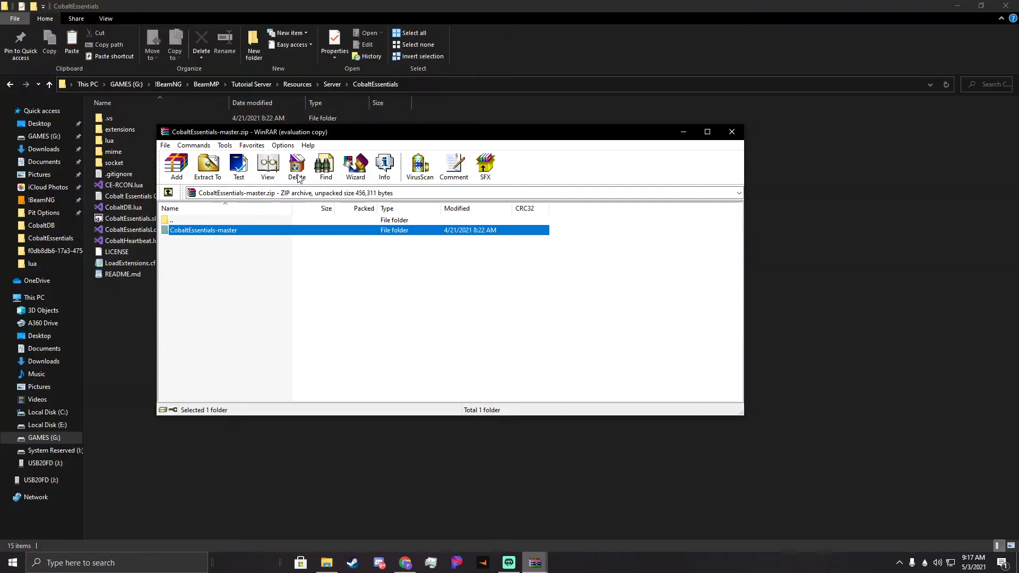
{"action": "left_click", "coordinate": [207, 166]}
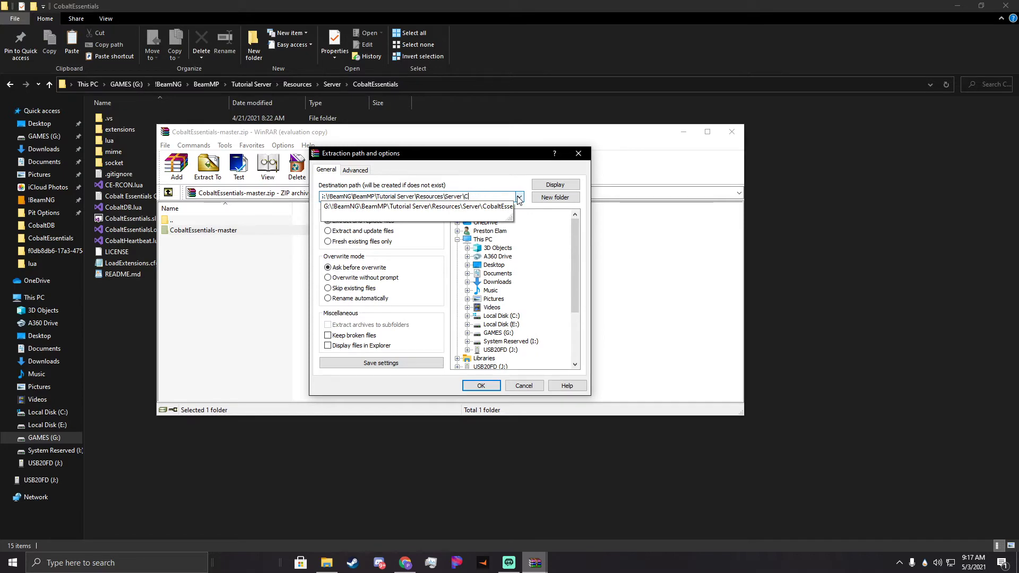
{"action": "key", "text": "Backspace"}
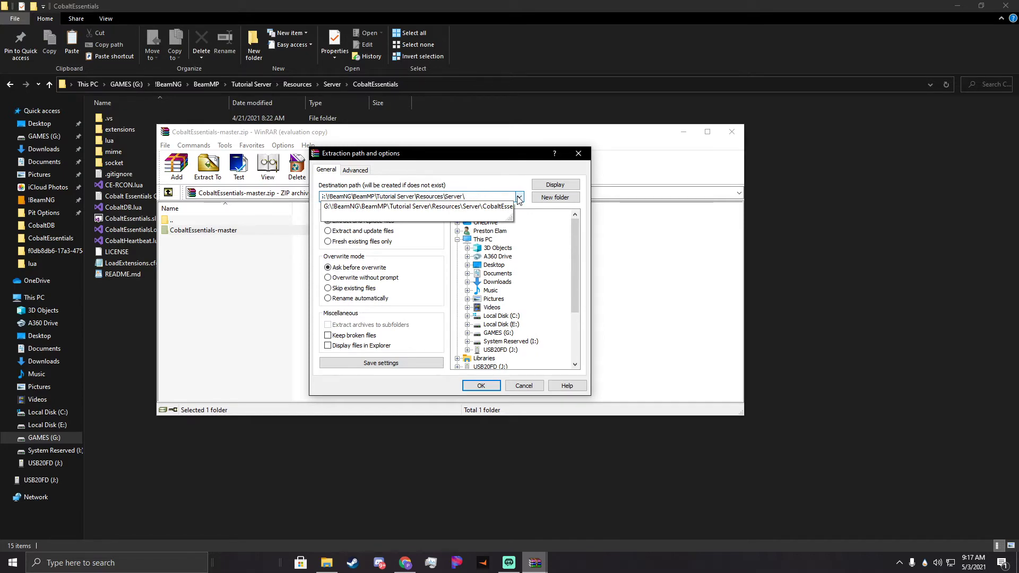
{"action": "left_click", "coordinate": [481, 385]}
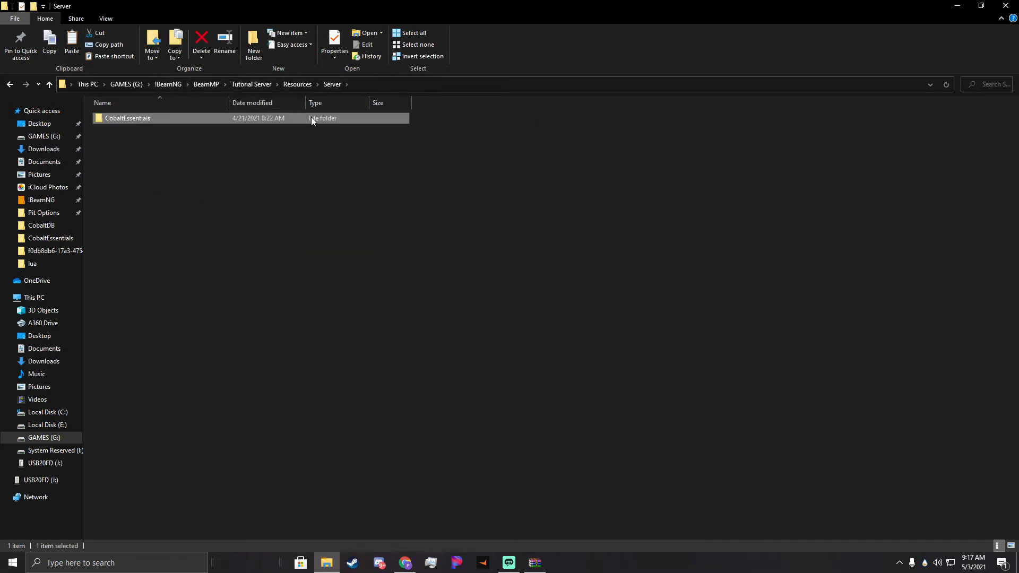
Check the CobaltEssentials Lua files and folders, then return to Tutorial Server.
{"action": "double_click", "coordinate": [128, 118]}
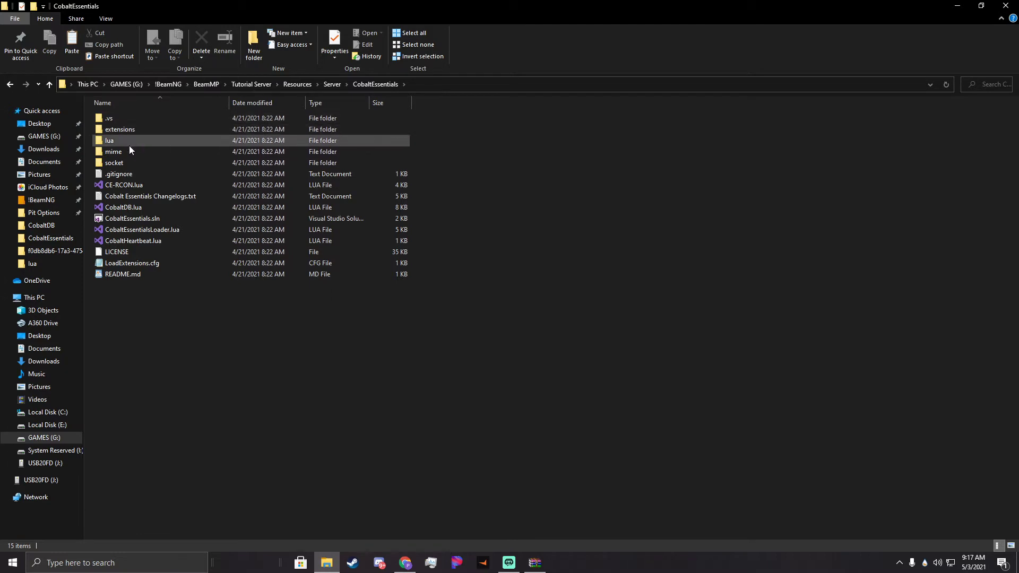
{"action": "mouse_move", "coordinate": [114, 162]}
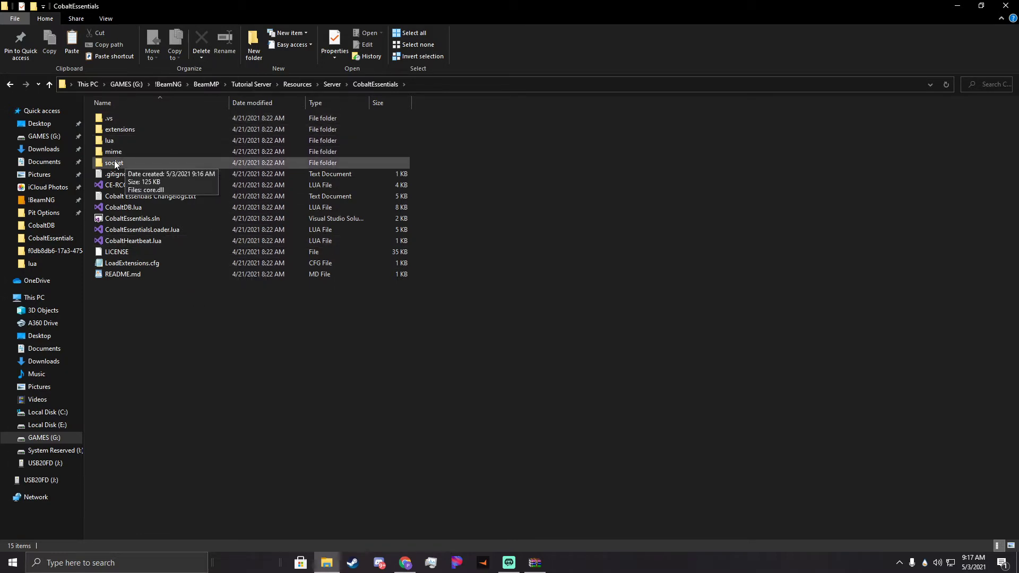
{"action": "mouse_move", "coordinate": [188, 156]}
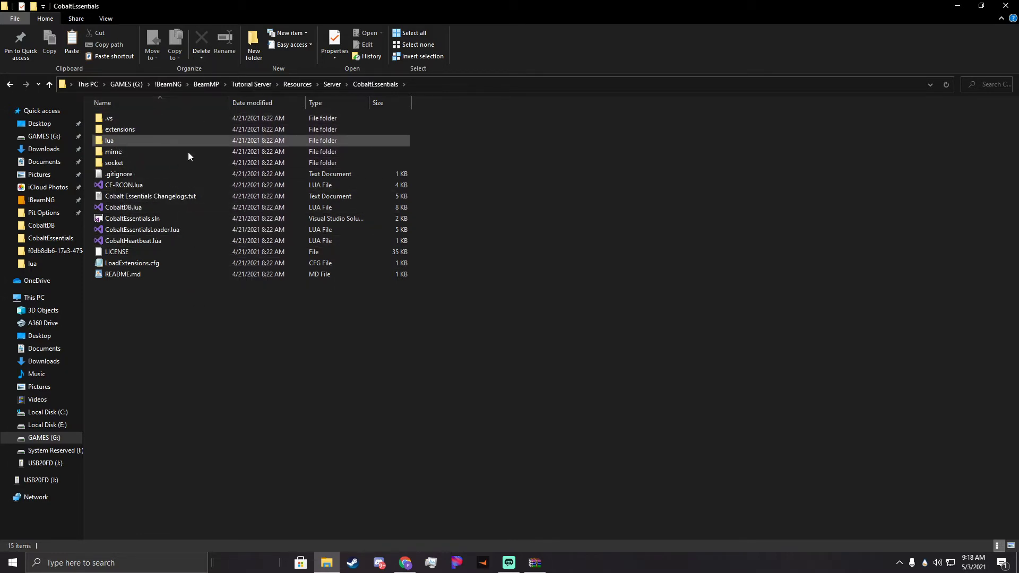
{"action": "mouse_move", "coordinate": [113, 152]}
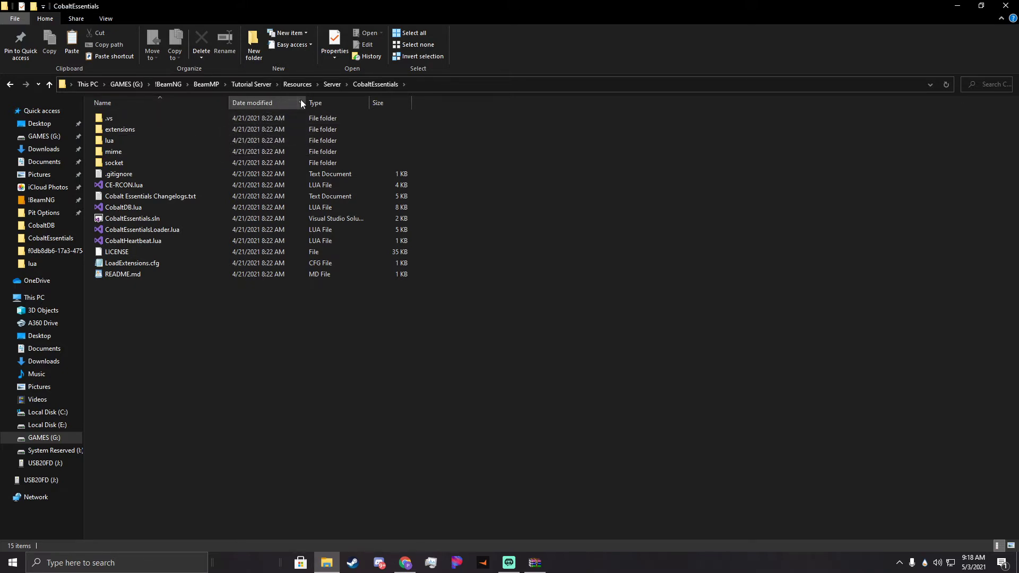
{"action": "left_click", "coordinate": [250, 84]}
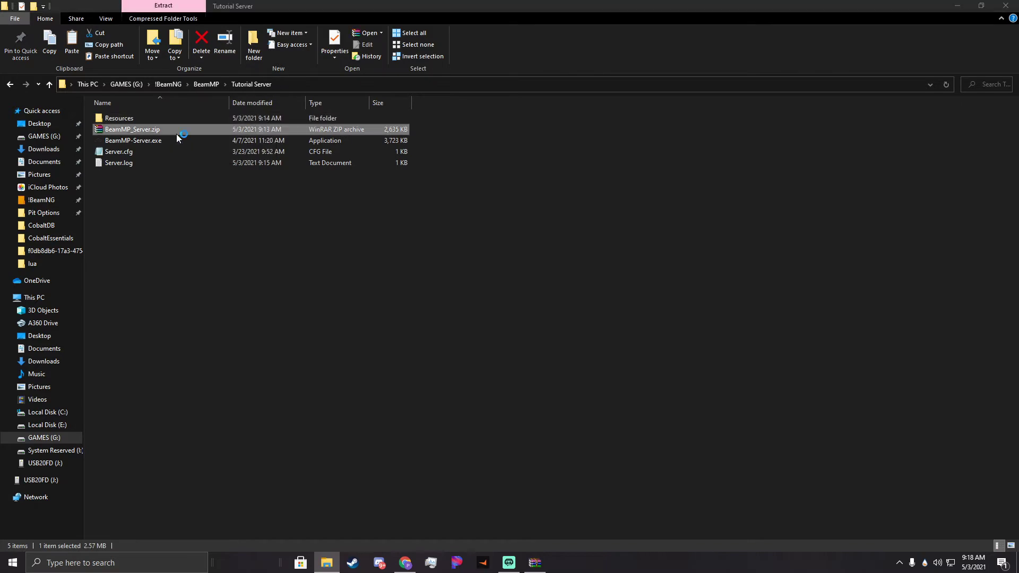
Run BeamMP-Server.exe past the security warning so CobaltEssentials loads, then close the console.
{"action": "double_click", "coordinate": [133, 140]}
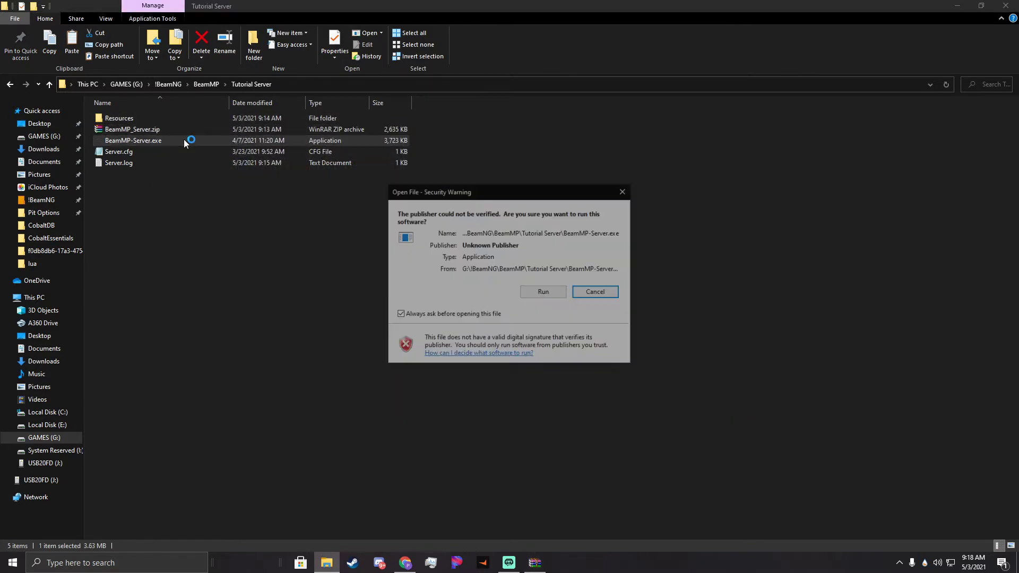
{"action": "left_click", "coordinate": [542, 292]}
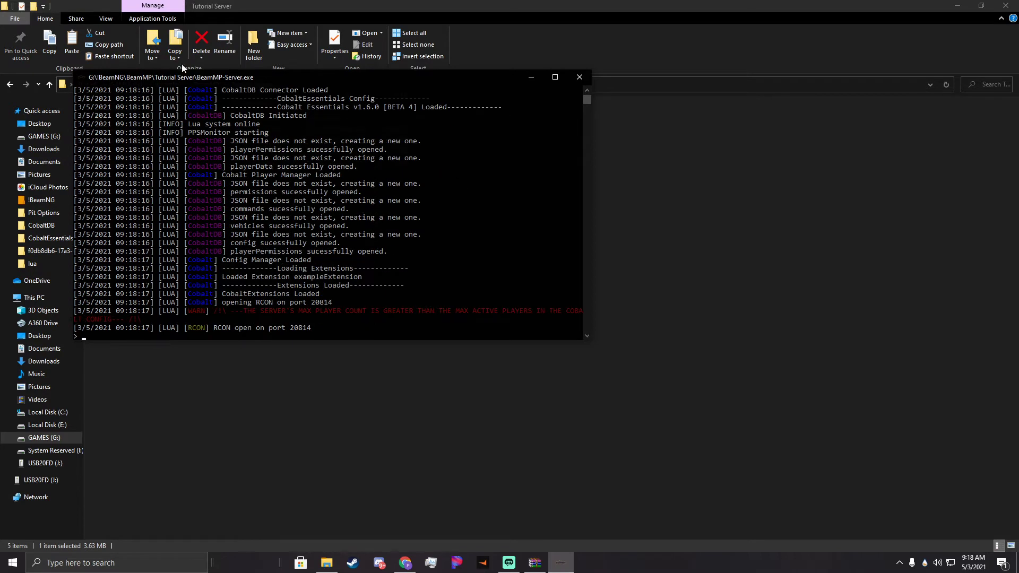
{"action": "mouse_move", "coordinate": [127, 306]}
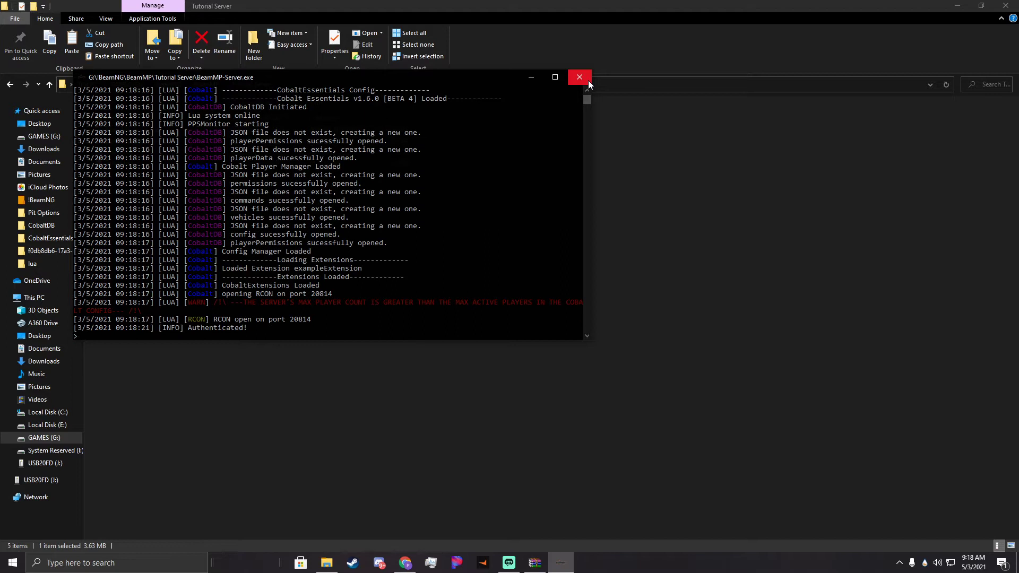
{"action": "left_click", "coordinate": [577, 77]}
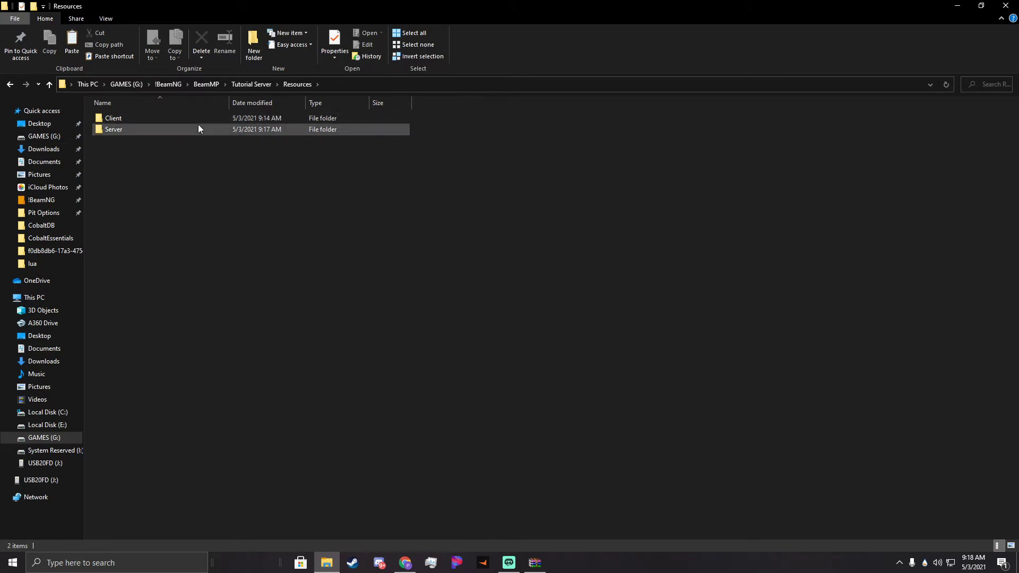
Browse through Resources > Server > CobaltEssentials into the CobaltDB folder.
{"action": "right_click", "coordinate": [327, 563]}
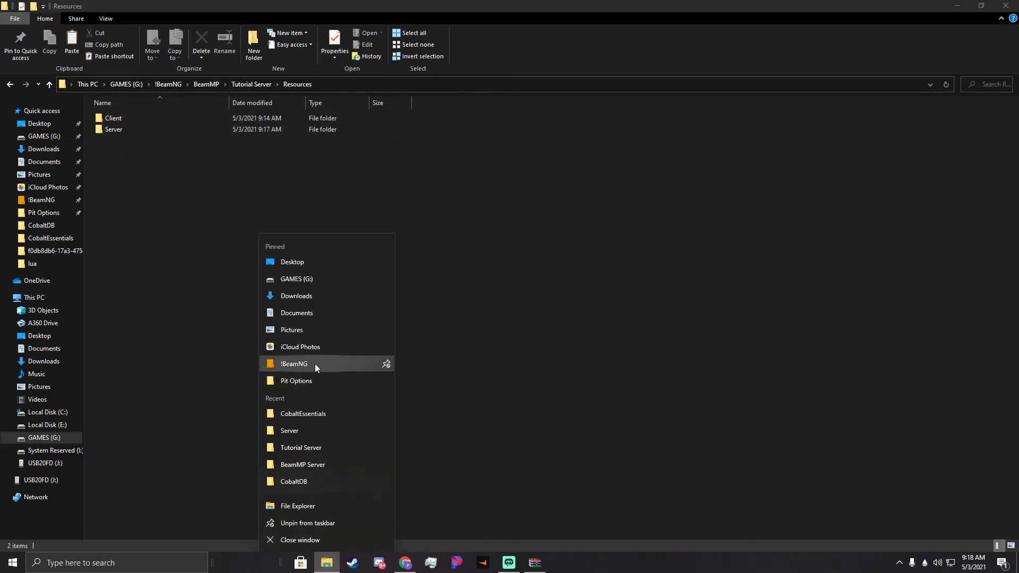
{"action": "mouse_move", "coordinate": [301, 413]}
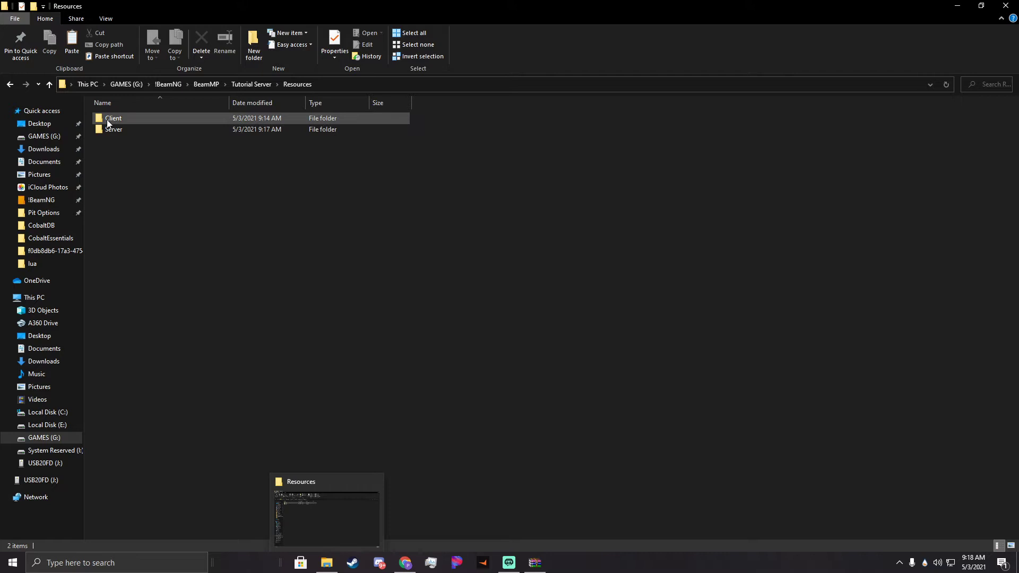
{"action": "mouse_move", "coordinate": [113, 129]}
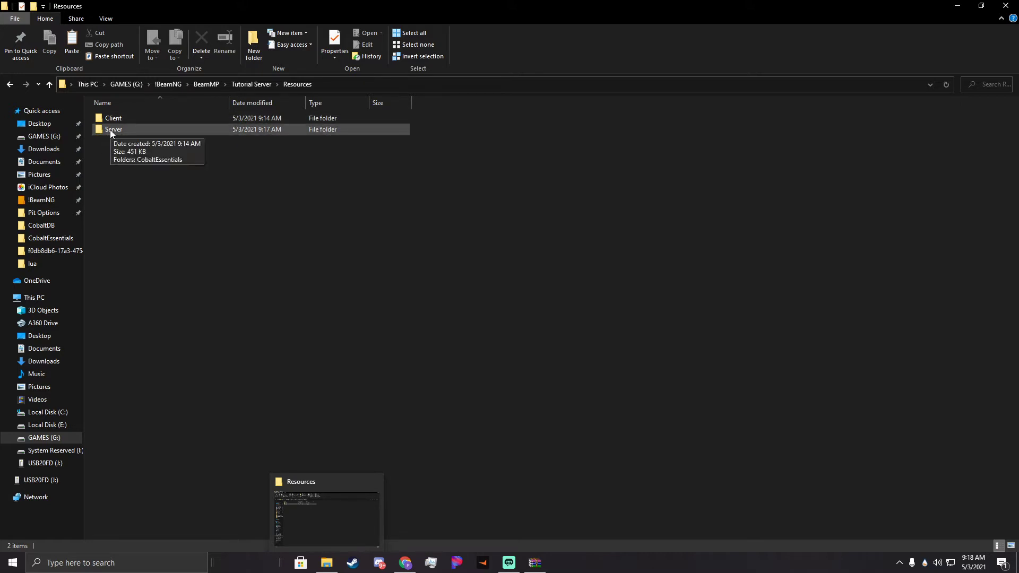
{"action": "mouse_move", "coordinate": [188, 286]}
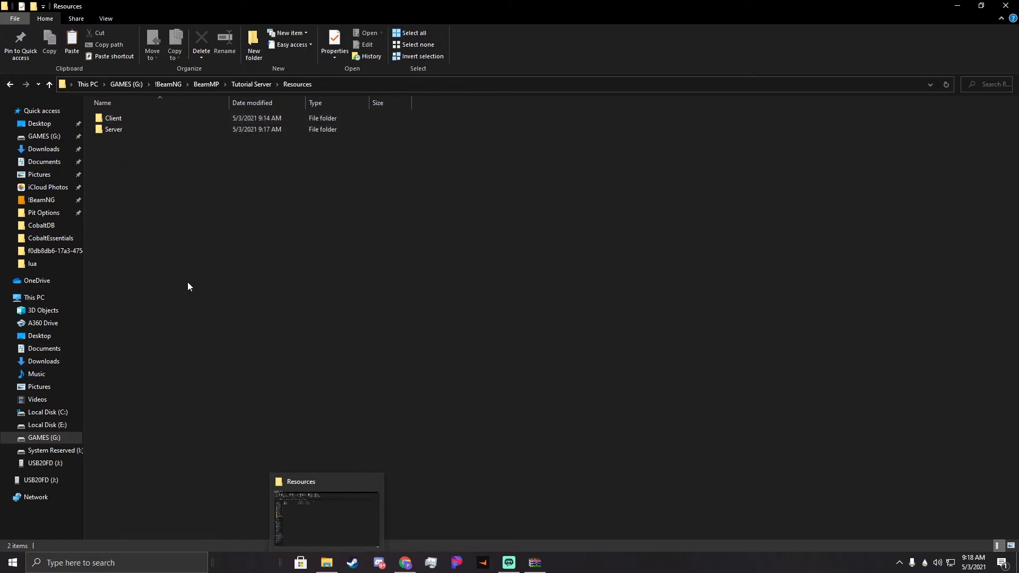
{"action": "right_click", "coordinate": [327, 562]}
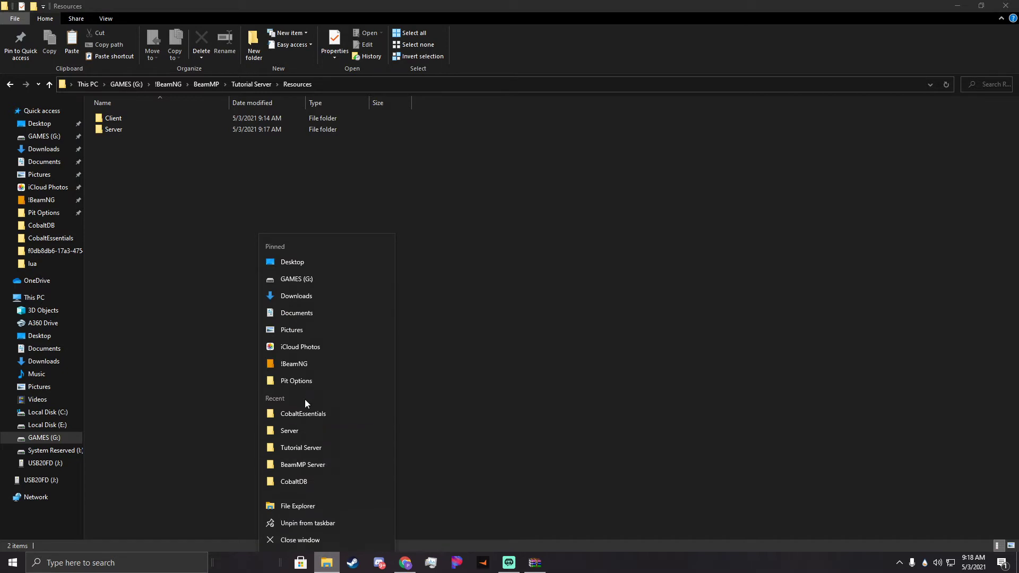
{"action": "mouse_move", "coordinate": [349, 413]}
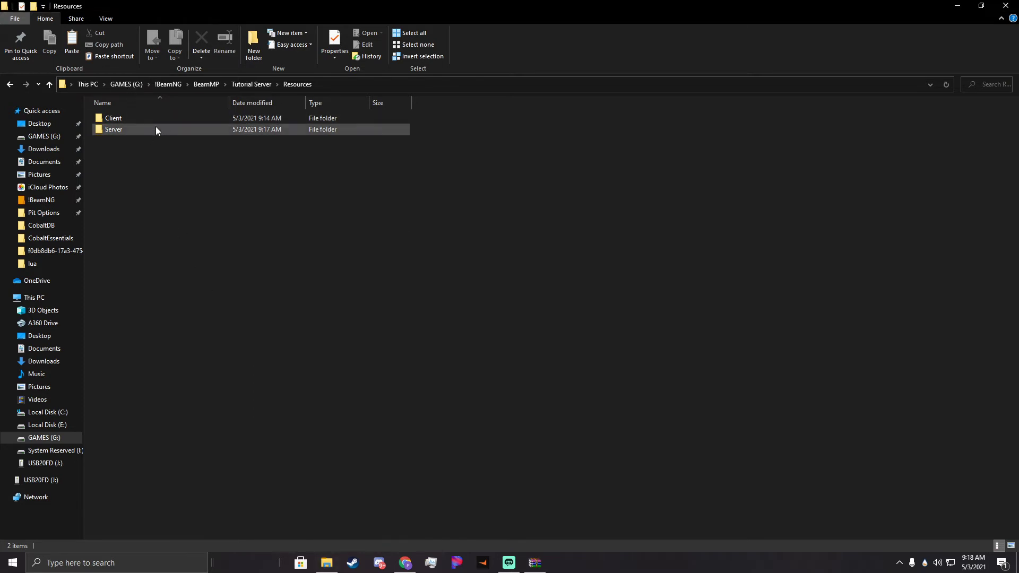
{"action": "double_click", "coordinate": [113, 130]}
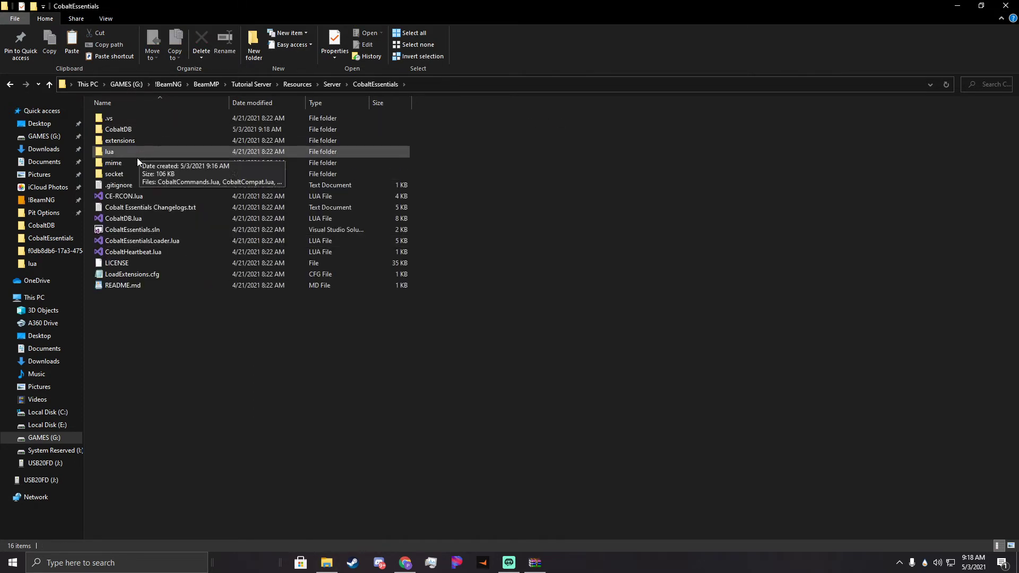
{"action": "mouse_move", "coordinate": [120, 140]}
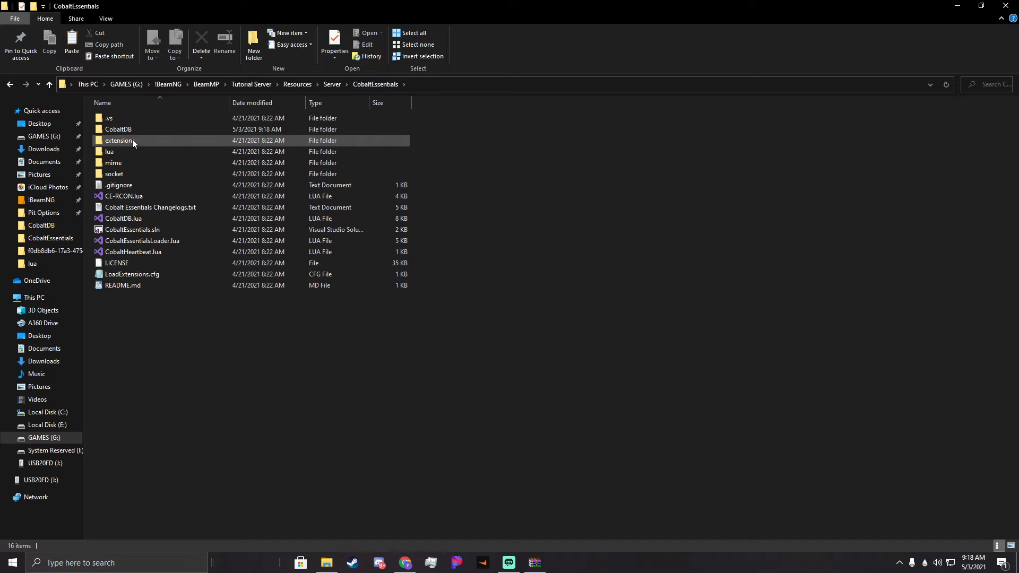
{"action": "mouse_move", "coordinate": [124, 129]}
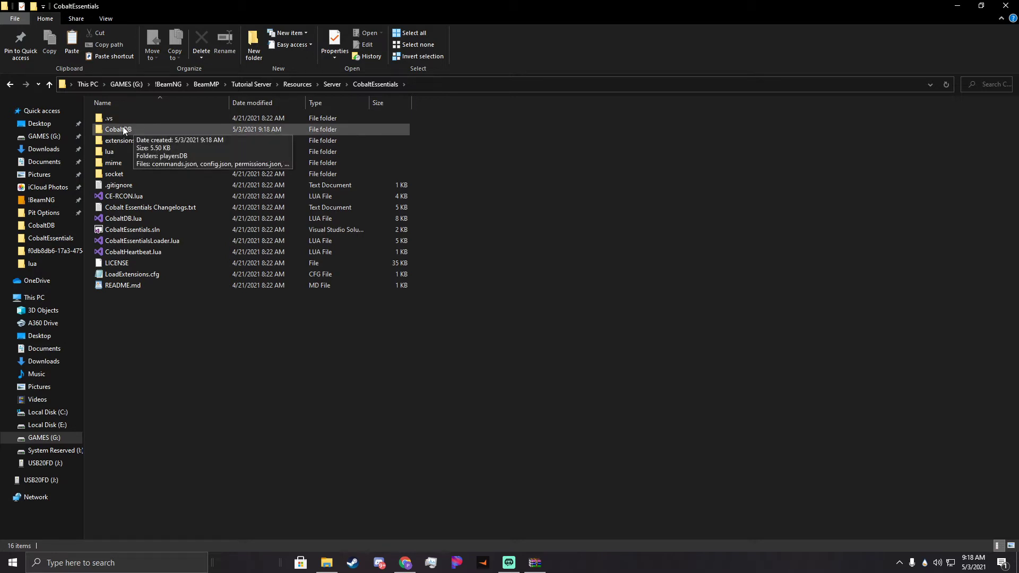
{"action": "double_click", "coordinate": [117, 129]}
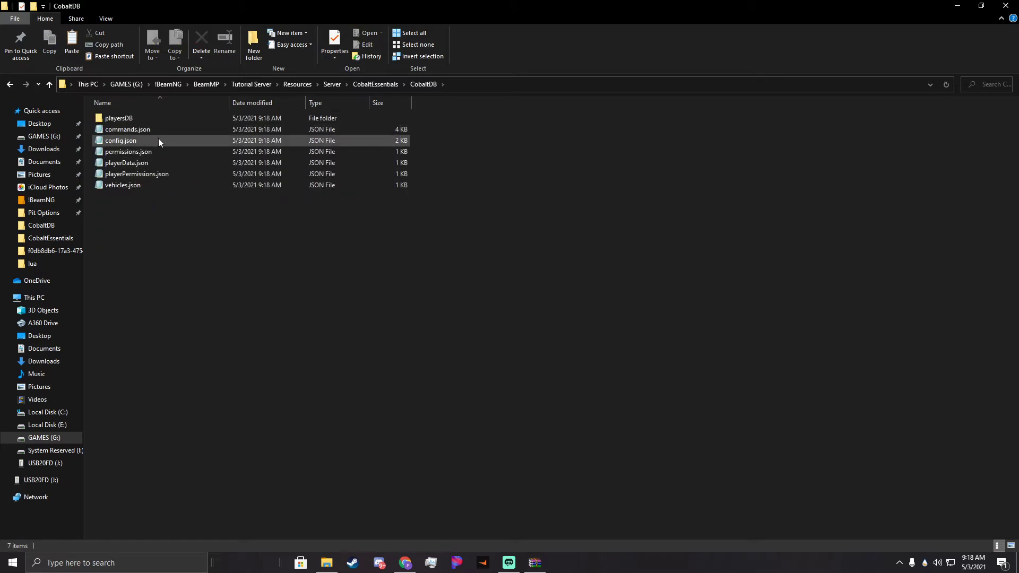
{"action": "left_click", "coordinate": [119, 118]}
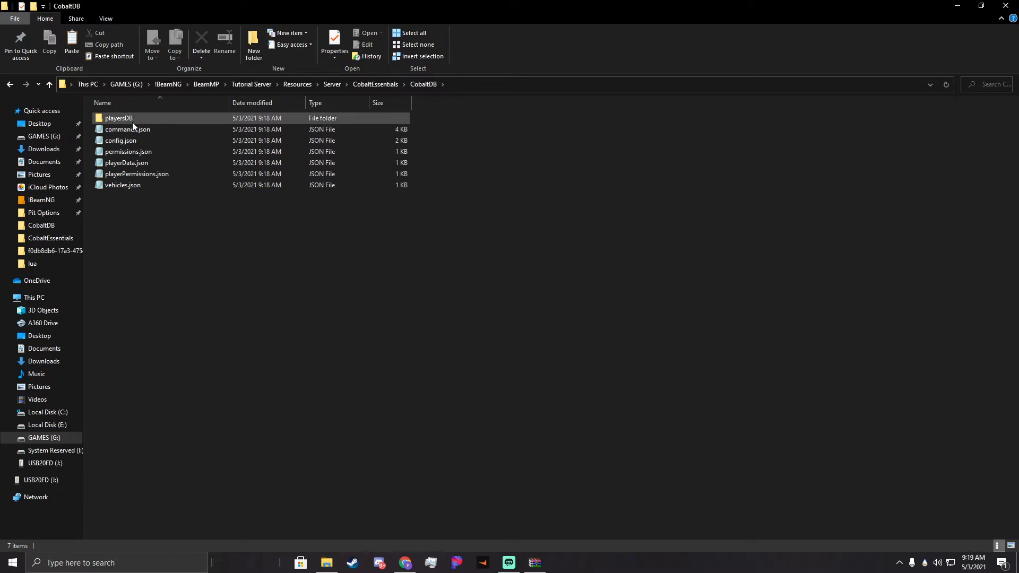
{"action": "left_click", "coordinate": [127, 129]}
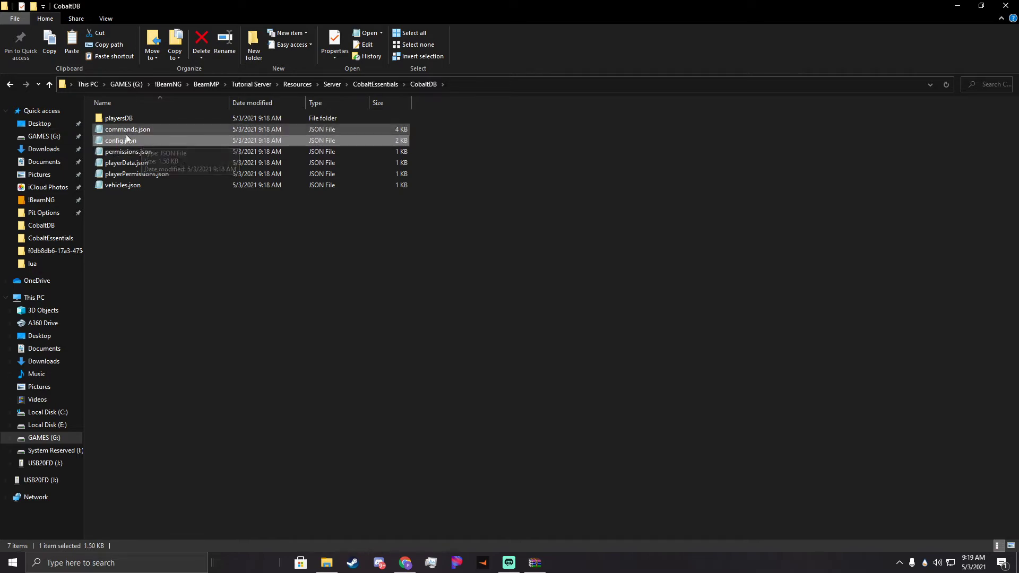
{"action": "double_click", "coordinate": [120, 140]}
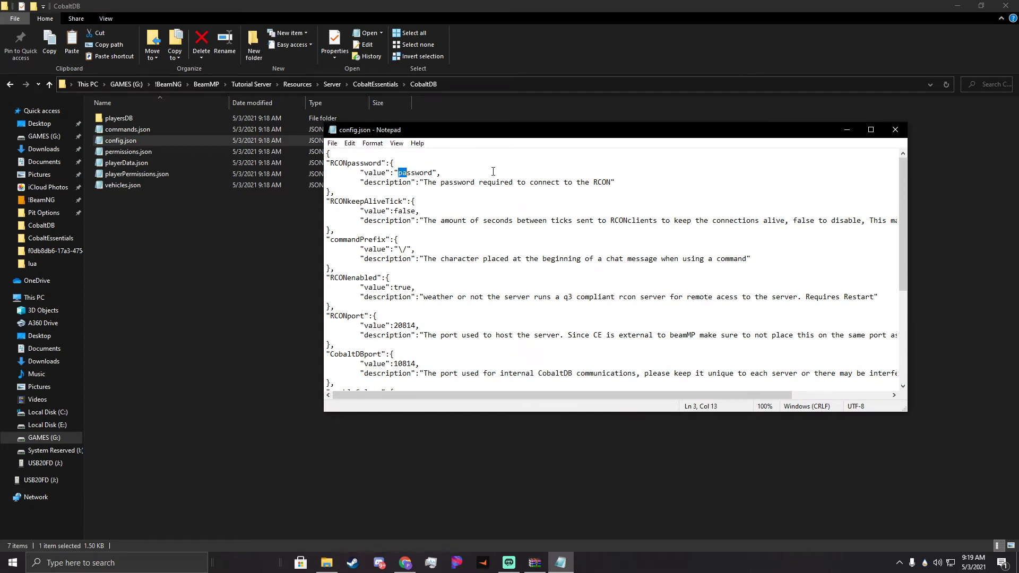
{"action": "type", "text": "s"}
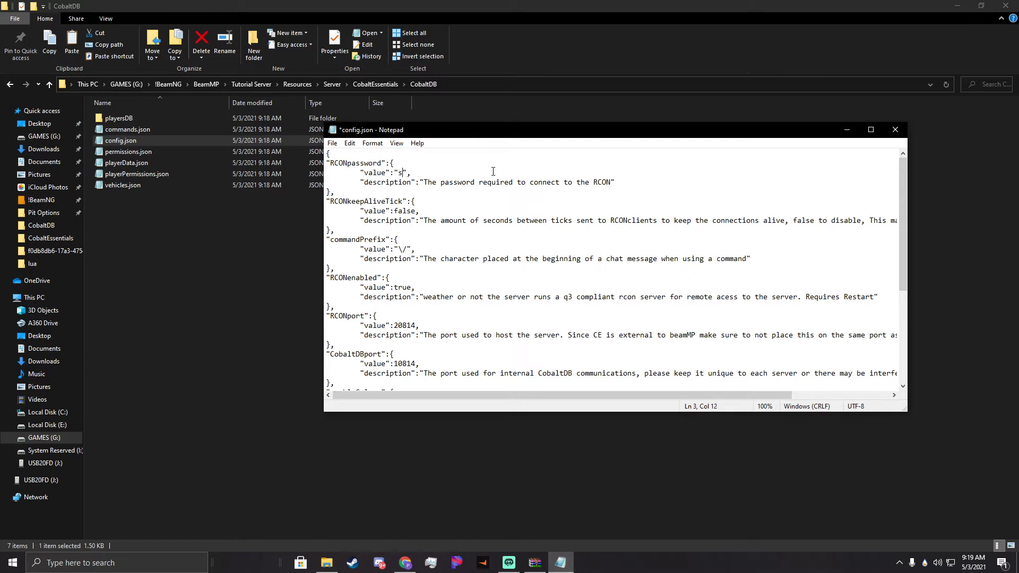
{"action": "type", "text": "ecurePas"}
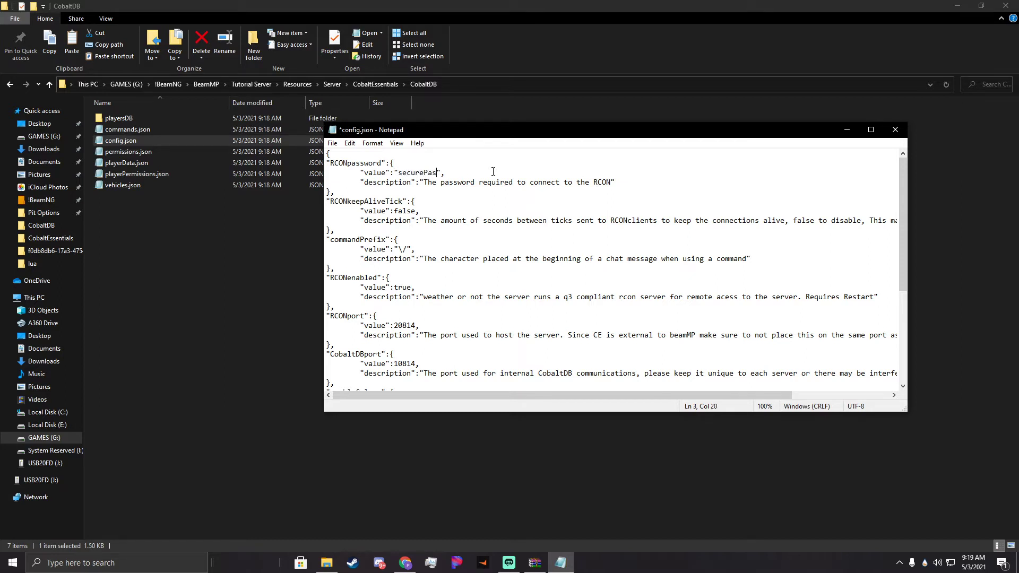
{"action": "type", "text": "sword"}
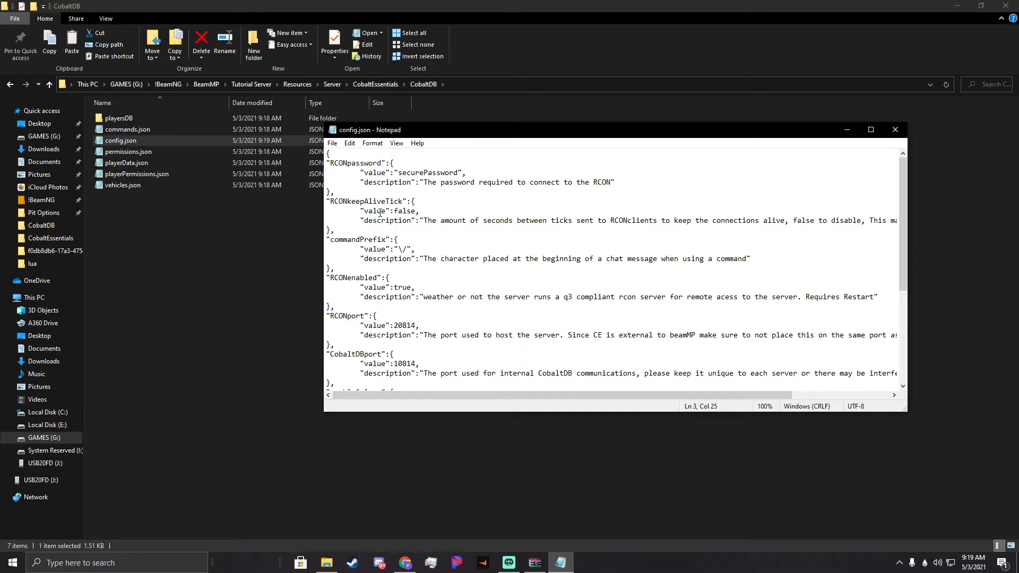
{"action": "left_click", "coordinate": [428, 197]}
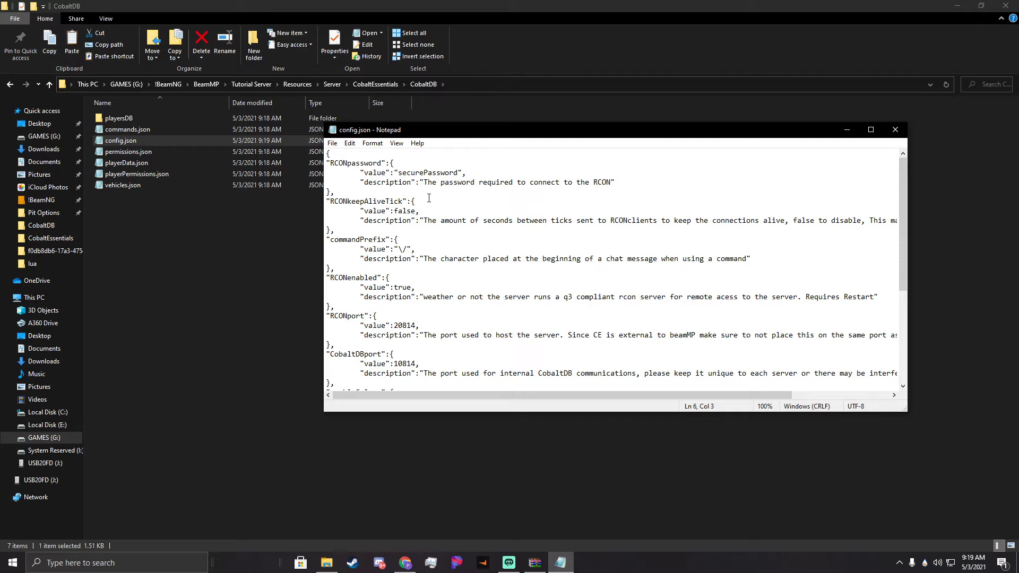
{"action": "scroll", "scroll_direction": "down", "scroll_amount": 3}
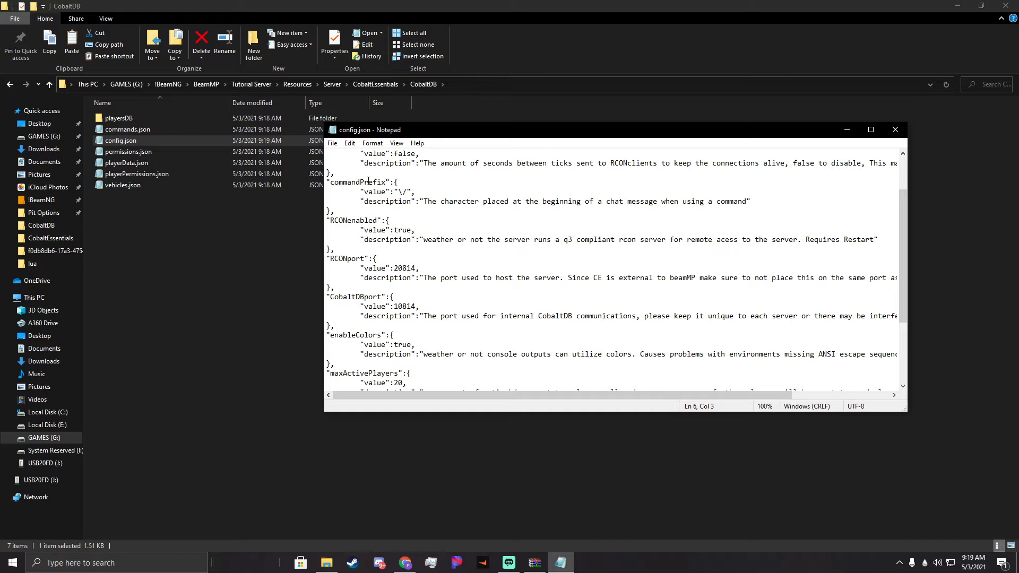
Edit the commandPrefix value and check maxActivePlayers (20) in config.json.
{"action": "left_click", "coordinate": [403, 192]}
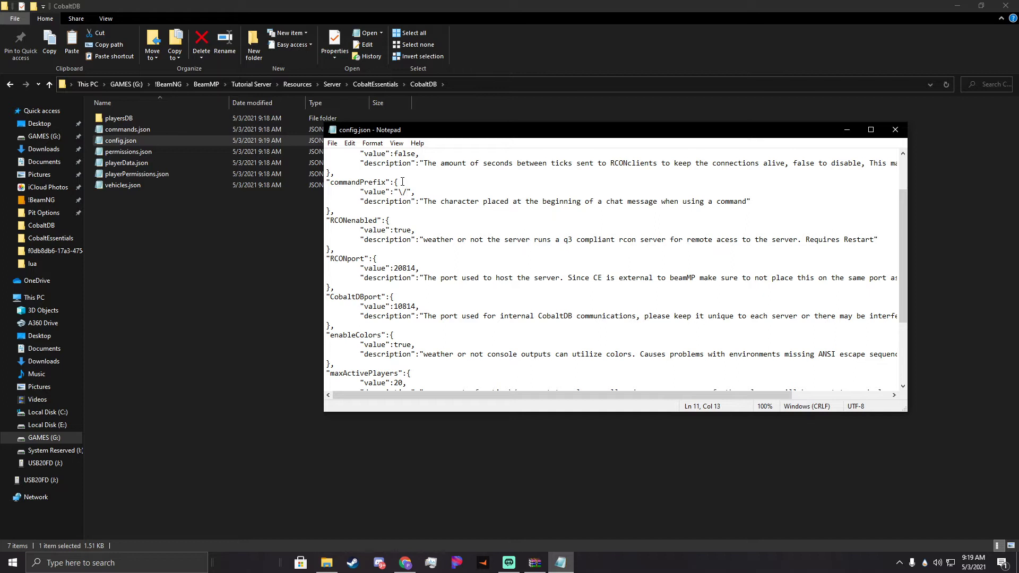
{"action": "type", "text": "!"}
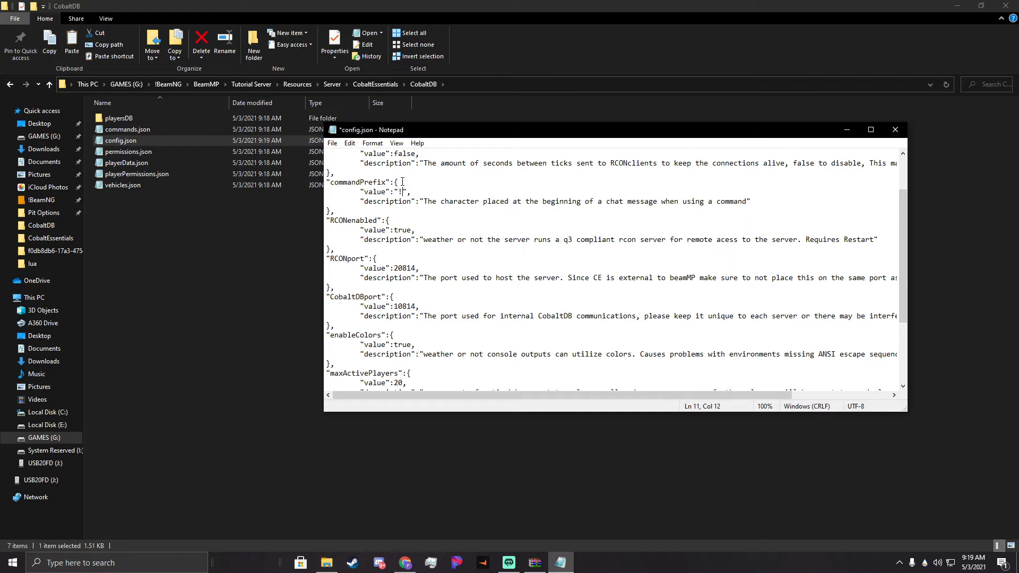
{"action": "key", "text": "enter"}
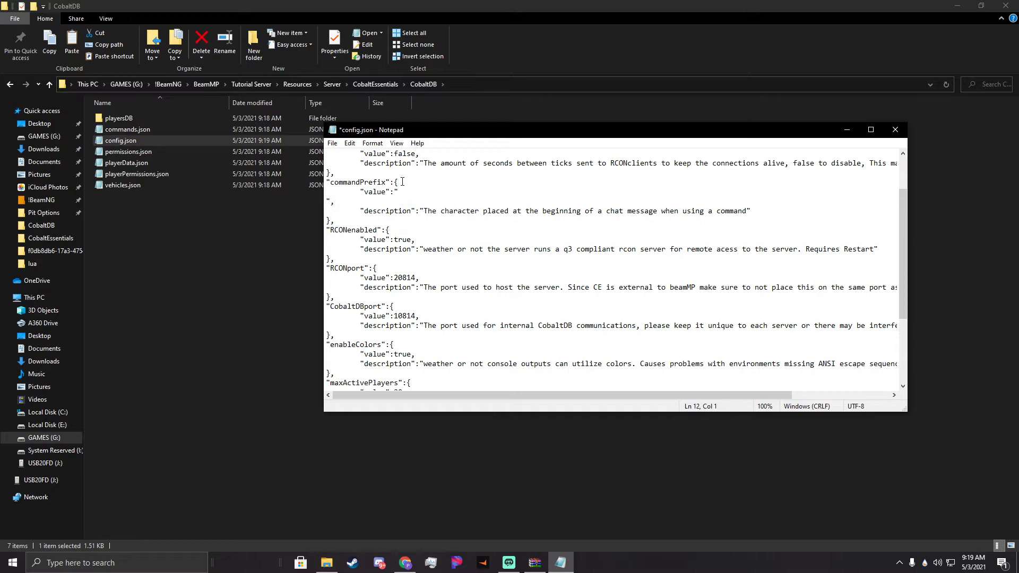
{"action": "type", "text": "\\/\","}
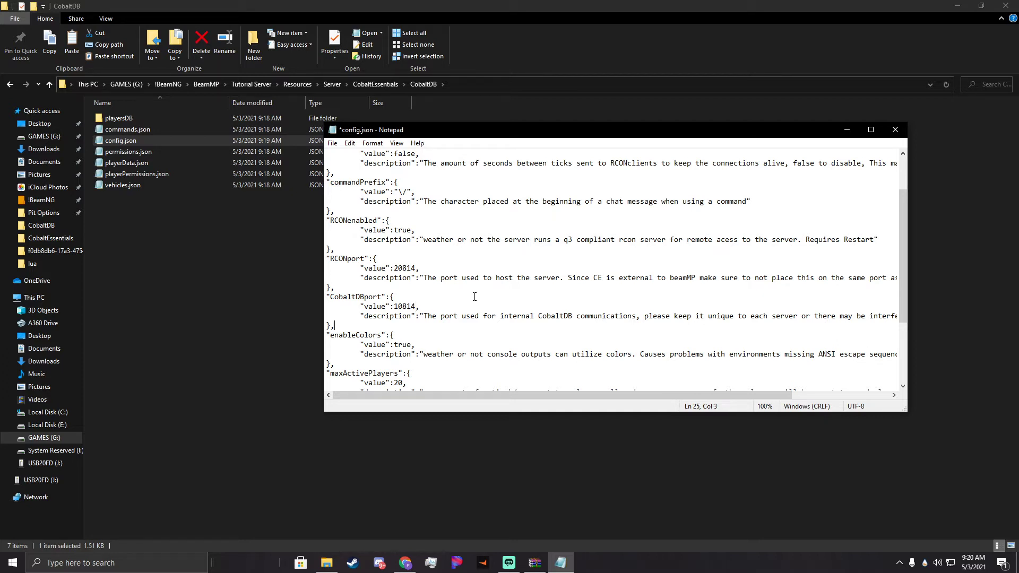
{"action": "left_click", "coordinate": [421, 354]}
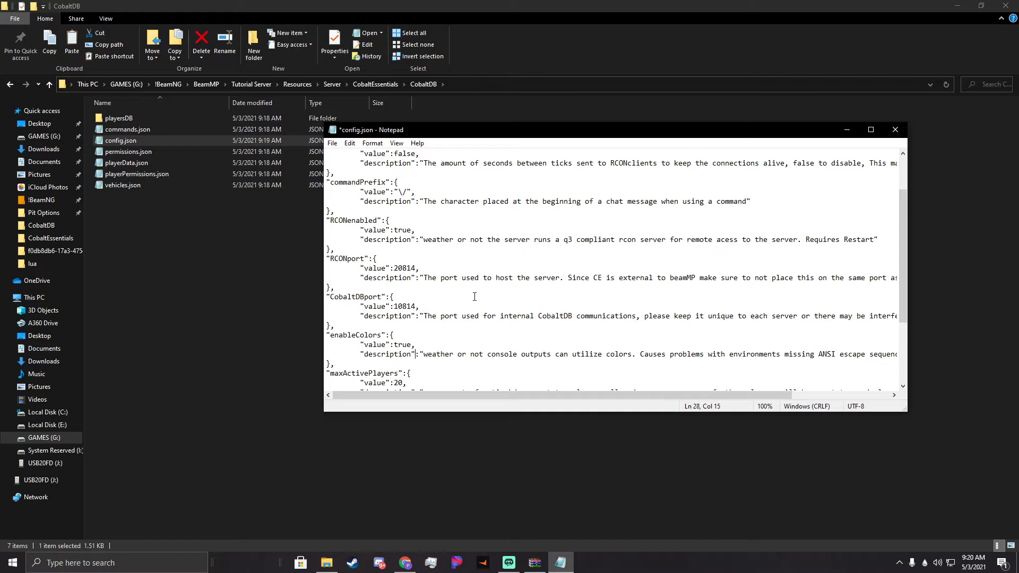
{"action": "left_click", "coordinate": [420, 353]}
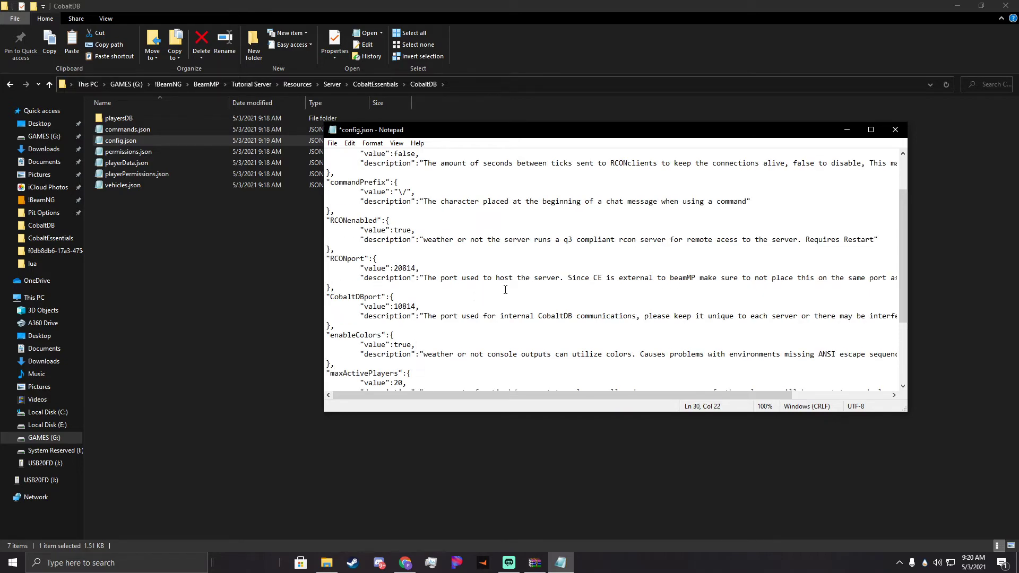
{"action": "scroll", "scroll_direction": "down", "scroll_amount": 3}
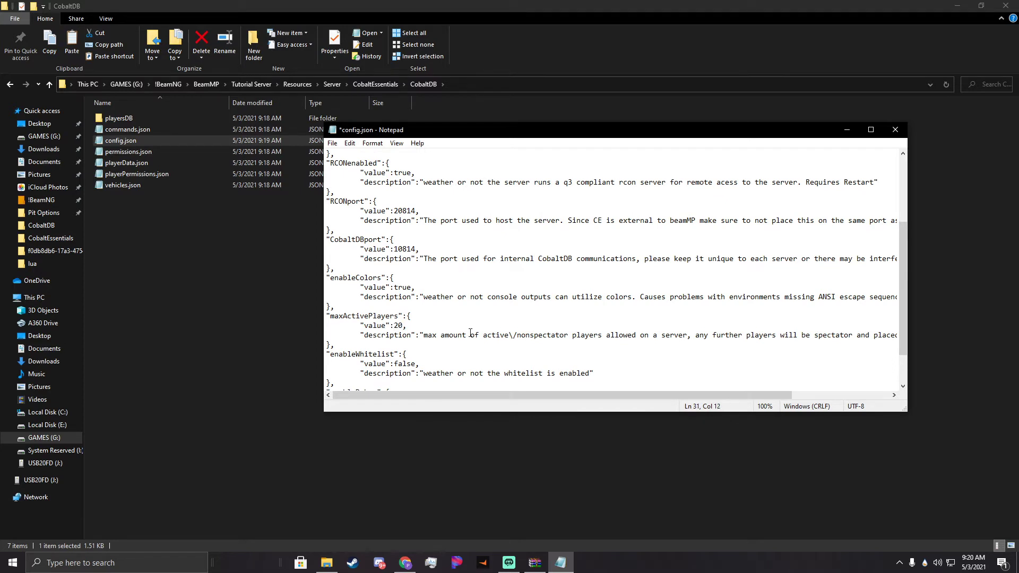
{"action": "double_click", "coordinate": [397, 325]}
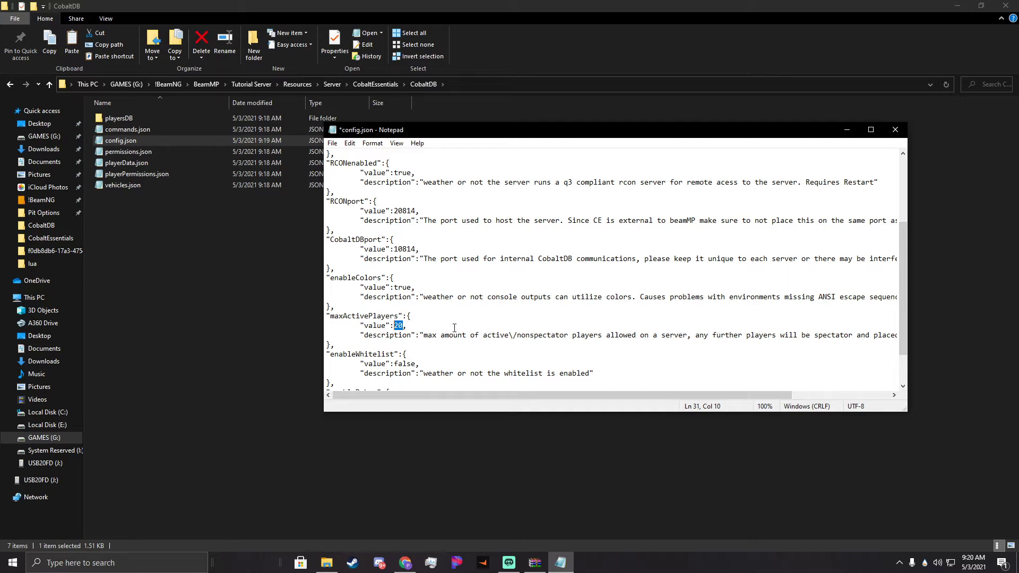
{"action": "scroll", "scroll_direction": "down", "scroll_amount": 3}
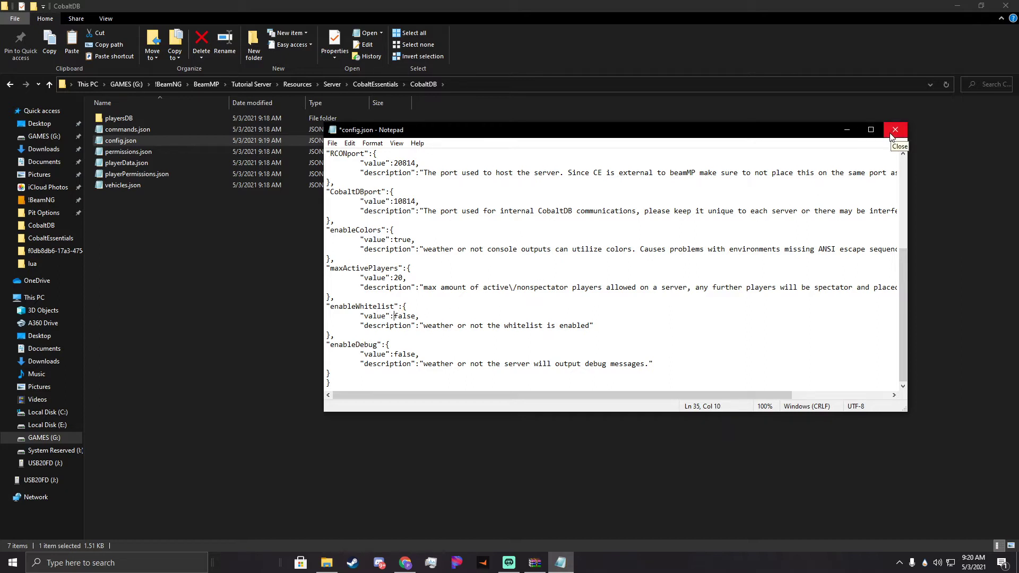
Close Notepad and look over permissions.json, playerData.json and other CobaltDB JSON files.
{"action": "left_click", "coordinate": [895, 129]}
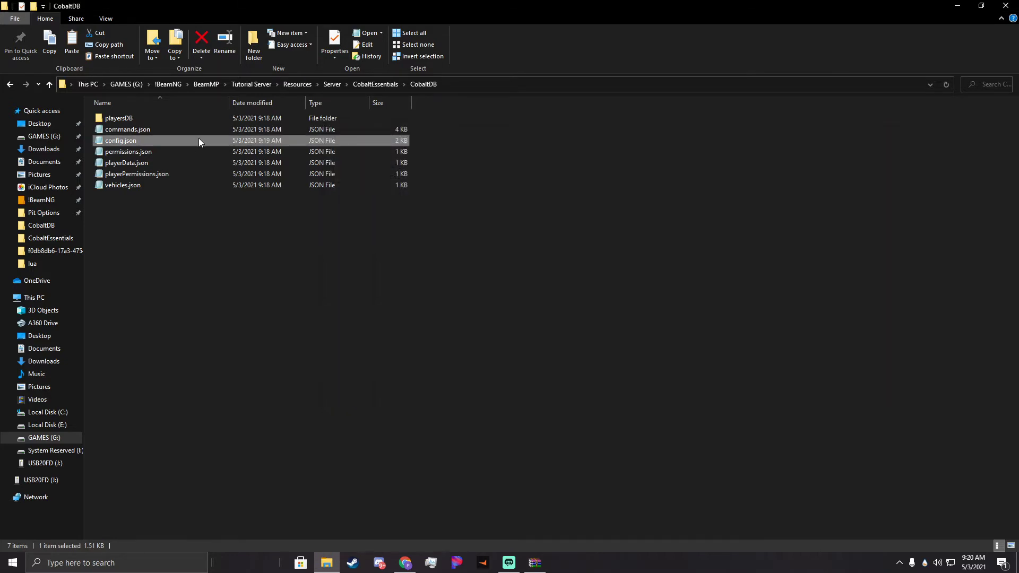
{"action": "mouse_move", "coordinate": [179, 134]}
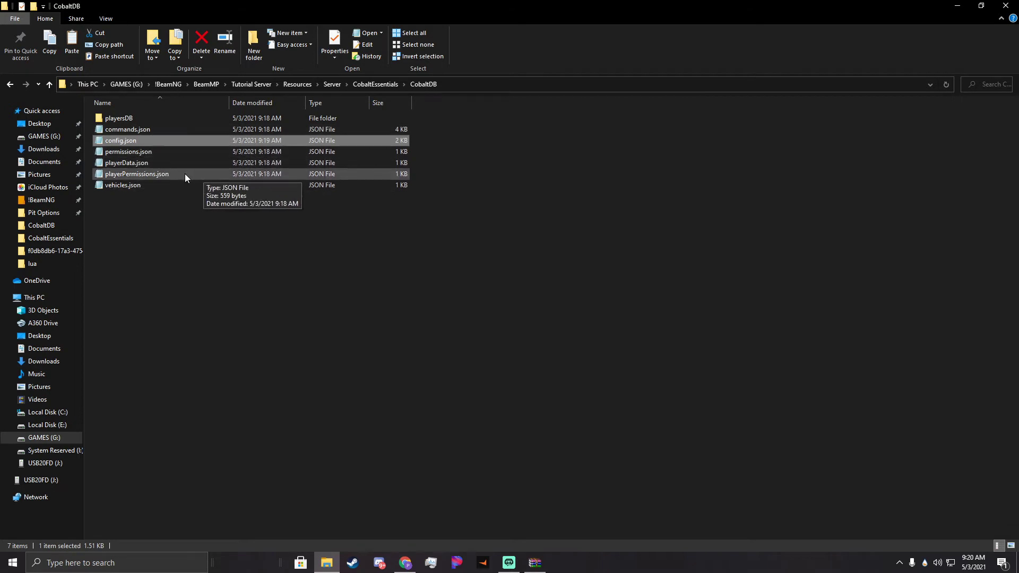
{"action": "left_click", "coordinate": [128, 151]}
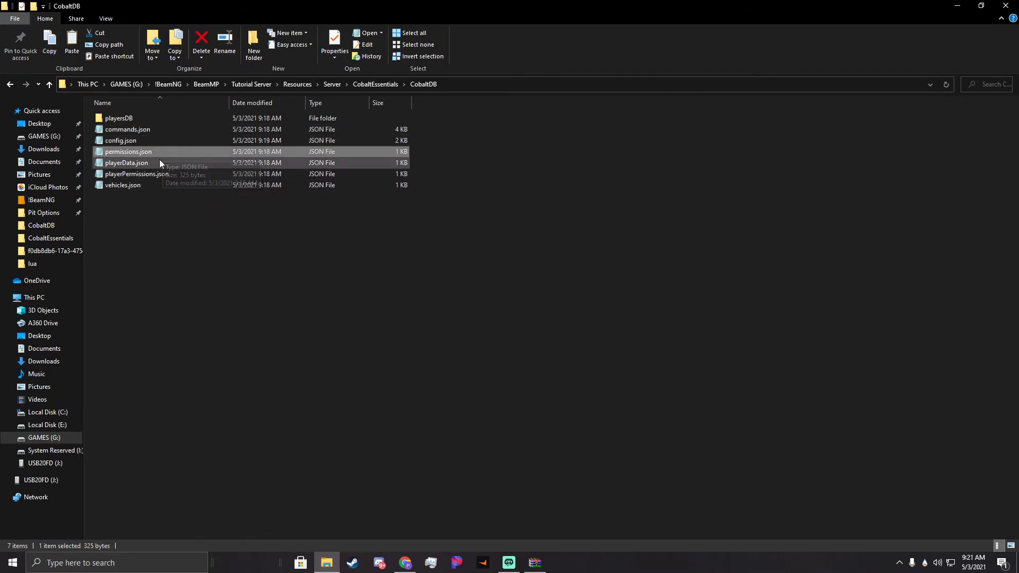
{"action": "left_click", "coordinate": [126, 163]}
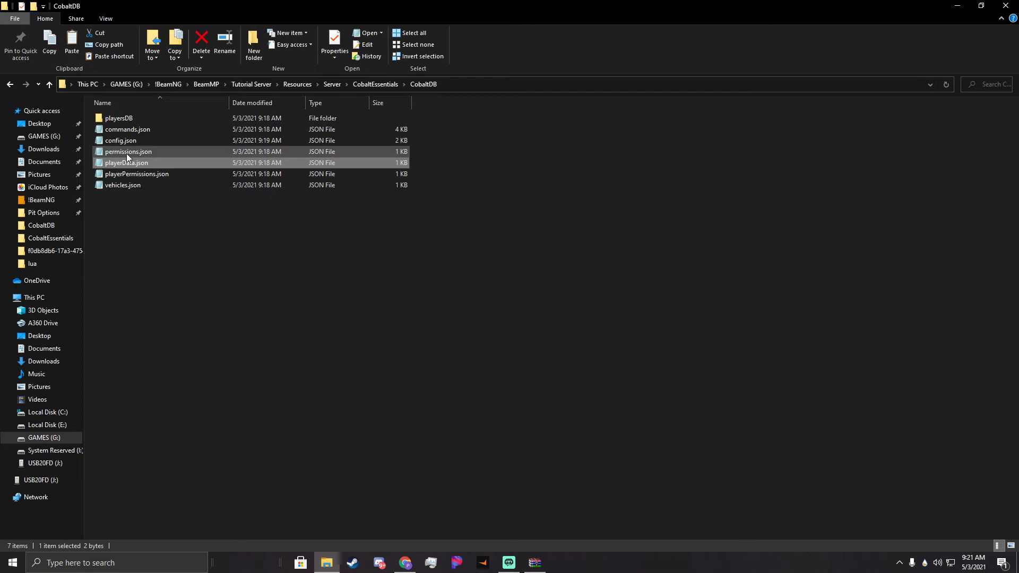
{"action": "double_click", "coordinate": [127, 151]}
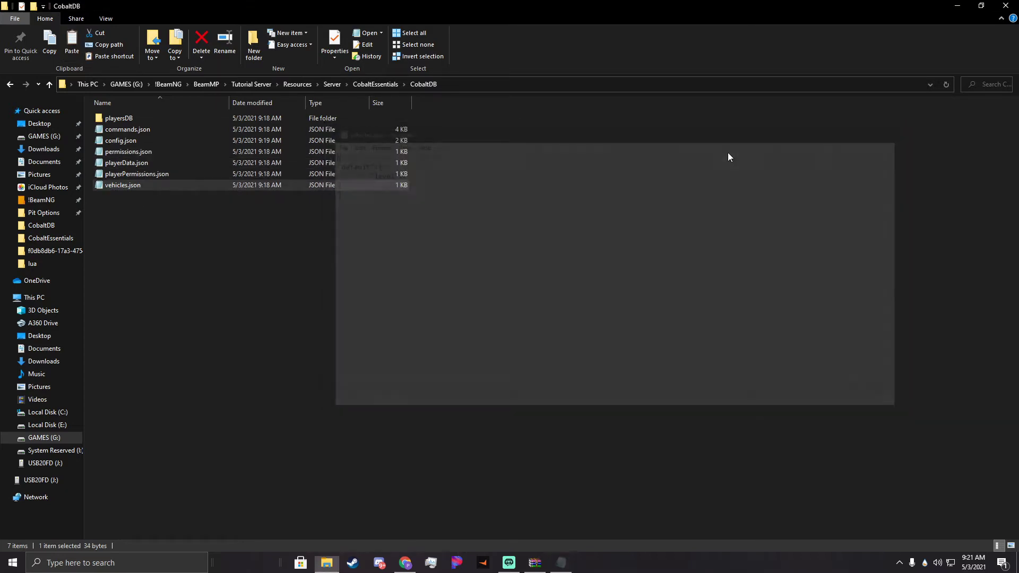
{"action": "mouse_move", "coordinate": [172, 178]}
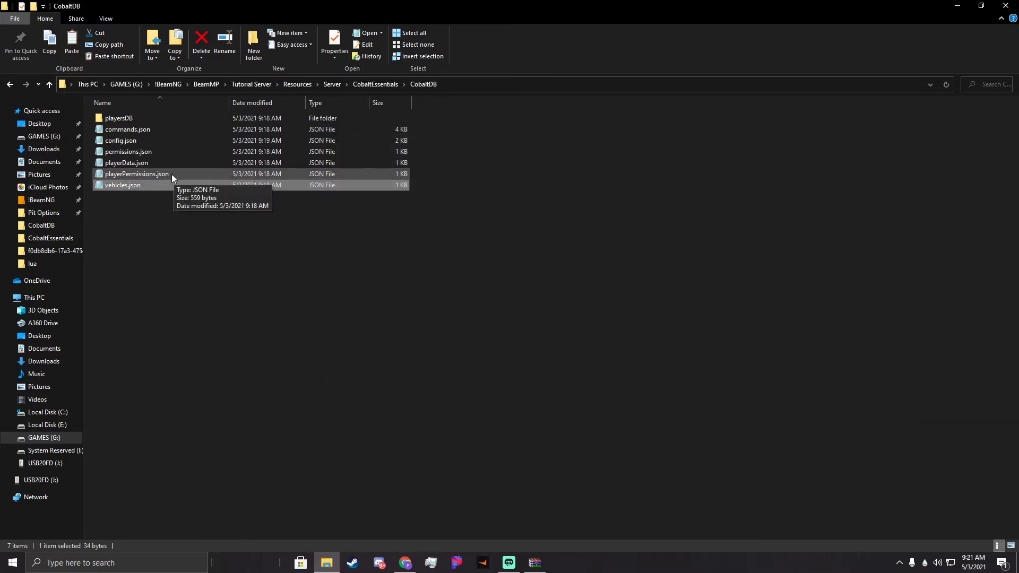
Open playerPermissions.json and review group levels: default 1, mod 5, owner 11.
{"action": "double_click", "coordinate": [136, 173]}
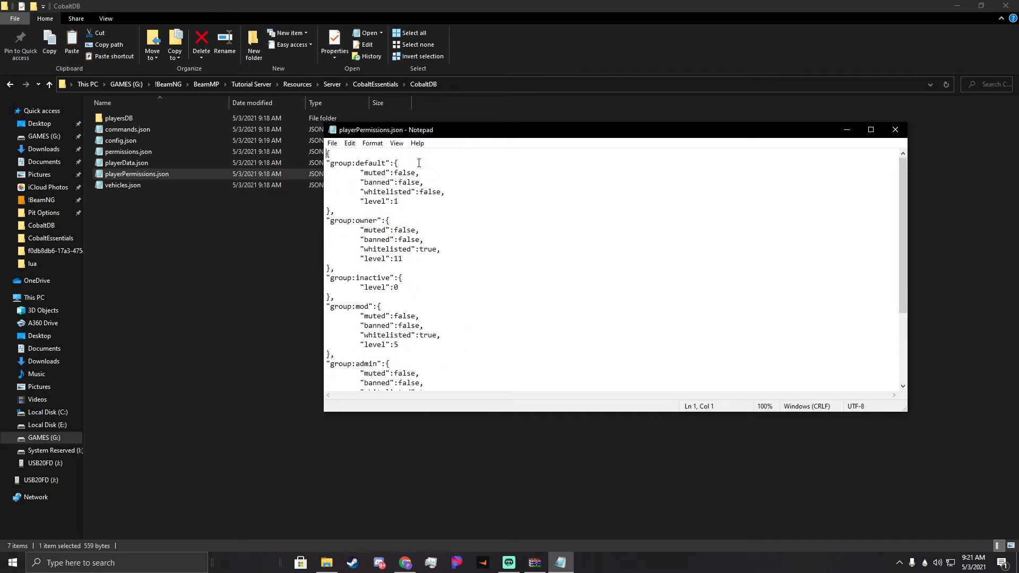
{"action": "scroll", "scroll_direction": "down", "scroll_amount": 3}
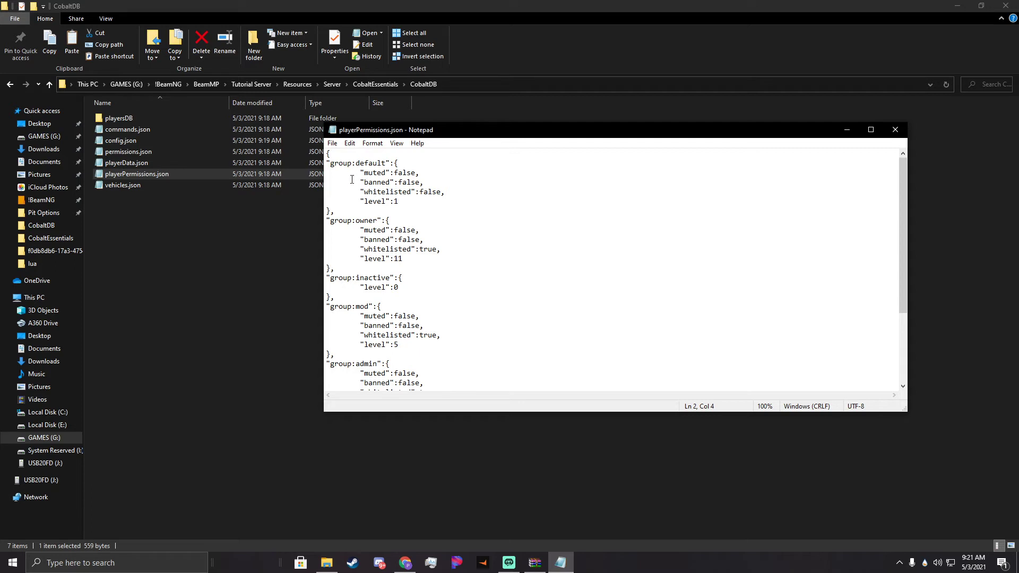
{"action": "left_click", "coordinate": [408, 171]}
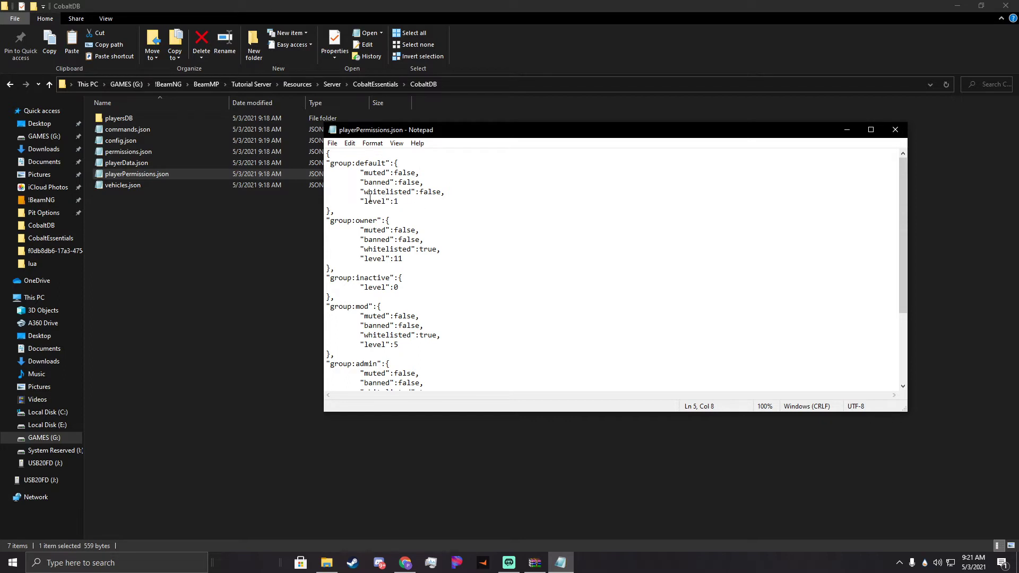
{"action": "left_click", "coordinate": [401, 212]}
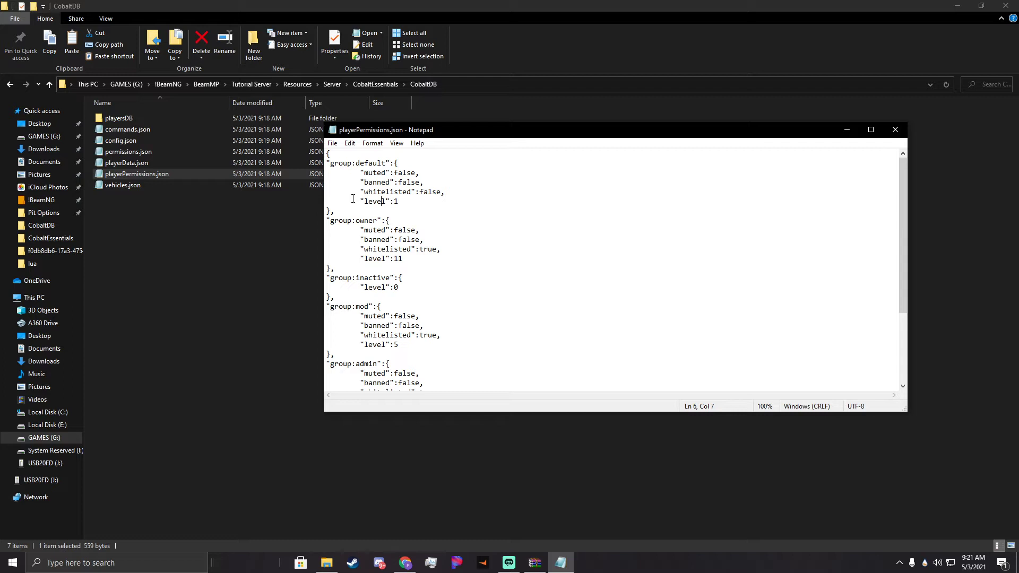
Check the stop command's level 10 in commands.json, then return to playerPermissions.json.
{"action": "left_click", "coordinate": [127, 129]}
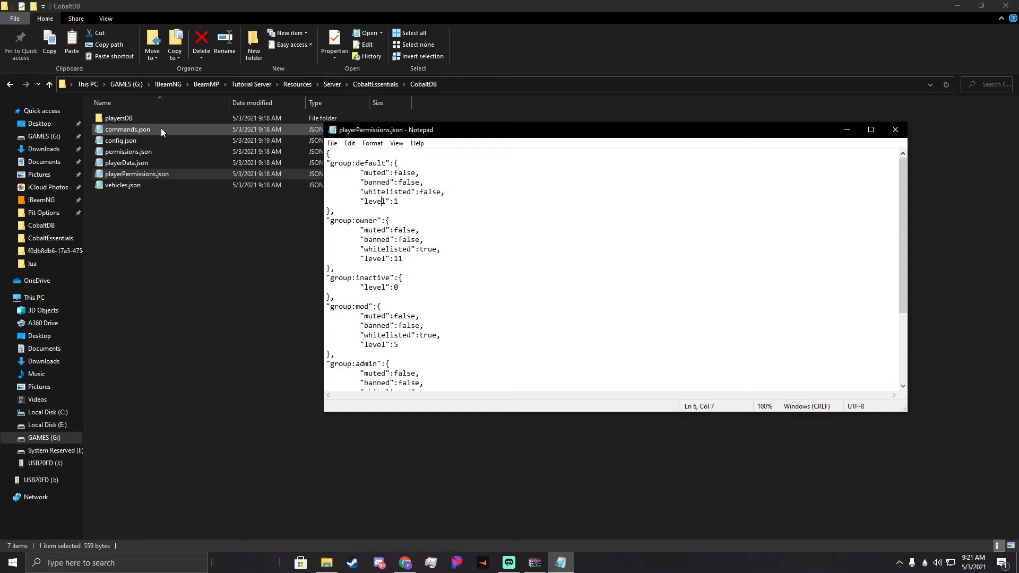
{"action": "double_click", "coordinate": [128, 130]}
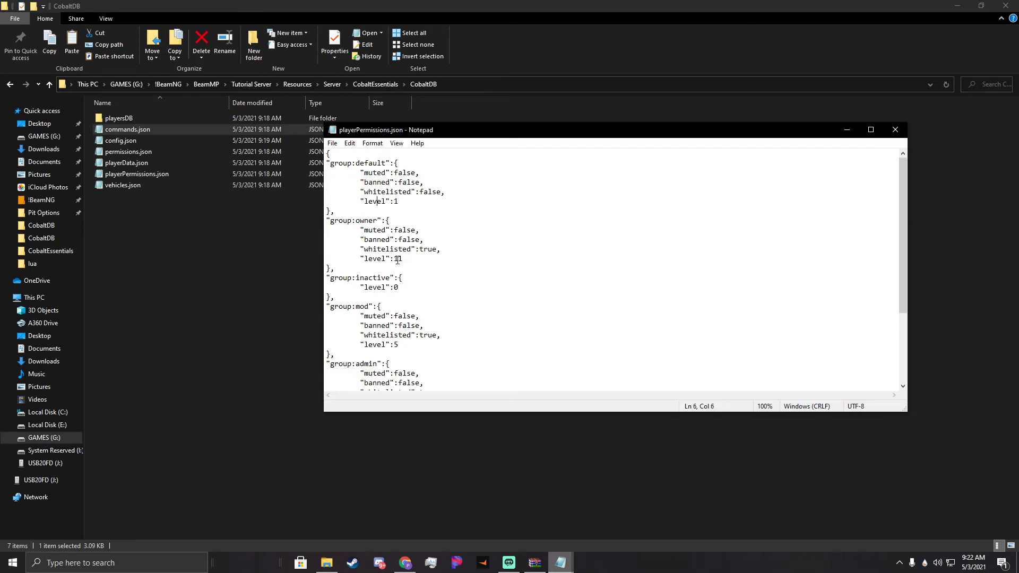
{"action": "double_click", "coordinate": [128, 128]}
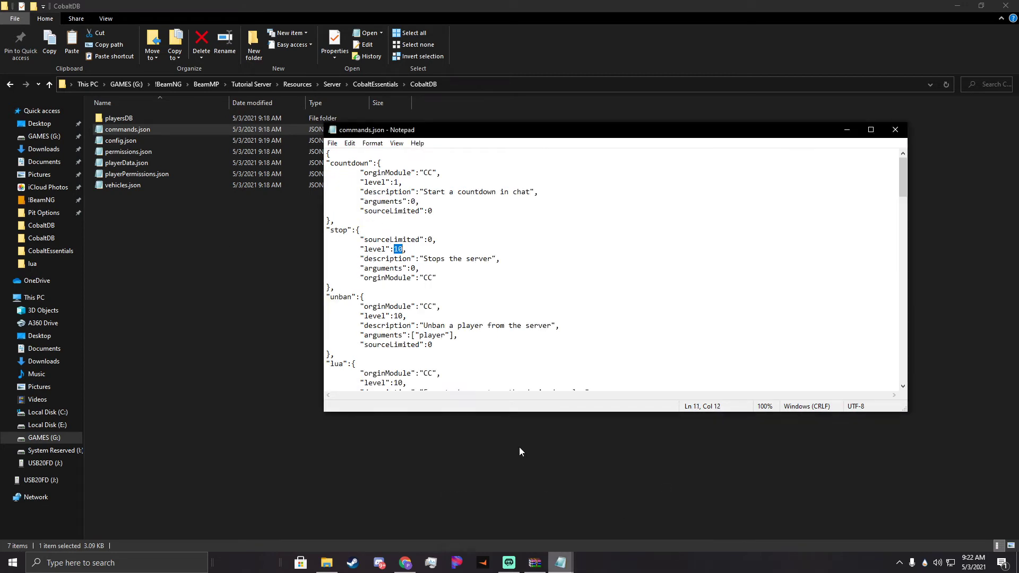
{"action": "left_click", "coordinate": [399, 249]}
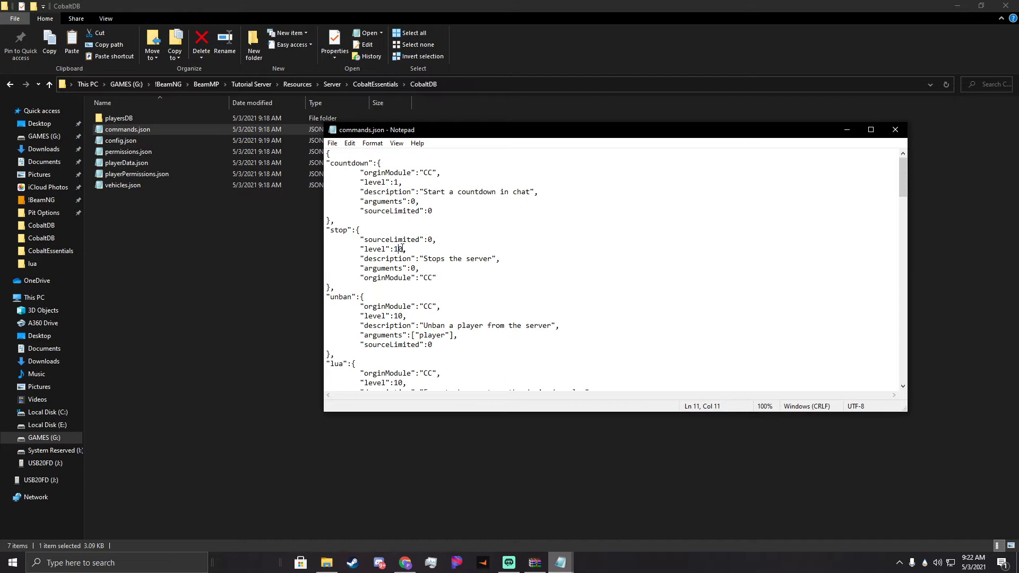
{"action": "double_click", "coordinate": [136, 173]}
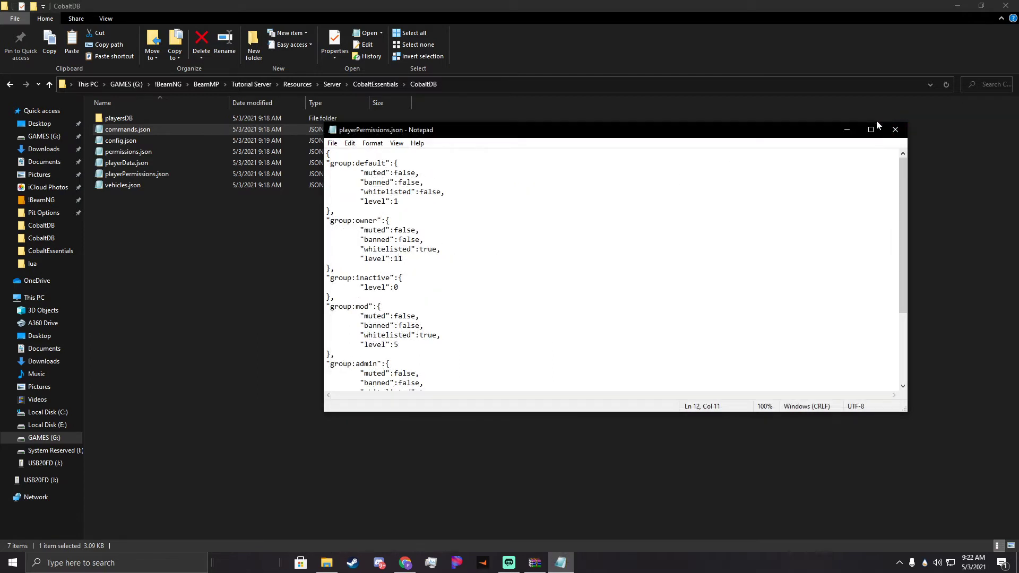
Select and copy the group:guest entry in playerPermissions.json.
{"action": "scroll", "scroll_direction": "down", "scroll_amount": 3}
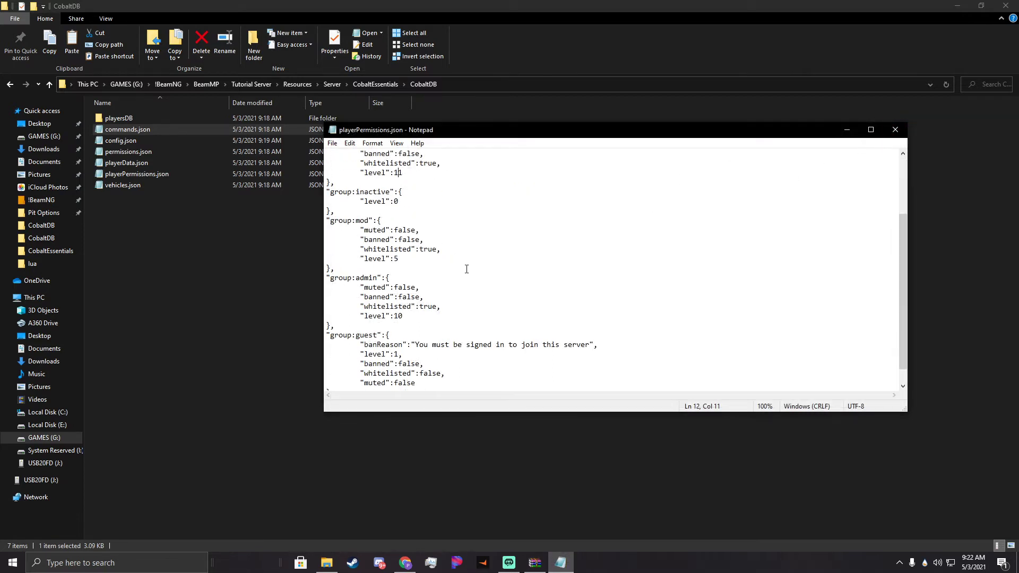
{"action": "scroll", "scroll_direction": "down", "scroll_amount": 3}
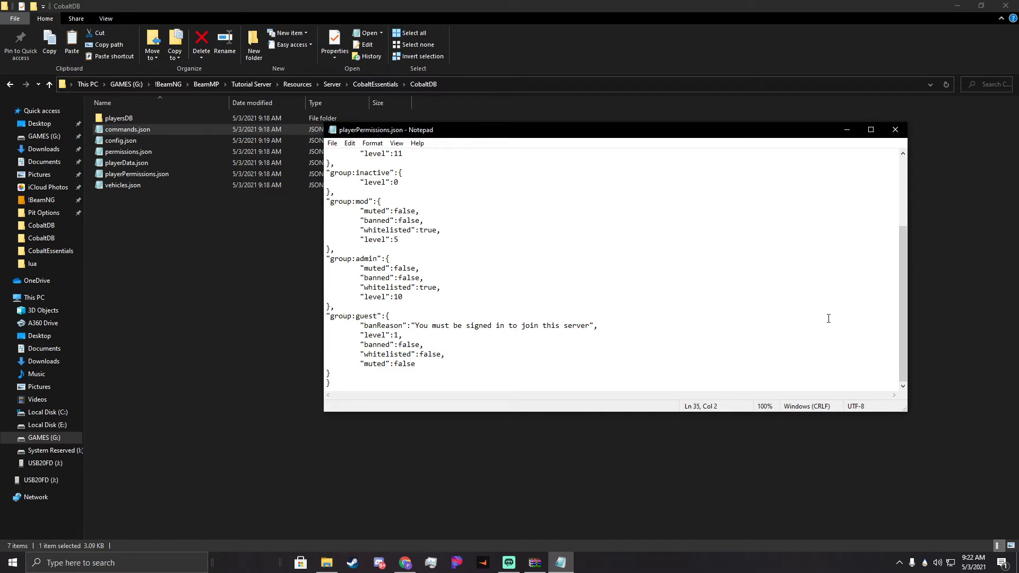
{"action": "left_click", "coordinate": [326, 354]}
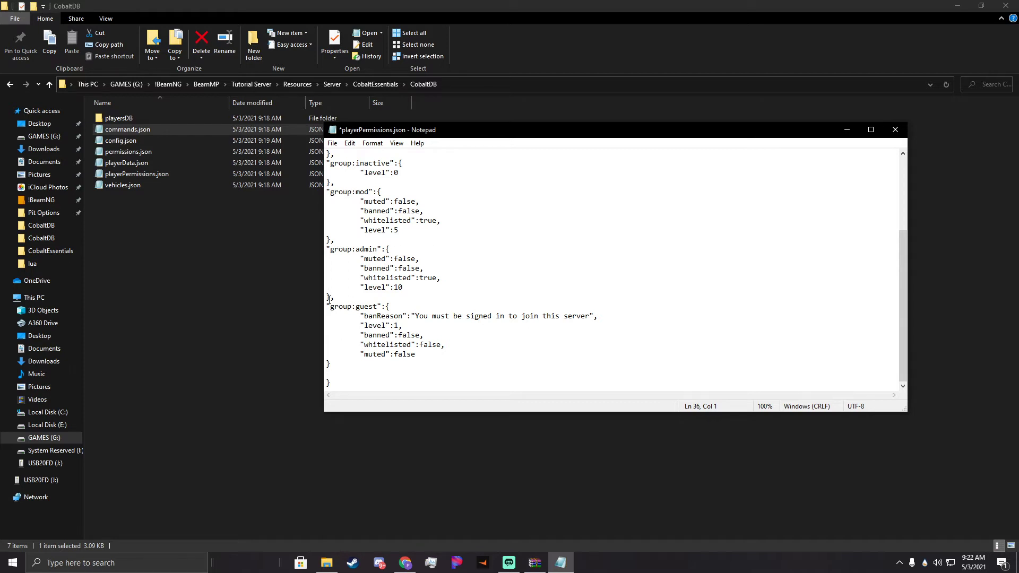
{"action": "left_click", "coordinate": [327, 306]}
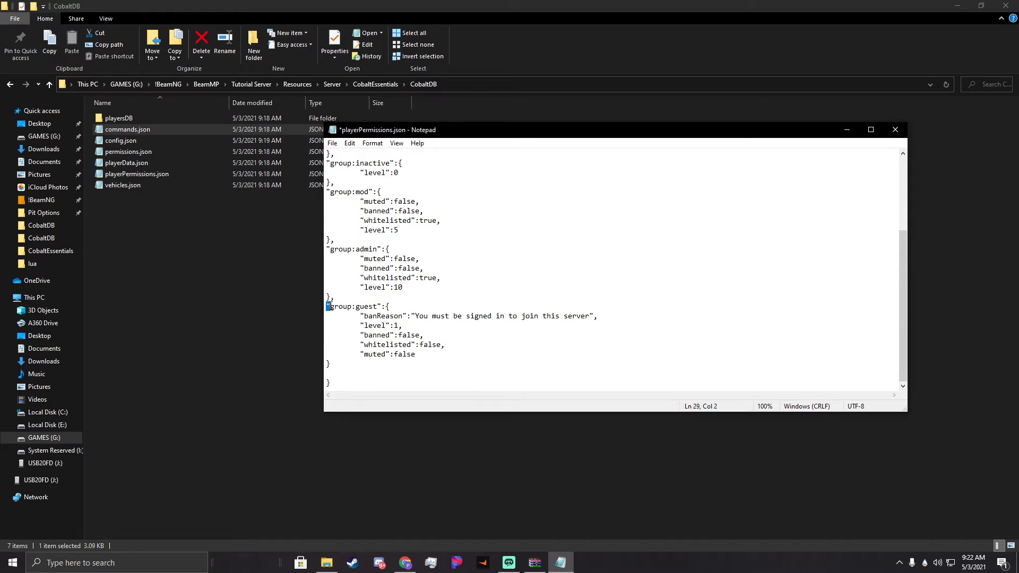
{"action": "double_click", "coordinate": [353, 306]}
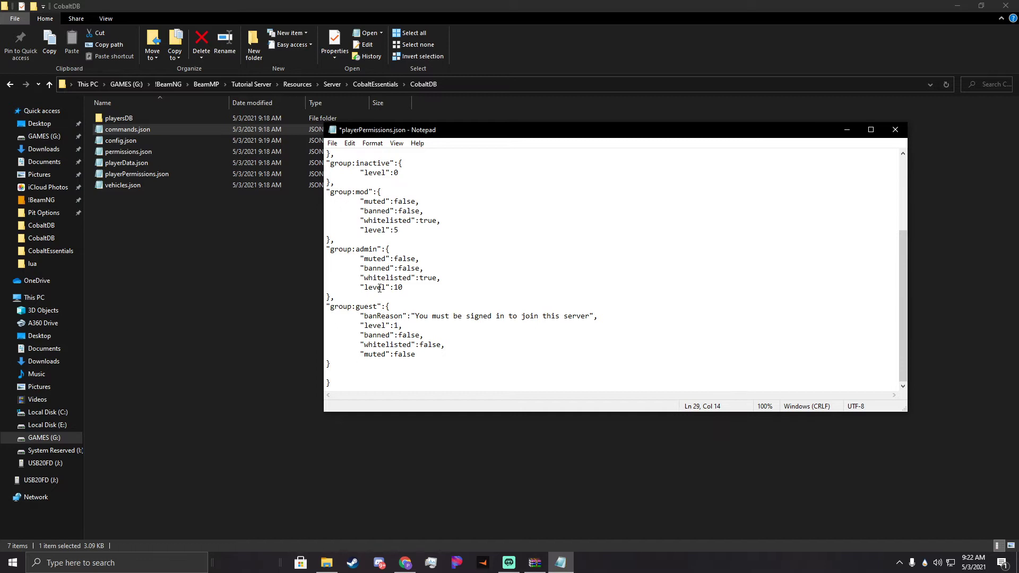
{"action": "double_click", "coordinate": [353, 306]}
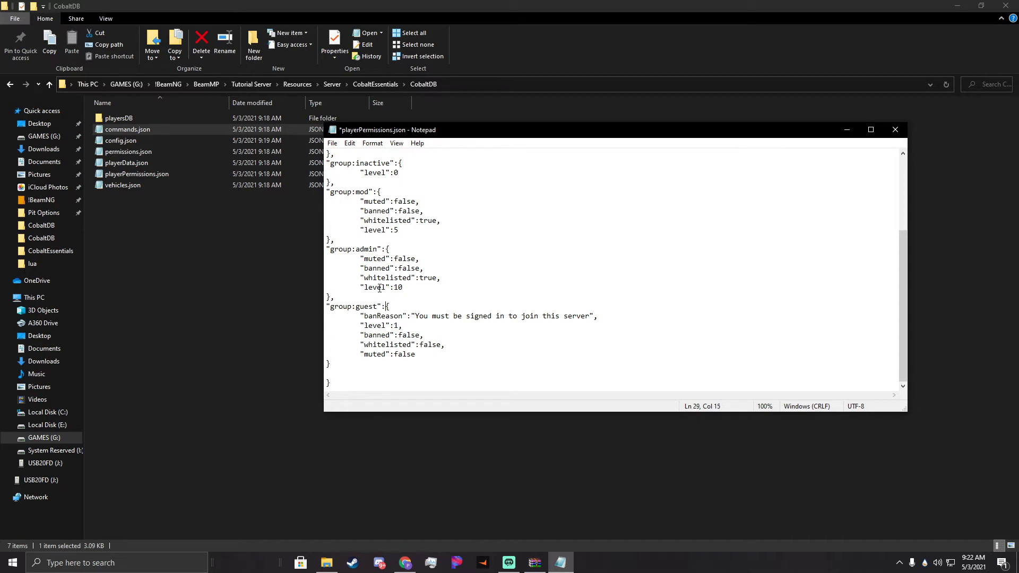
{"action": "left_click", "coordinate": [385, 316]}
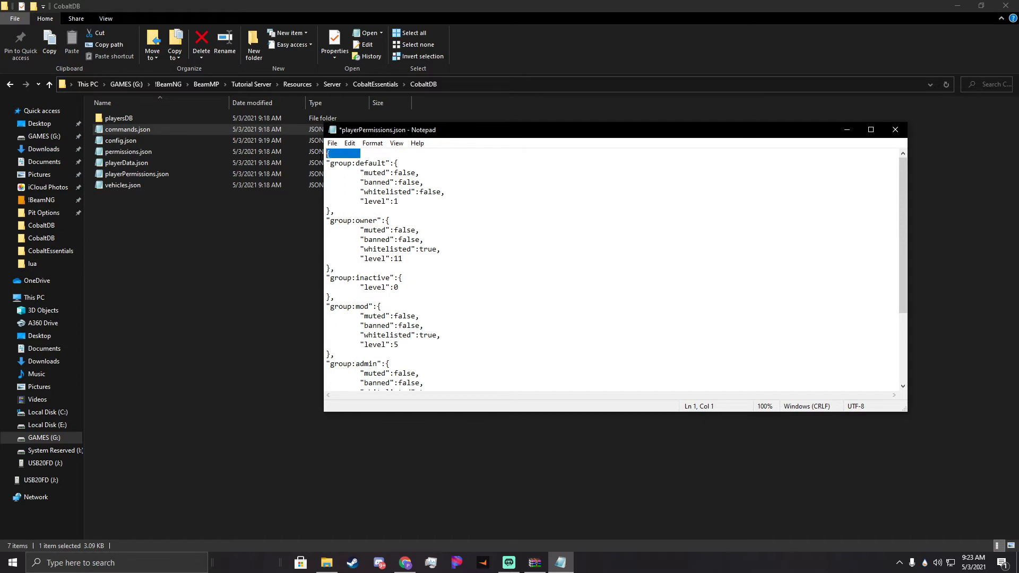
Paste the guest entry before the final brace and add a separating comma.
{"action": "scroll", "scroll_direction": "down", "scroll_amount": 3}
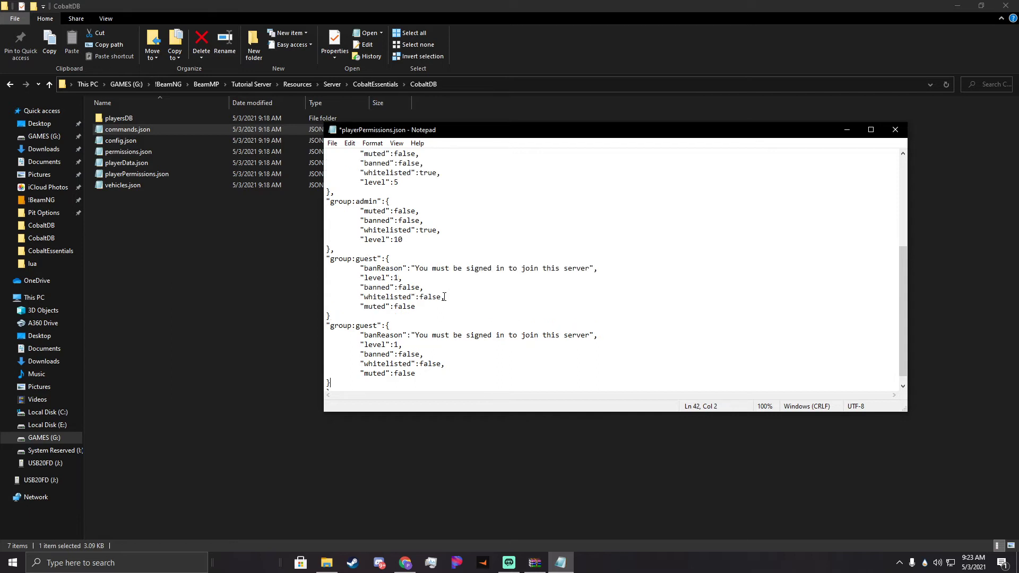
{"action": "left_click", "coordinate": [328, 335]}
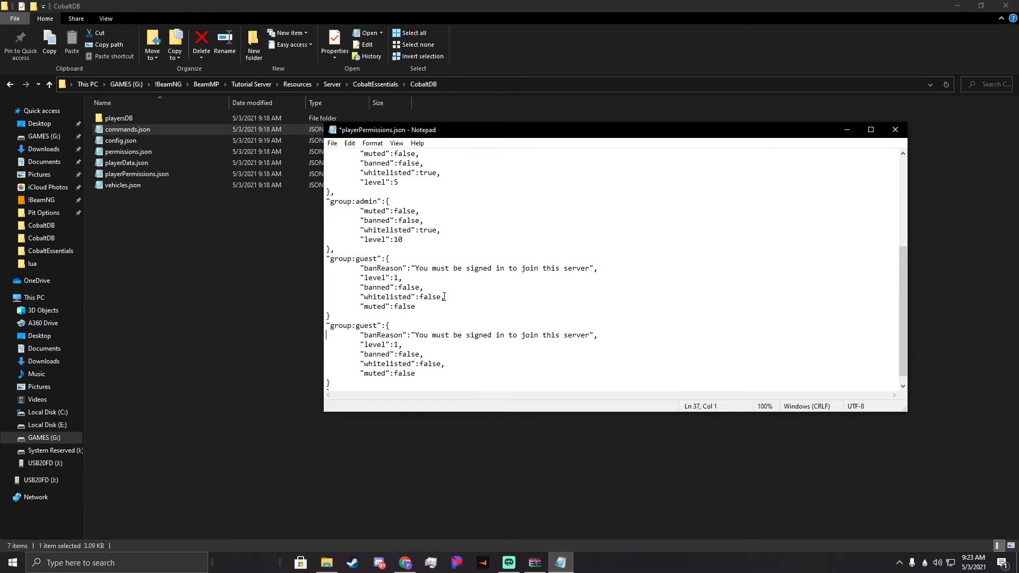
{"action": "left_click", "coordinate": [338, 249]}
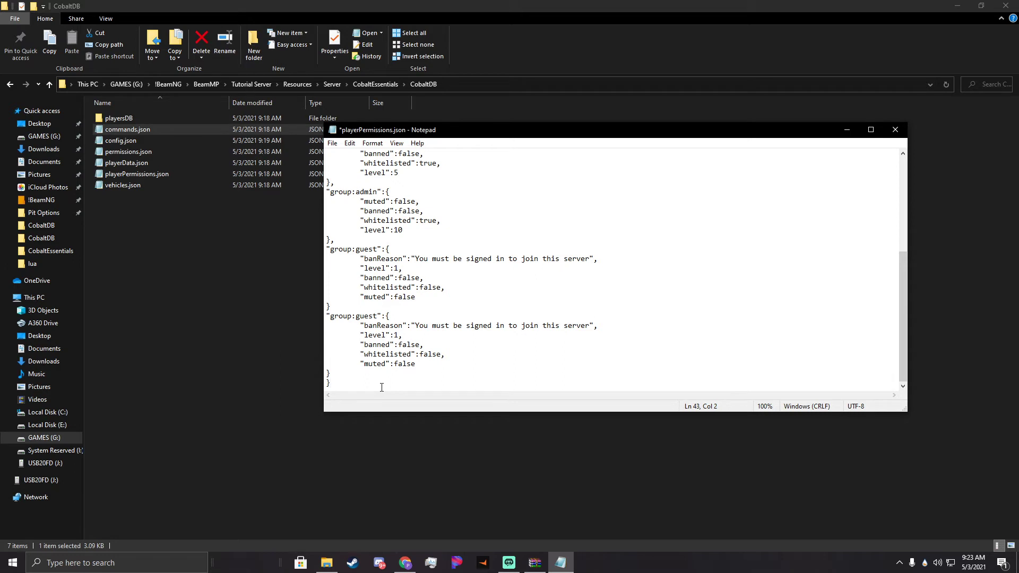
{"action": "type", "text": "am,"}
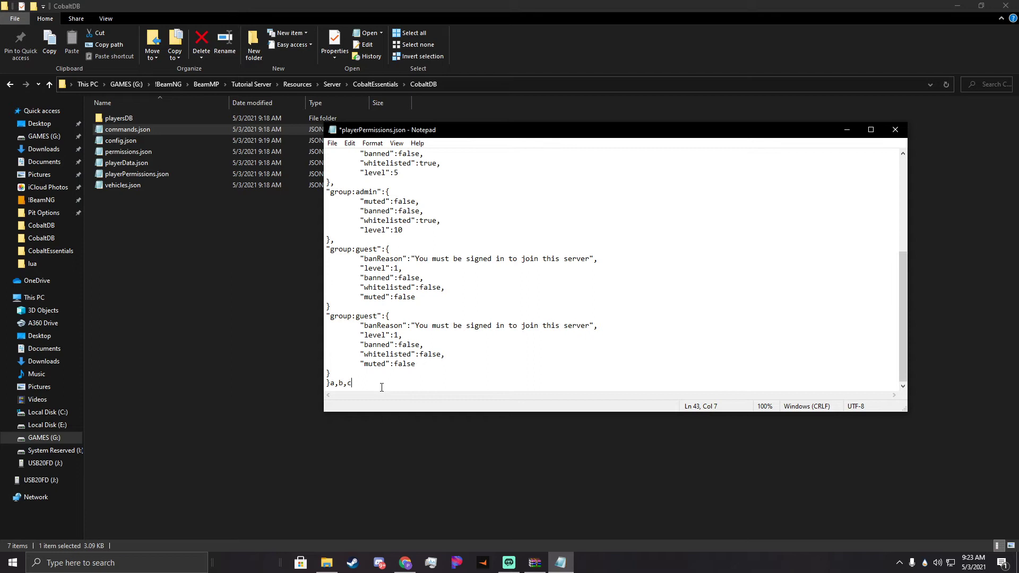
{"action": "type", "text": "d"}
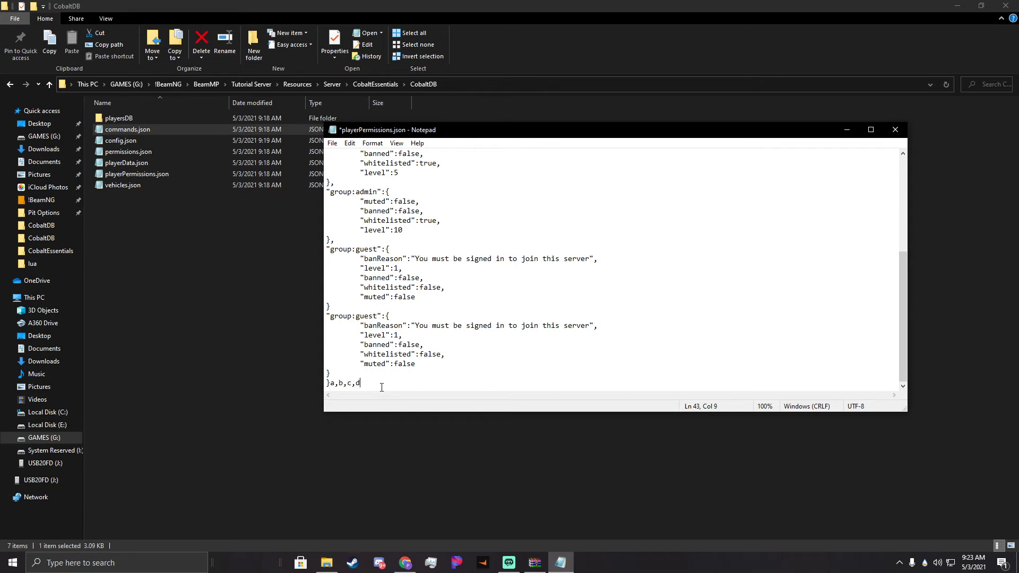
{"action": "type", "text": ","}
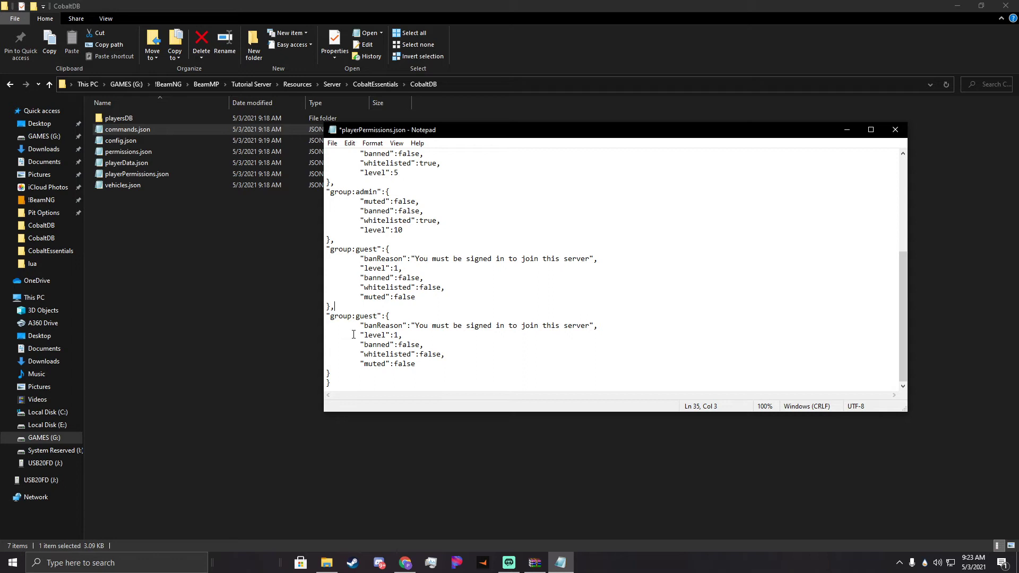
{"action": "double_click", "coordinate": [352, 316]}
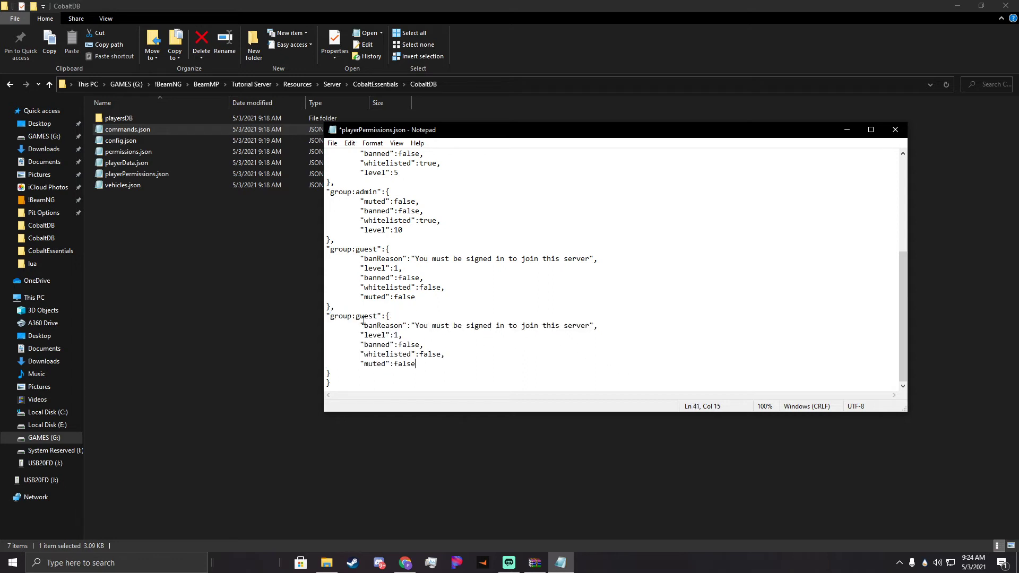
Key the copied entry as Preston with level 10, whitelisted true, and no banReason.
{"action": "left_click", "coordinate": [384, 316]}
{"action": "type", "text": "\"g"}
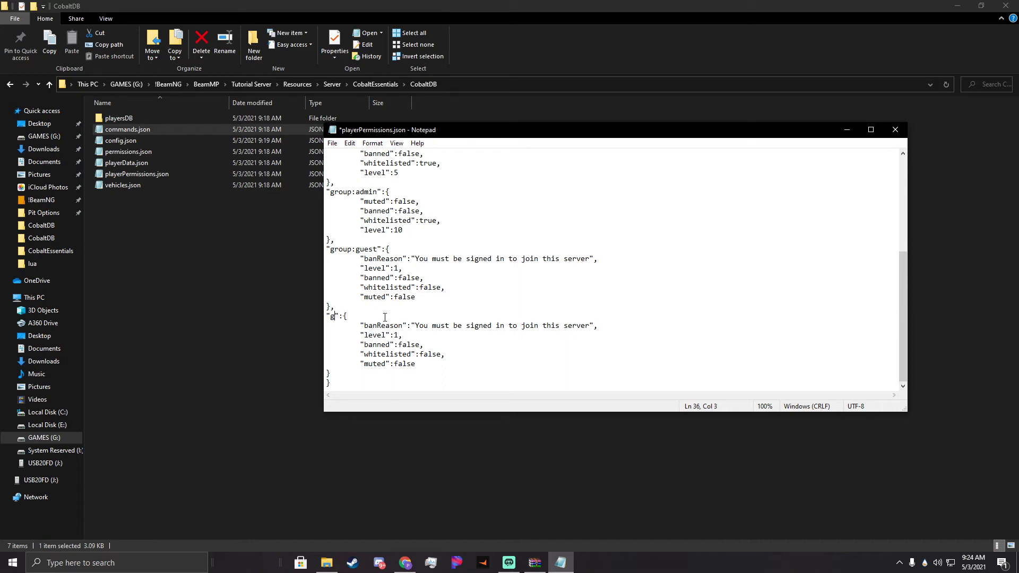
{"action": "type", "text": "reston"}
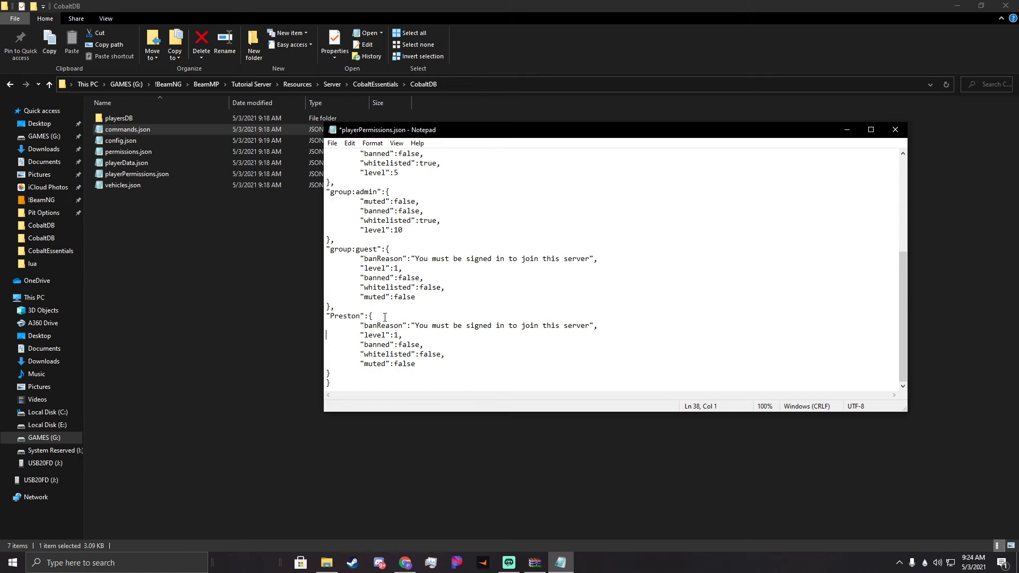
{"action": "type", "text": "0"}
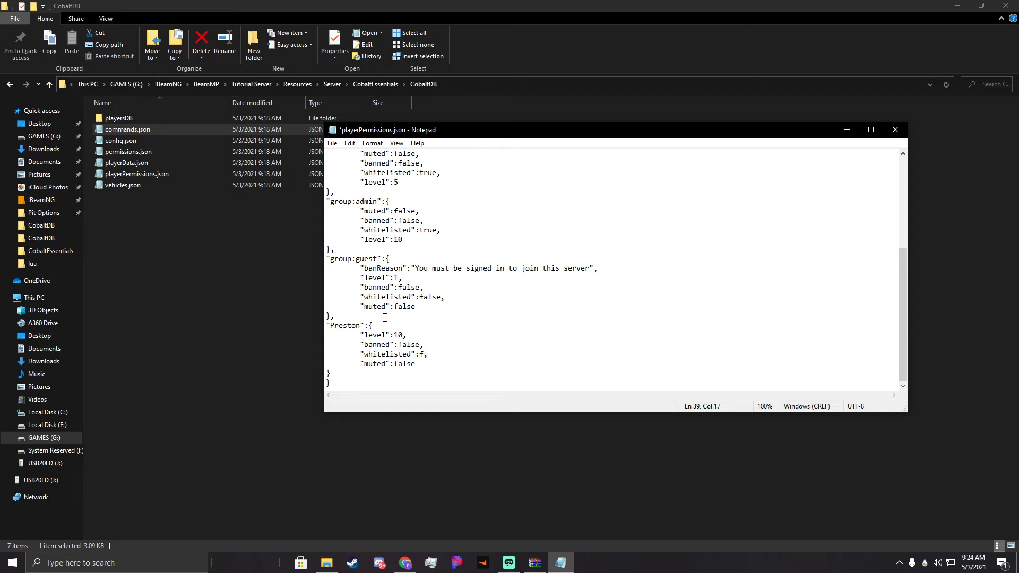
{"action": "type", "text": "rue"}
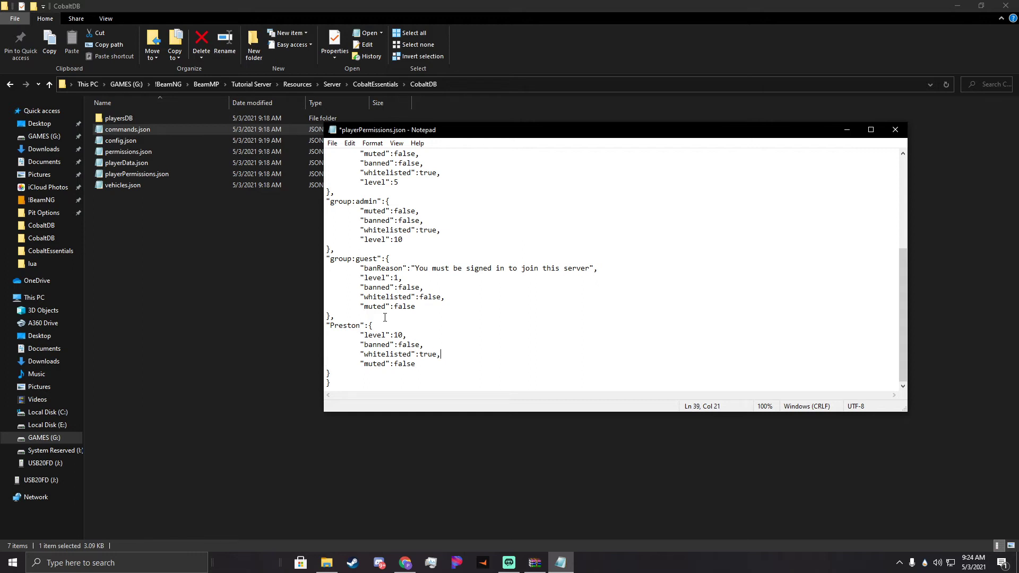
{"action": "left_click_drag", "start_coordinate": [440, 353], "coordinate": [362, 335]}
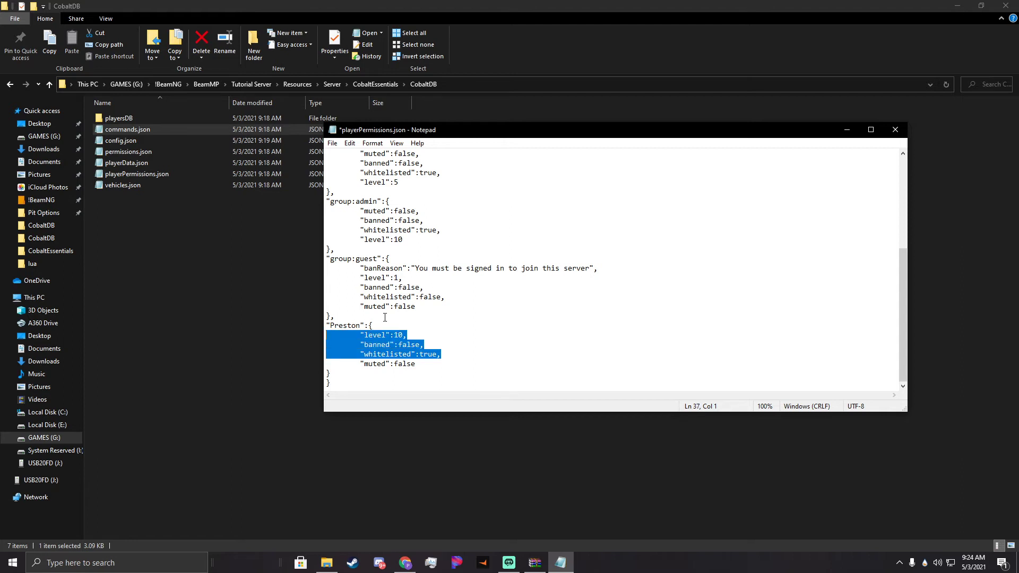
Replace Preston's level, banned and whitelisted lines with "group": "owner".
{"action": "key", "text": "Delete"}
{"action": "type", "text": "g"}
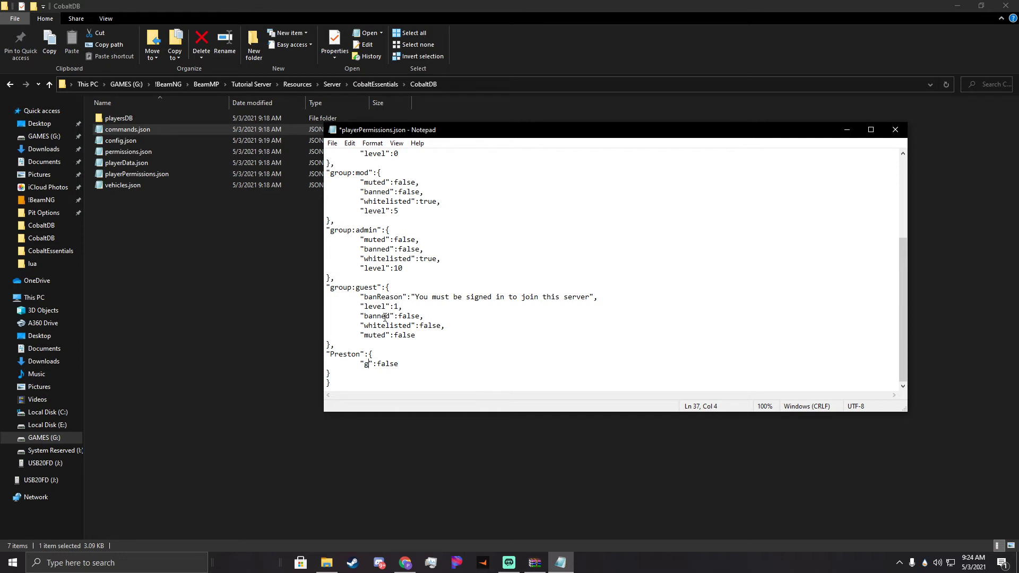
{"action": "type", "text": "roup"}
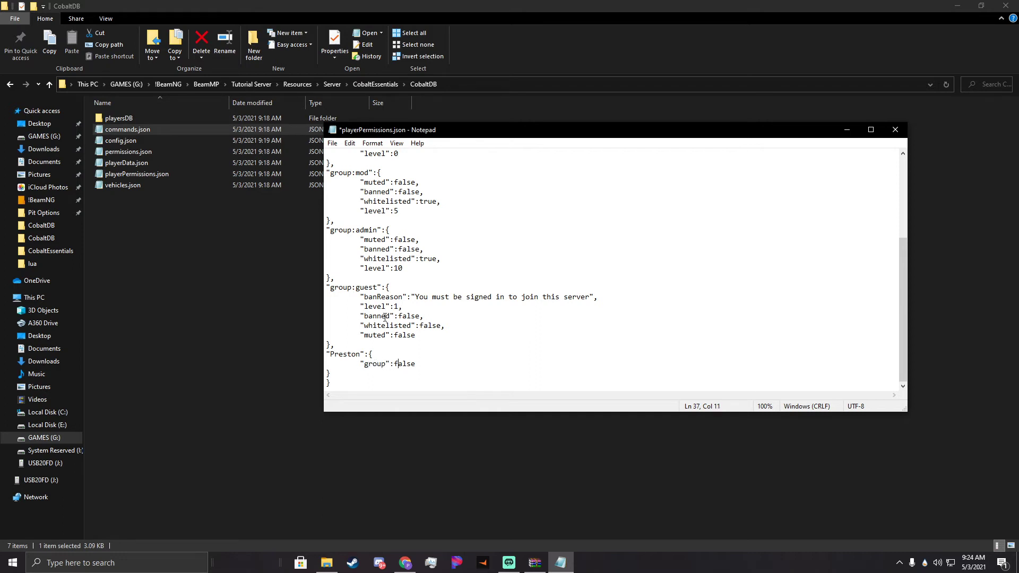
{"action": "type", "text": "\"\""}
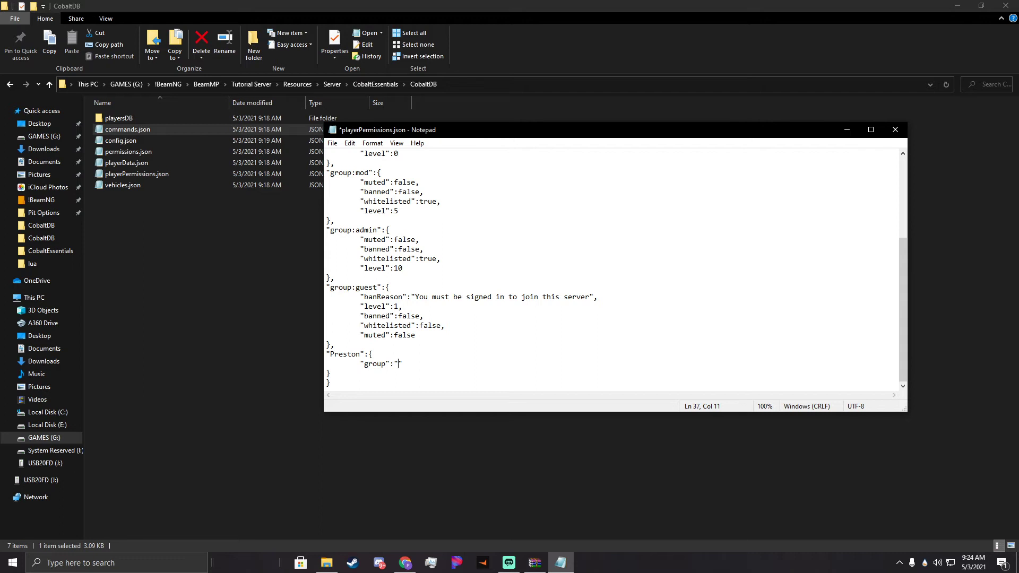
{"action": "type", "text": "owner"}
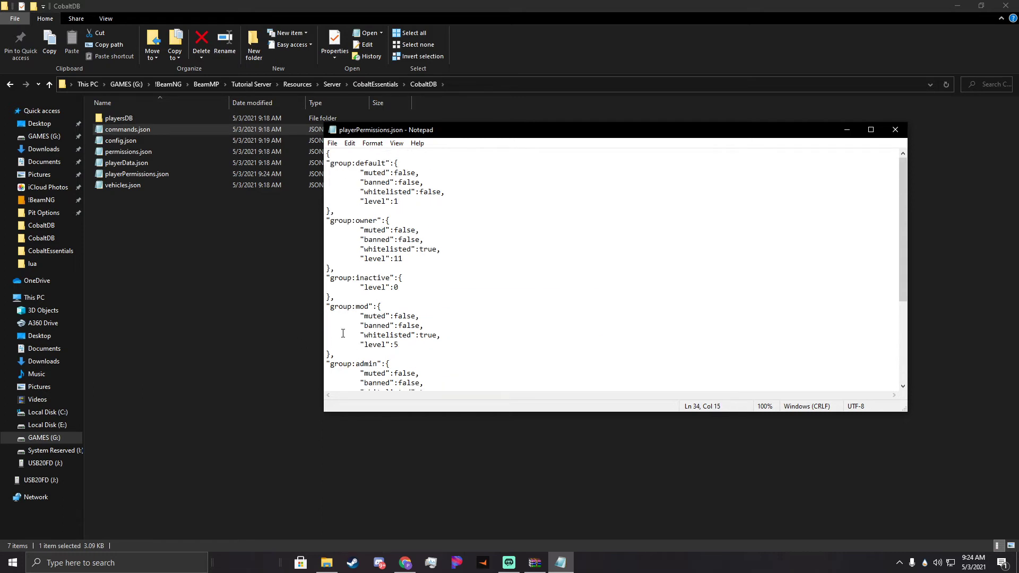
Check the owner group's whitelisted setting and level 11, then save playerPermissions.json.
{"action": "scroll", "scroll_direction": "down", "scroll_amount": 3}
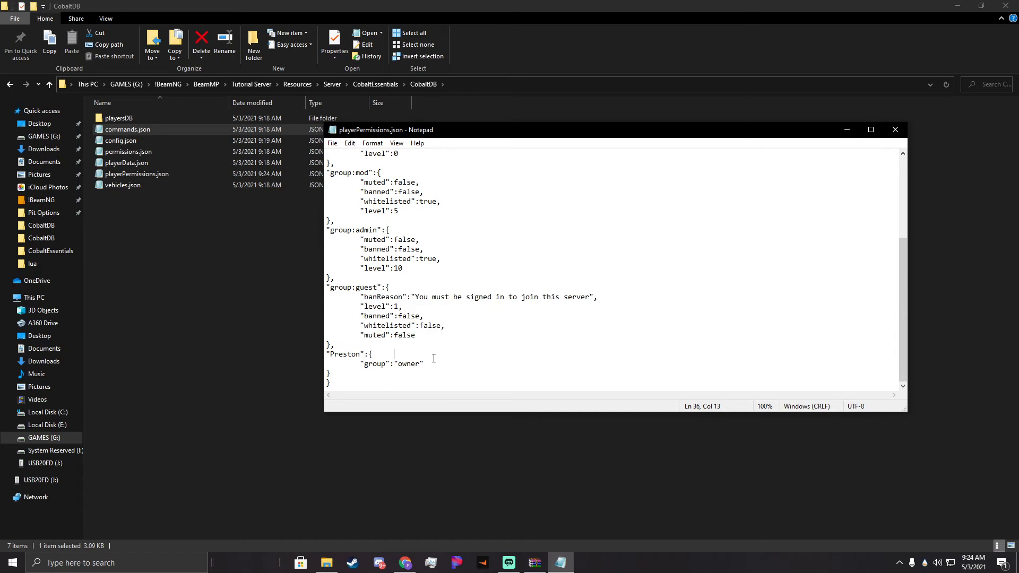
{"action": "left_click", "coordinate": [359, 362]}
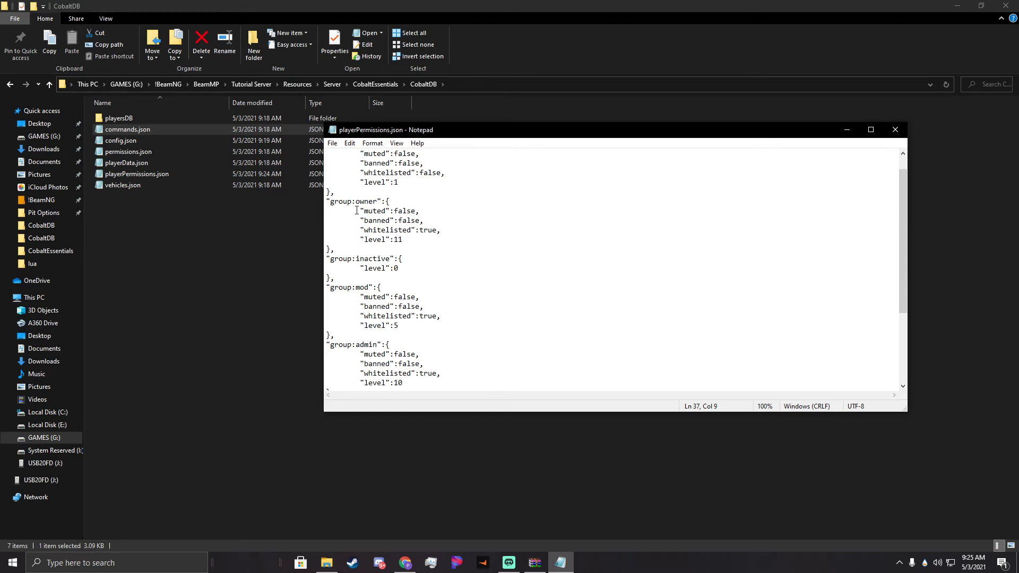
{"action": "left_click", "coordinate": [419, 211]}
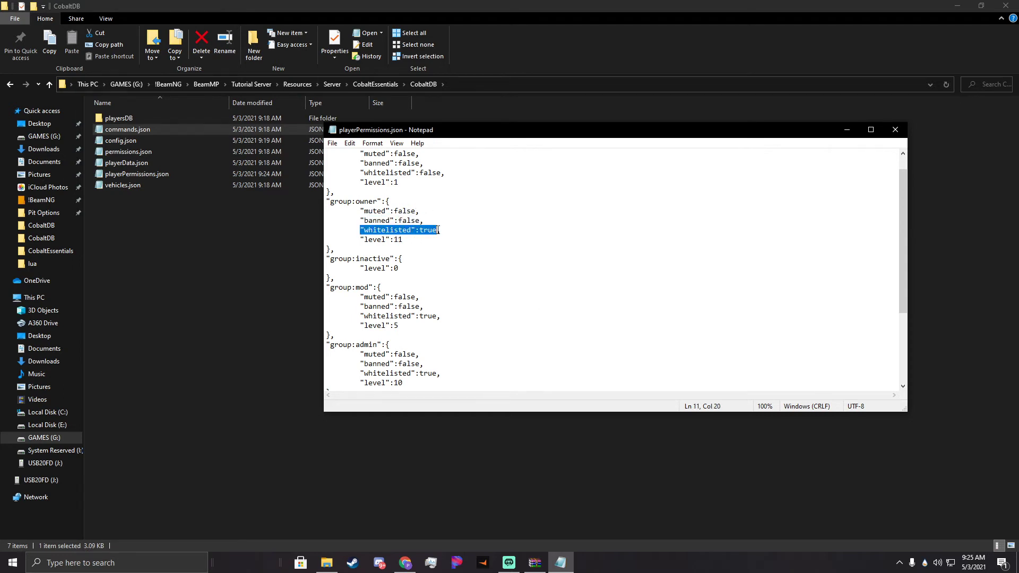
{"action": "left_click", "coordinate": [402, 239]}
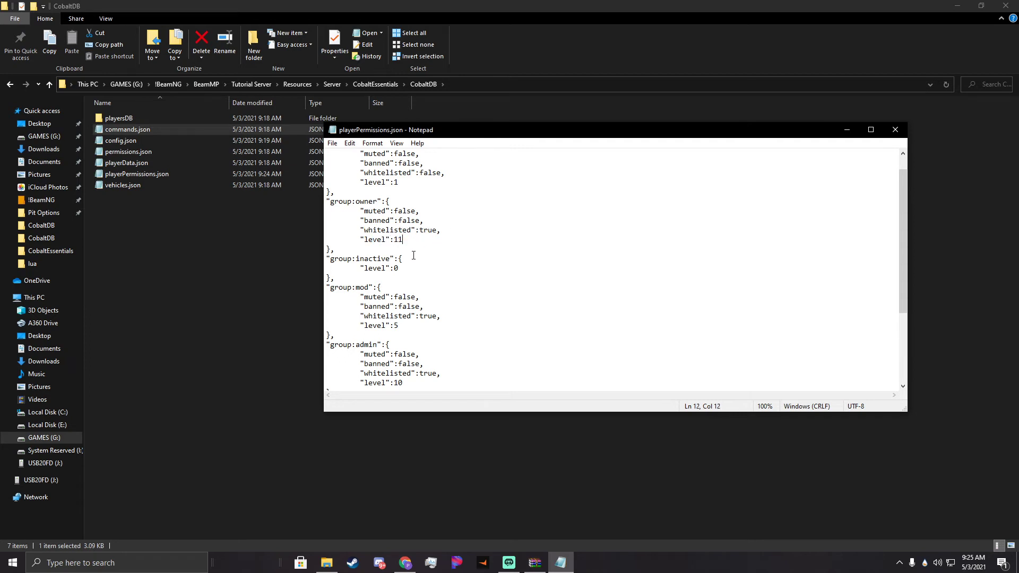
{"action": "scroll", "scroll_direction": "down", "scroll_amount": 3}
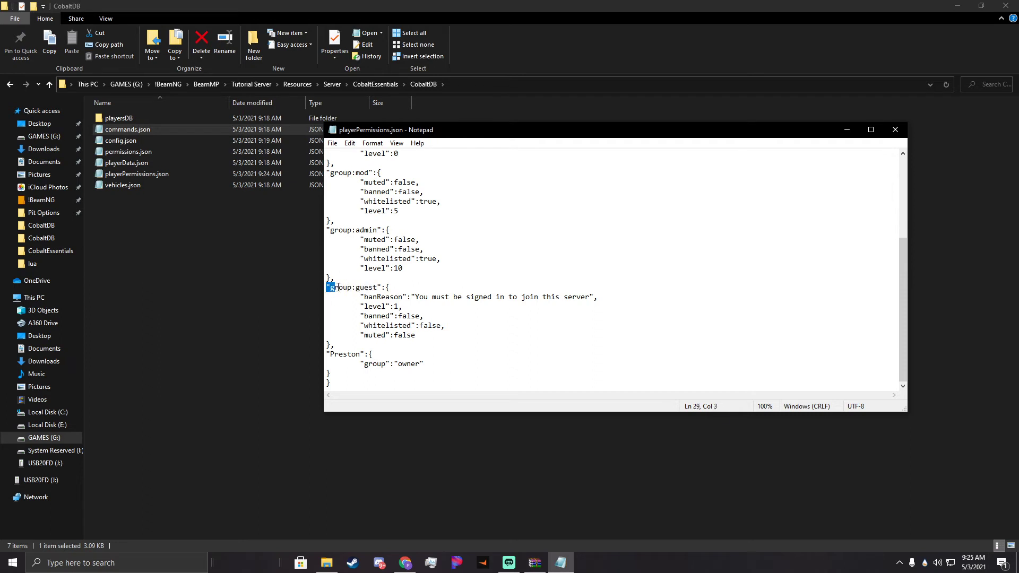
{"action": "left_click", "coordinate": [381, 287]}
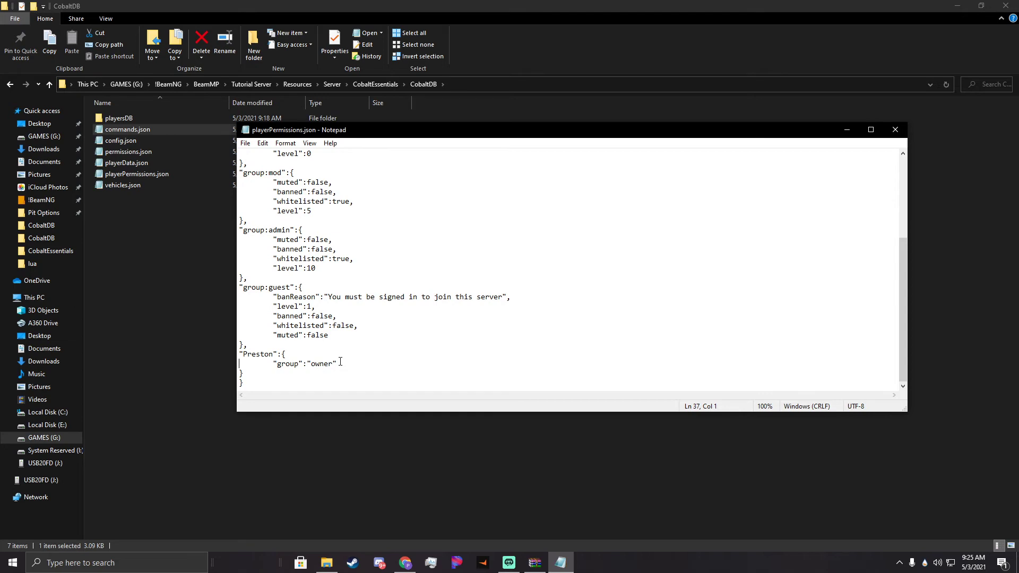
{"action": "left_click", "coordinate": [9, 562]}
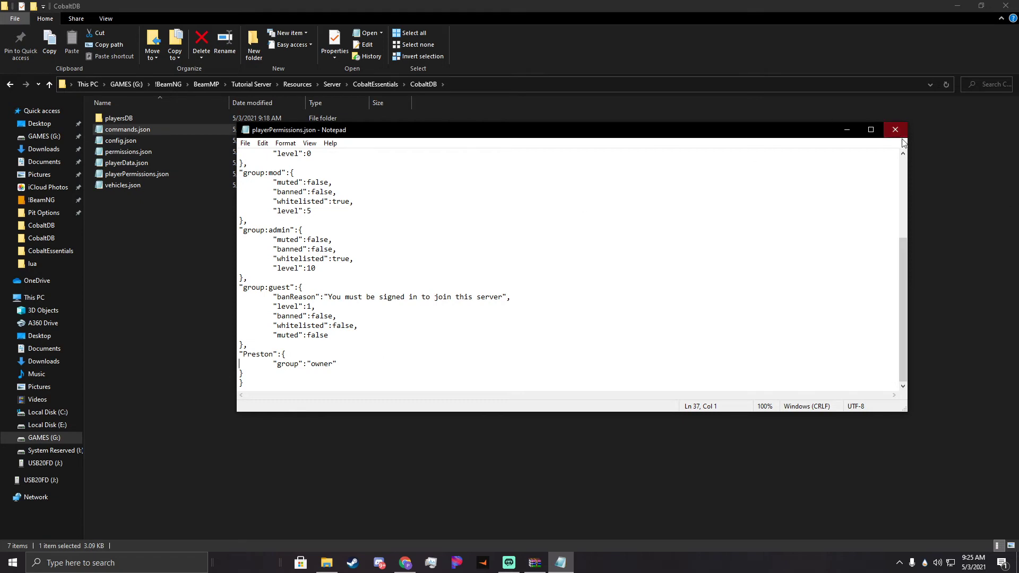
{"action": "mouse_move", "coordinate": [895, 130]}
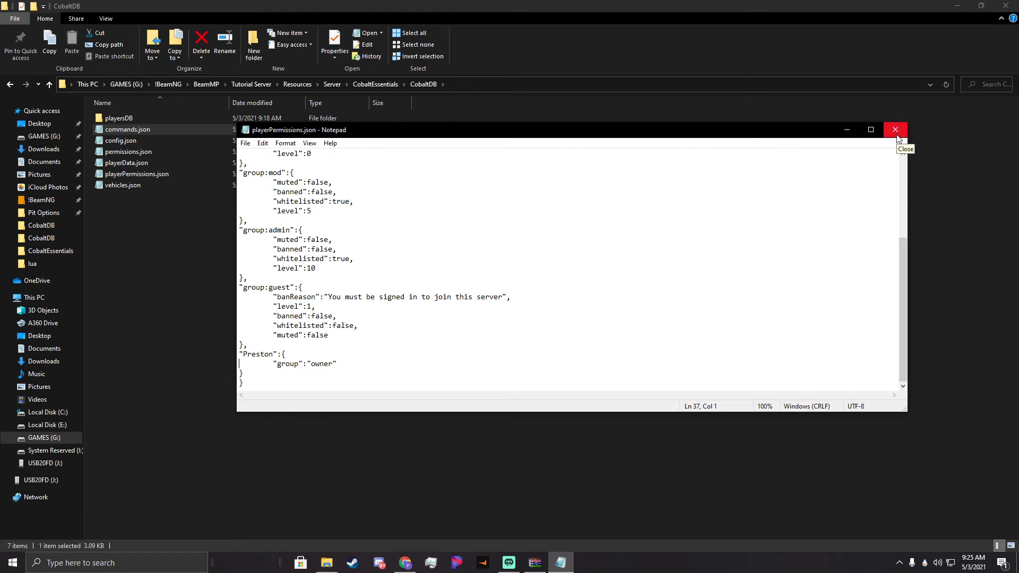
Reopen CobaltDB's config.json in Notepad, then switch to the CobaltEssentials GitHub page.
{"action": "left_click", "coordinate": [895, 129]}
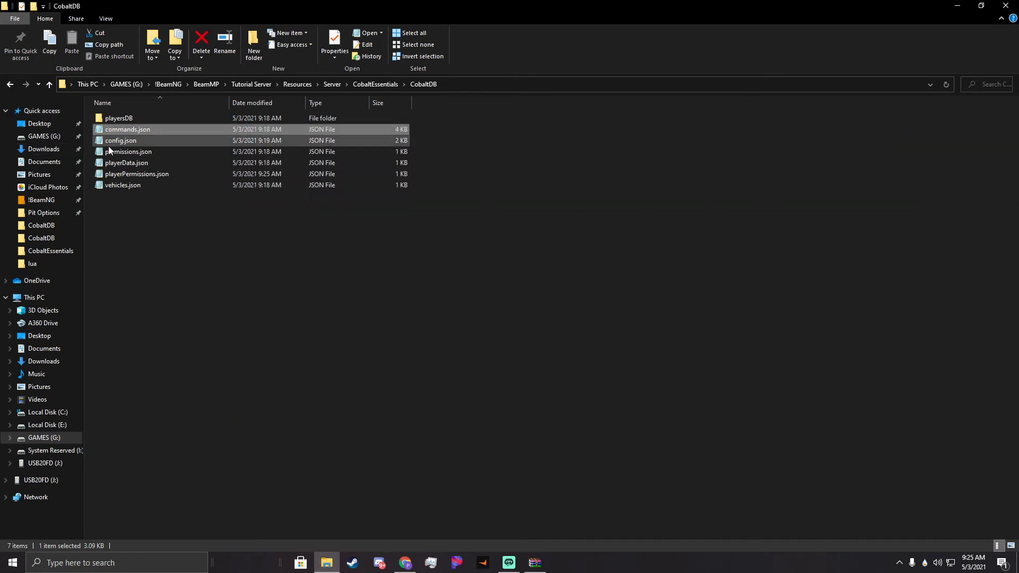
{"action": "mouse_move", "coordinate": [120, 140]}
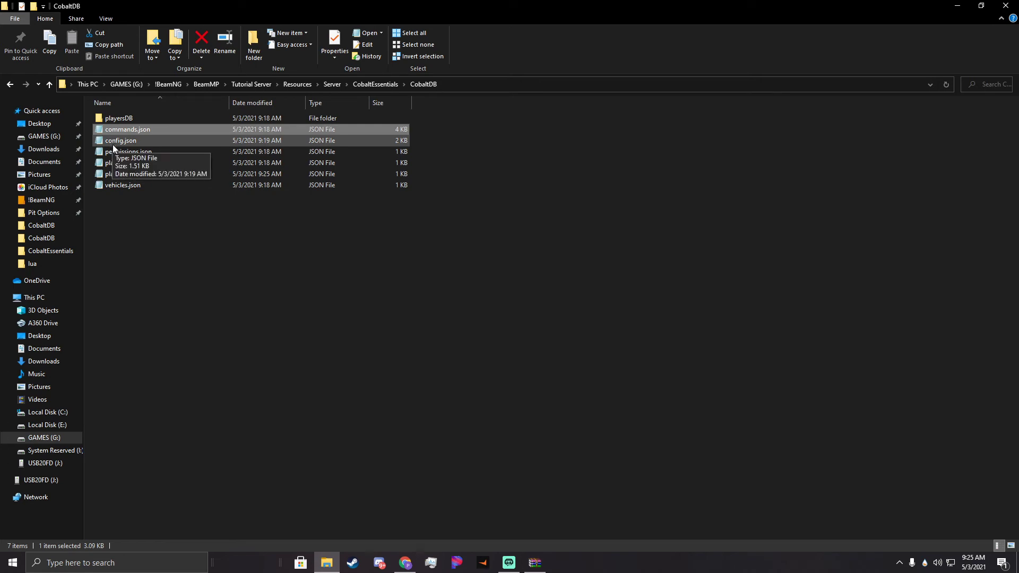
{"action": "double_click", "coordinate": [120, 140]}
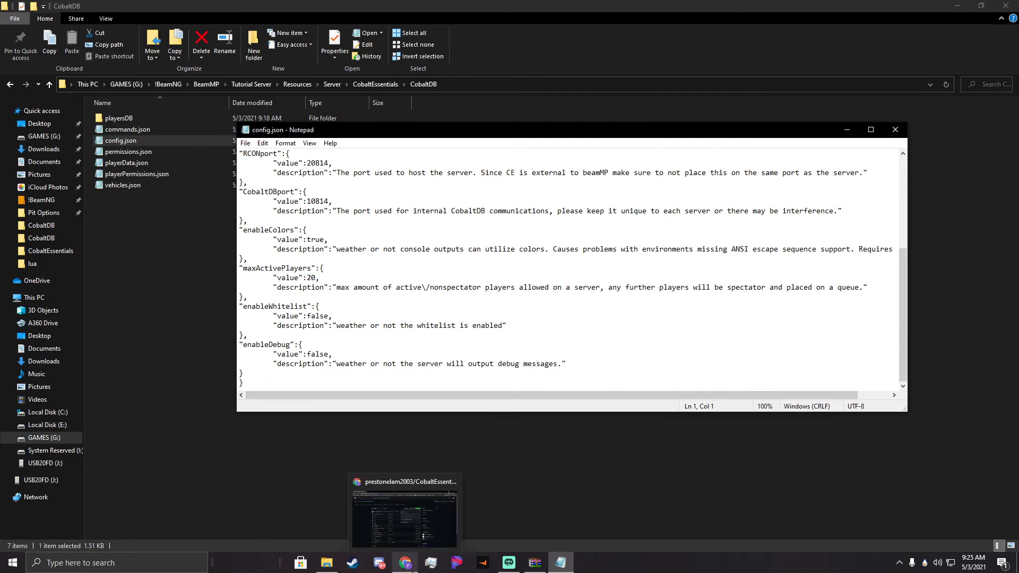
{"action": "left_click", "coordinate": [404, 562]}
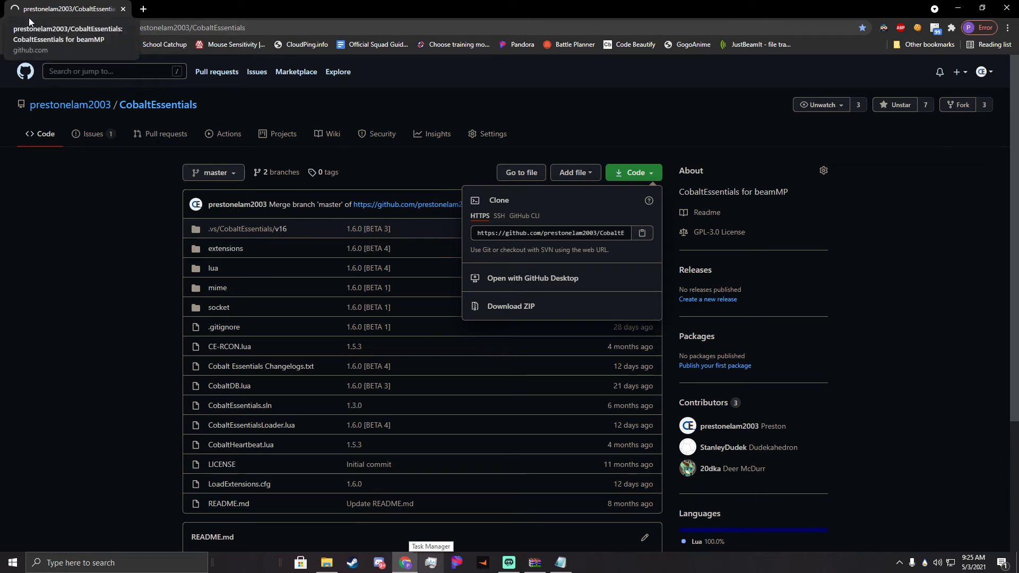
Browse the BeamMP Forum's Resource & Plugin Area to the Cobalt Essentials V1.5.3 thread.
{"action": "left_click", "coordinate": [9, 27]}
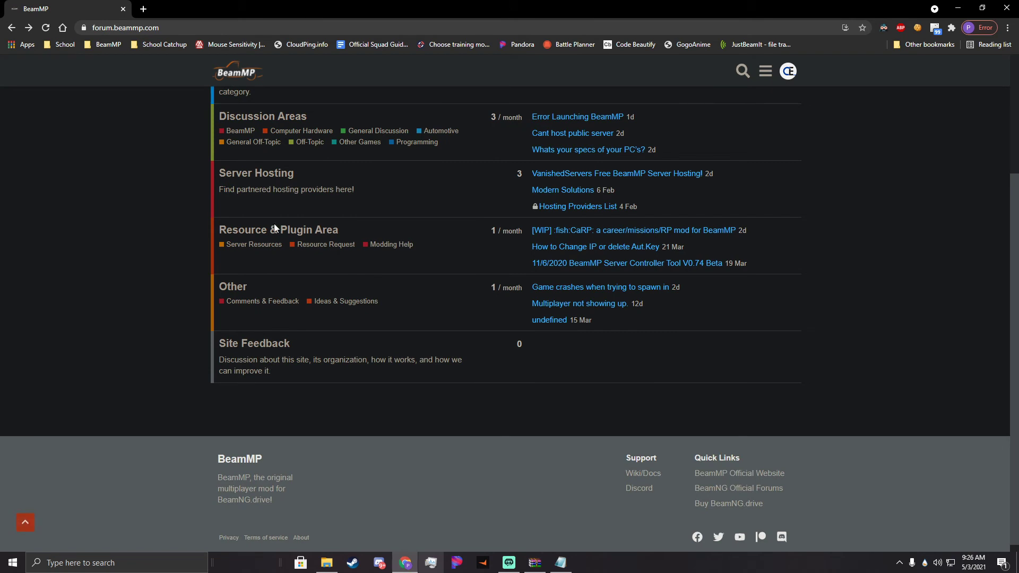
{"action": "left_click", "coordinate": [277, 229]}
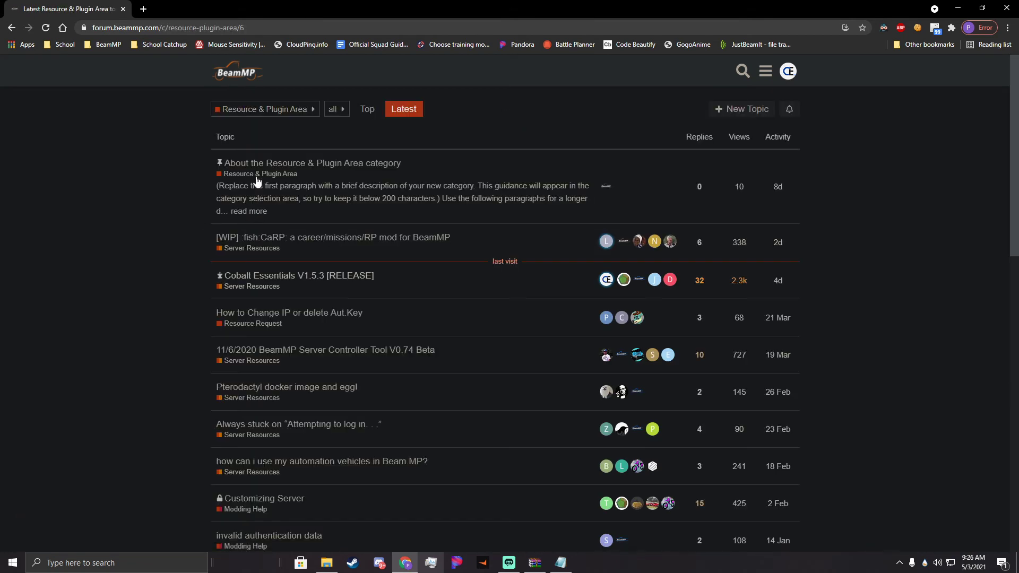
{"action": "left_click", "coordinate": [293, 275]}
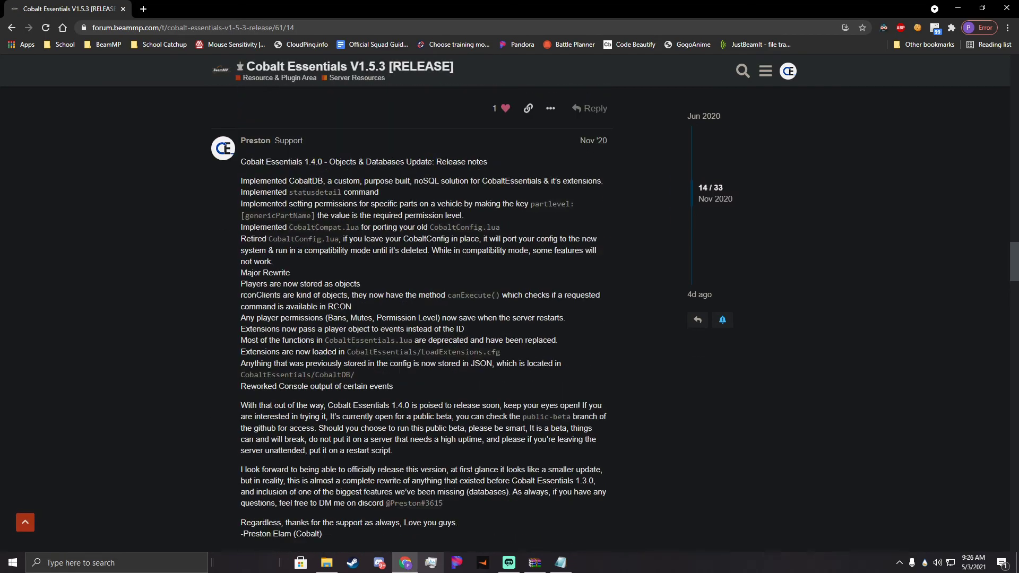
{"action": "scroll", "scroll_direction": "down", "scroll_amount": 3}
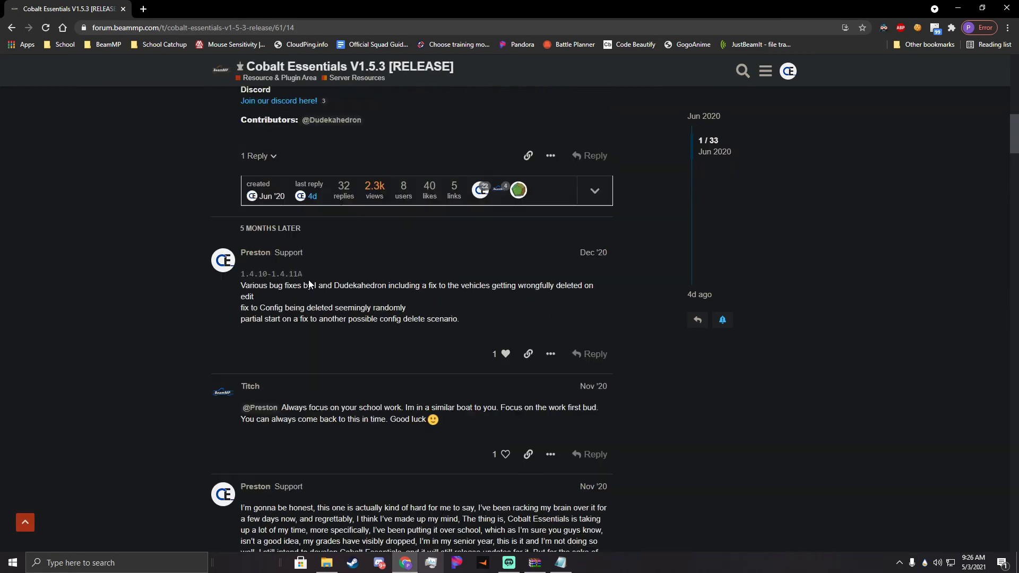
{"action": "scroll", "scroll_direction": "up", "scroll_amount": 3}
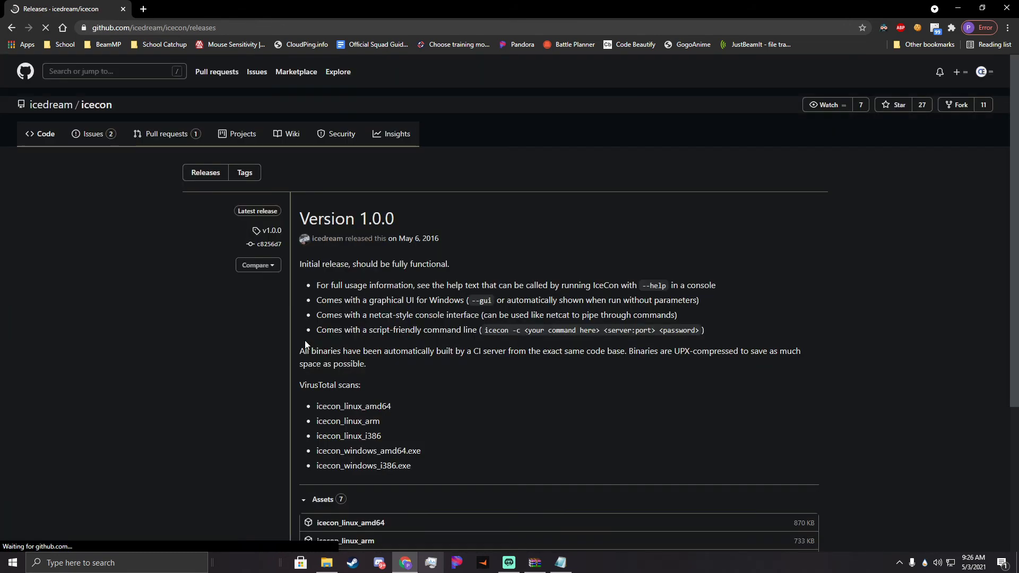
Download icecon_windows_amd64.exe from the release assets into Tutorial Server and launch it.
{"action": "scroll", "scroll_direction": "down", "scroll_amount": 3}
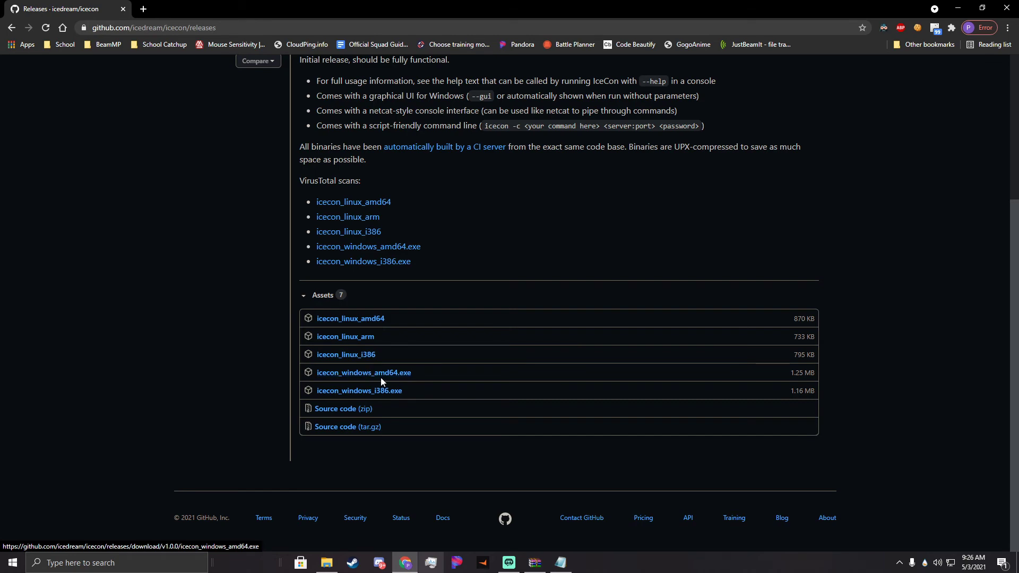
{"action": "left_click", "coordinate": [364, 372]}
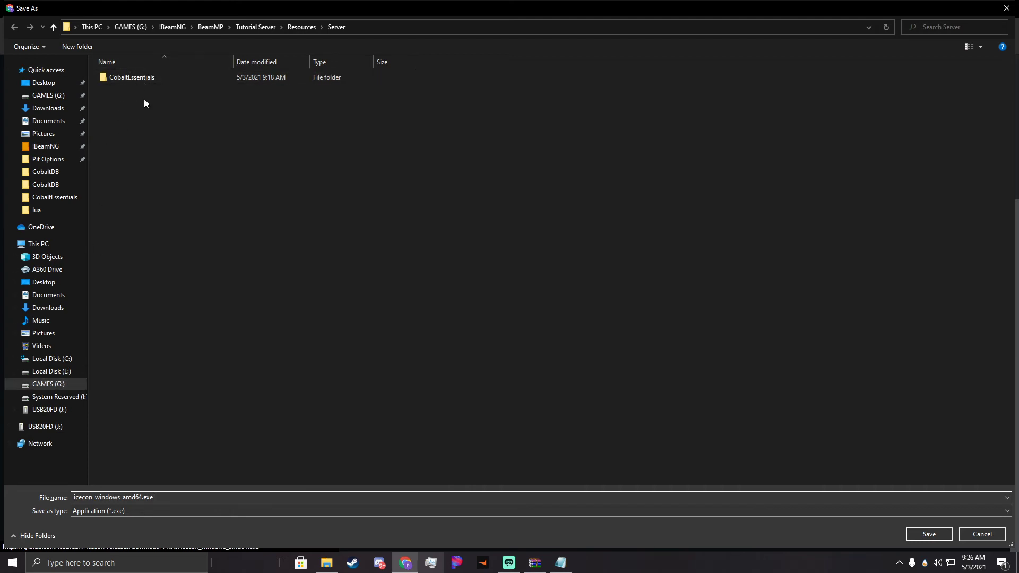
{"action": "left_click", "coordinate": [132, 76]}
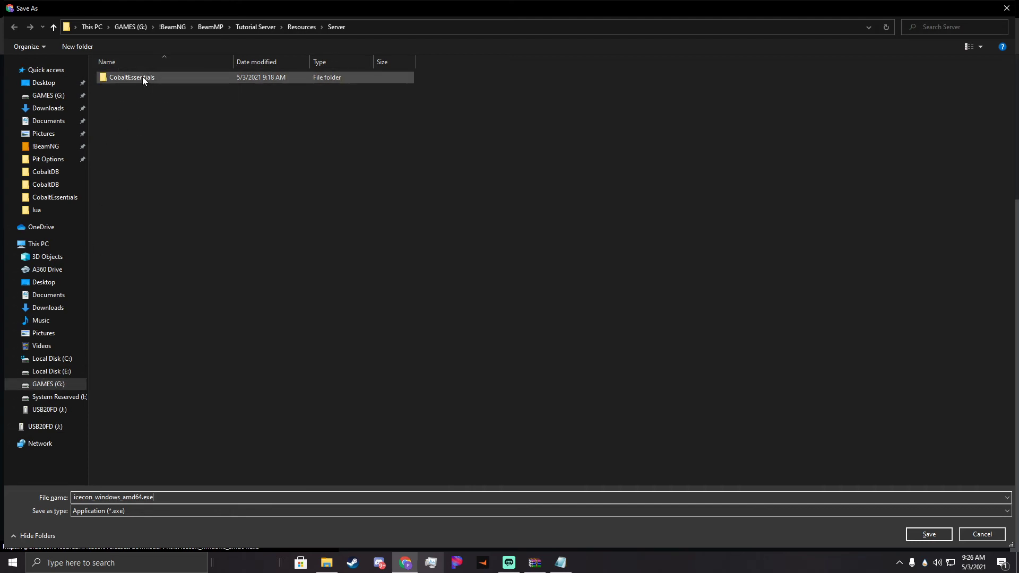
{"action": "mouse_move", "coordinate": [132, 77]}
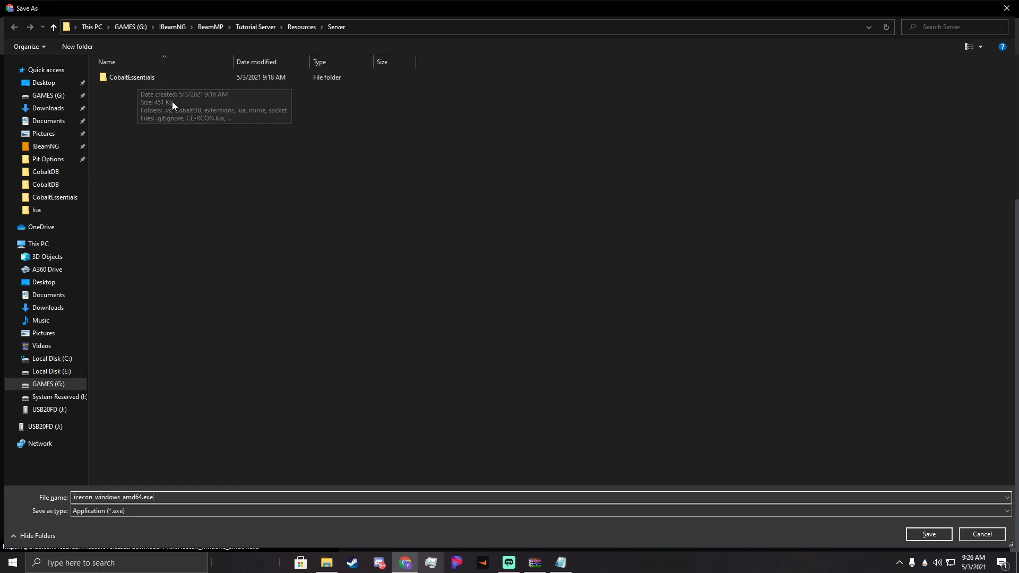
{"action": "mouse_move", "coordinate": [235, 113]}
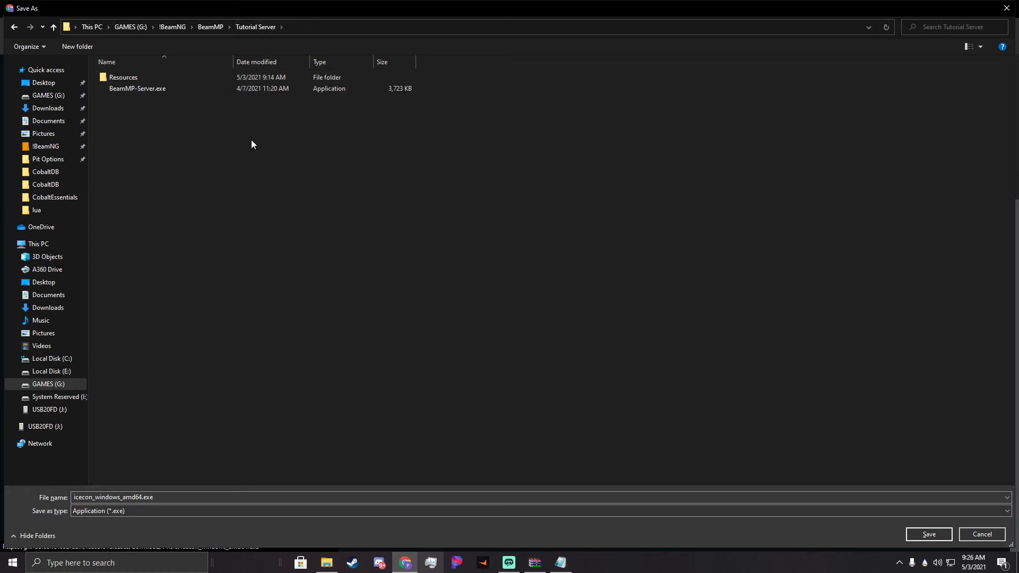
{"action": "left_click", "coordinate": [926, 533]}
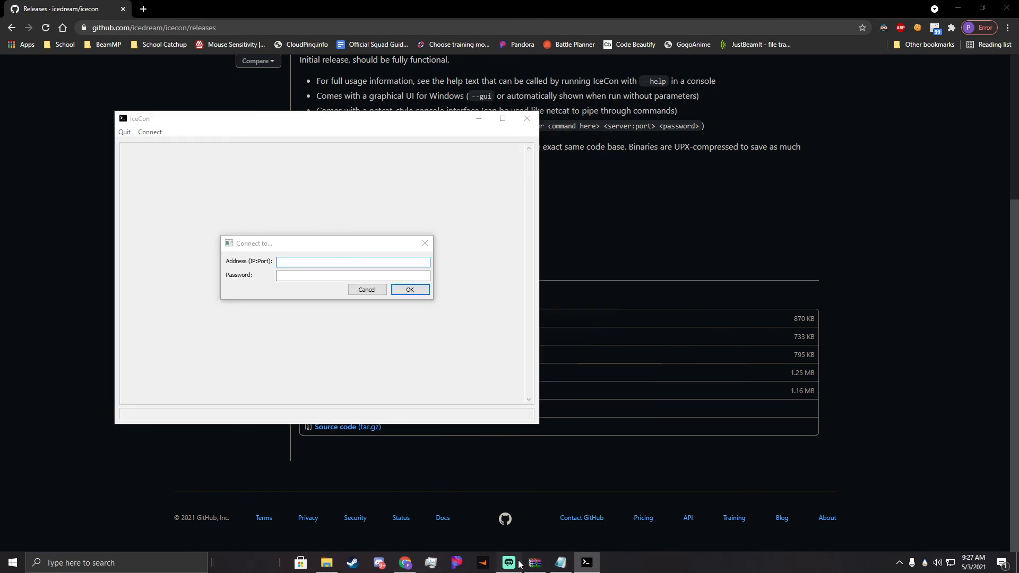
Fill IceCon's Connect dialog with an address and the RCON password from config.json.
{"action": "left_click", "coordinate": [352, 261]}
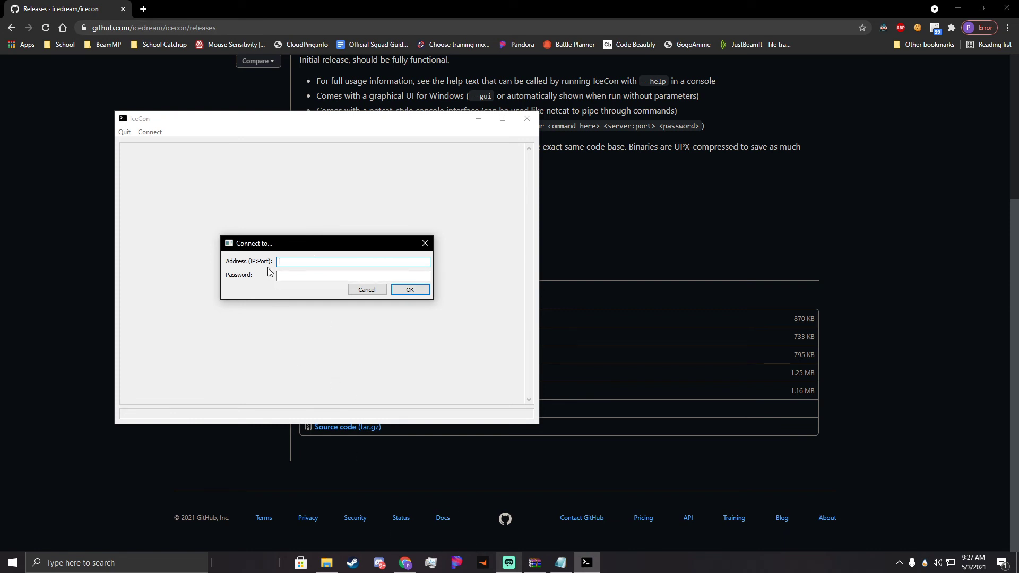
{"action": "type", "text": "12"}
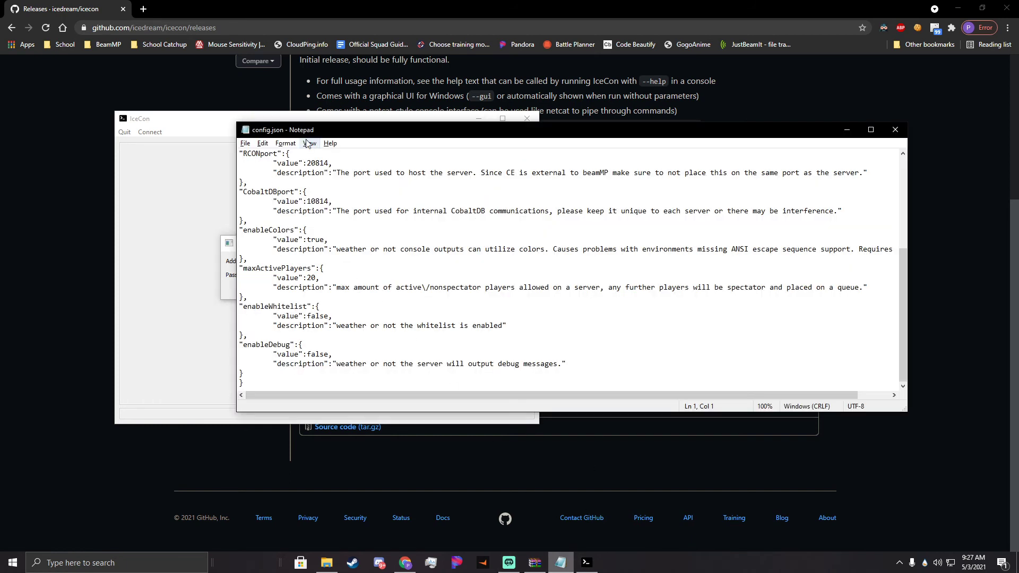
{"action": "double_click", "coordinate": [318, 163]}
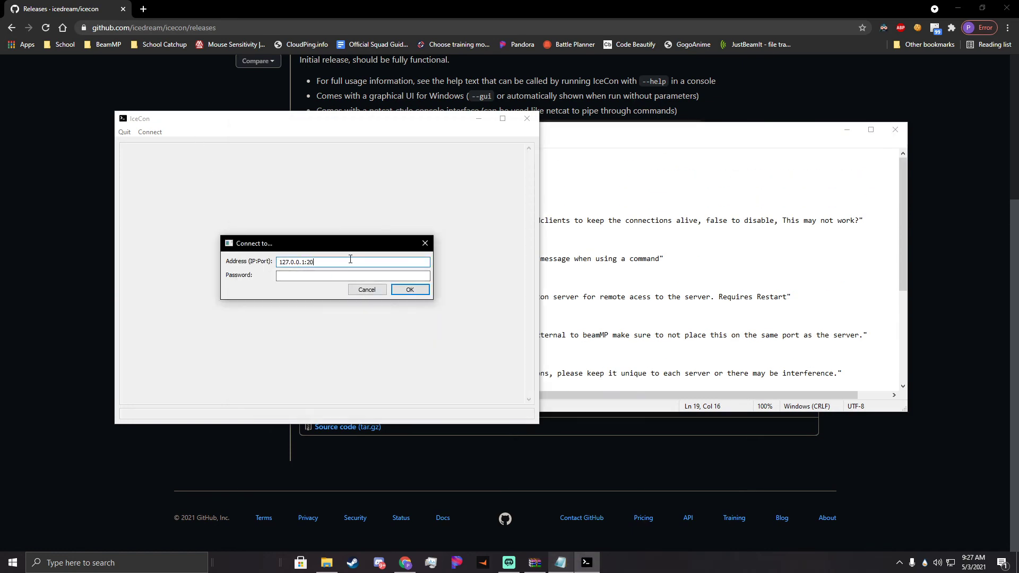
{"action": "left_click", "coordinate": [353, 274]}
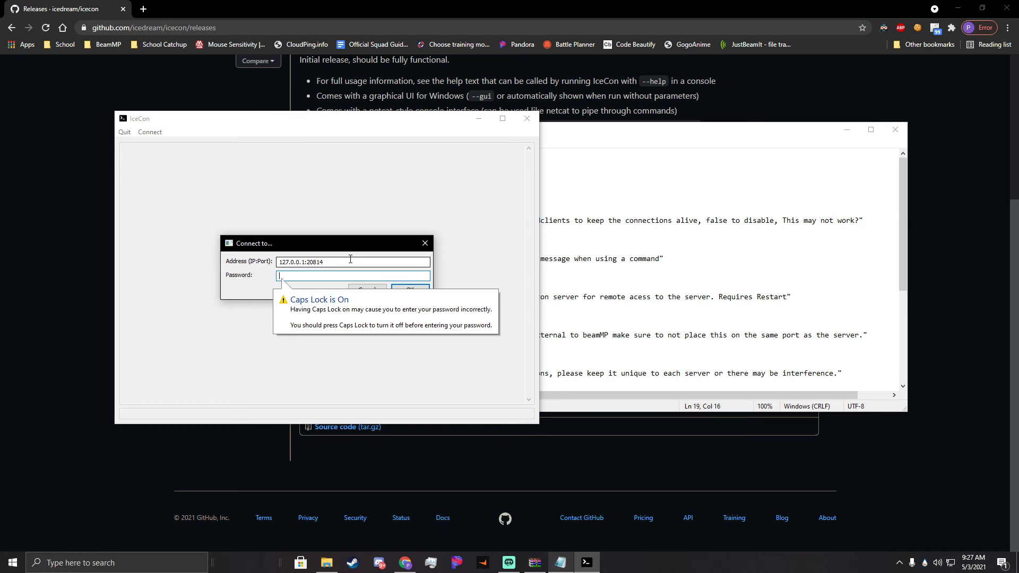
{"action": "type", "text": "**"}
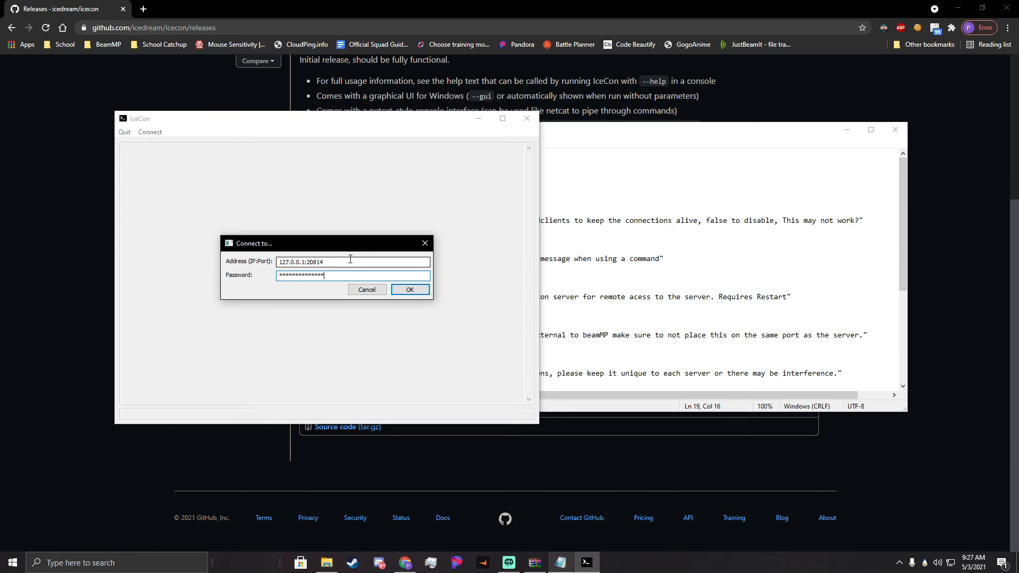
{"action": "left_click", "coordinate": [559, 562]}
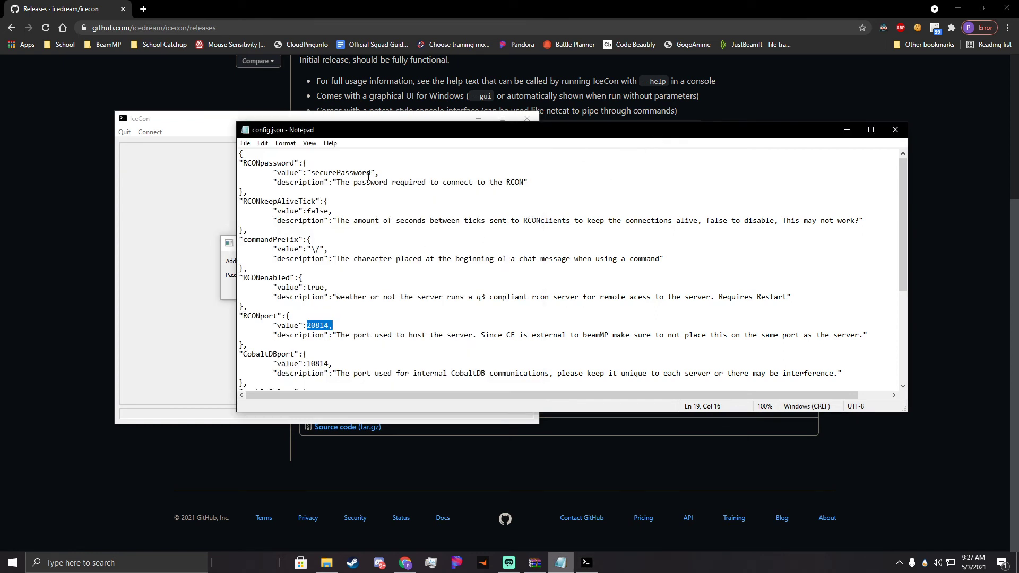
{"action": "left_click", "coordinate": [149, 132]}
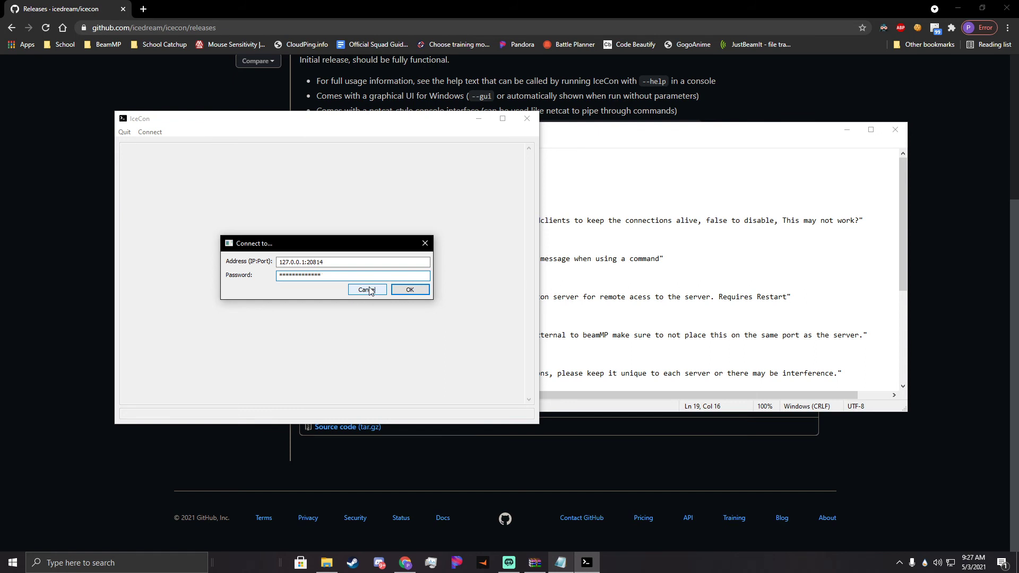
Retry the connection with 127.0.0.1 plus the RCON port after the missing-port error.
{"action": "left_click", "coordinate": [367, 289]}
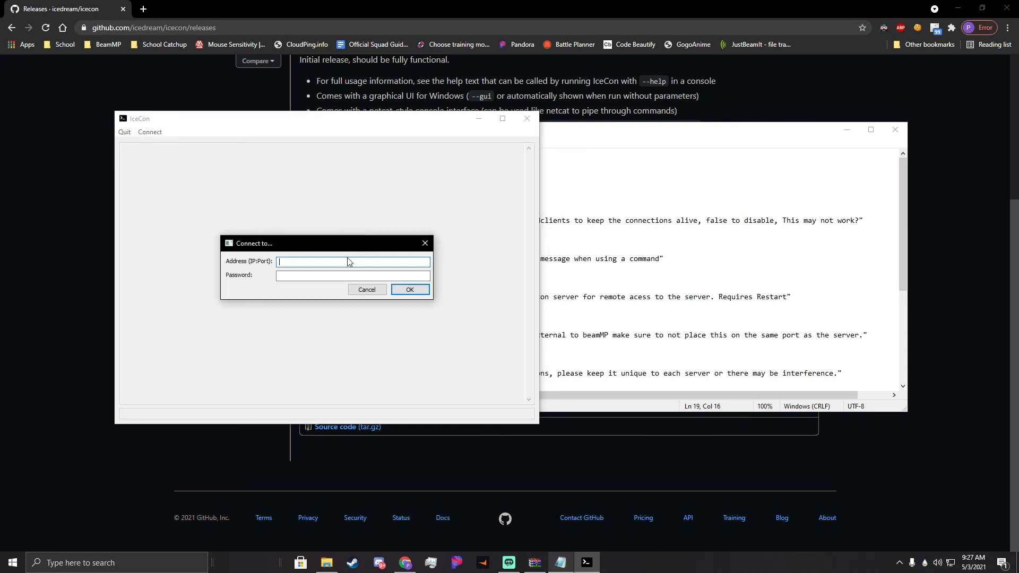
{"action": "type", "text": "127.0"}
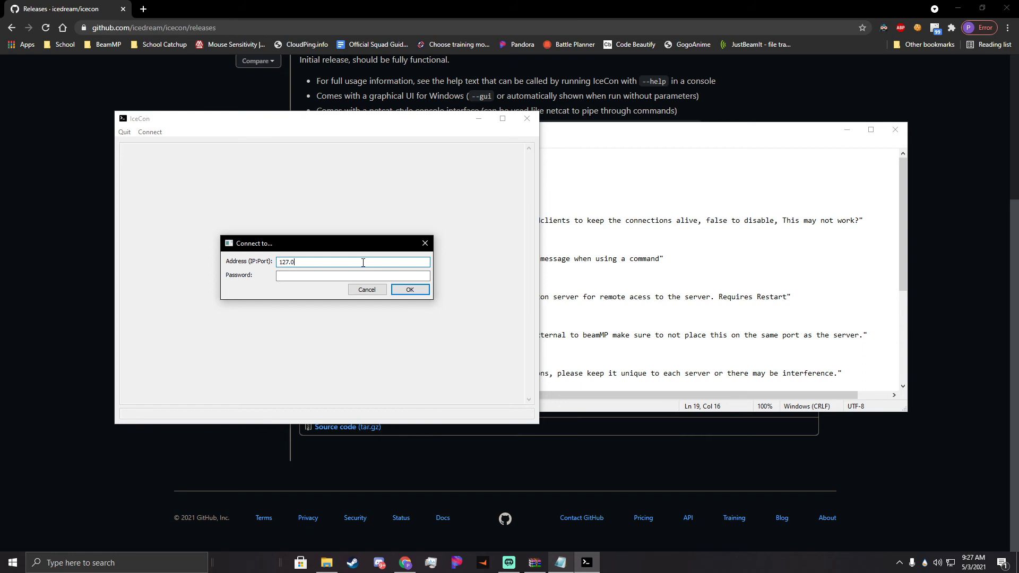
{"action": "type", "text": ".0.1"}
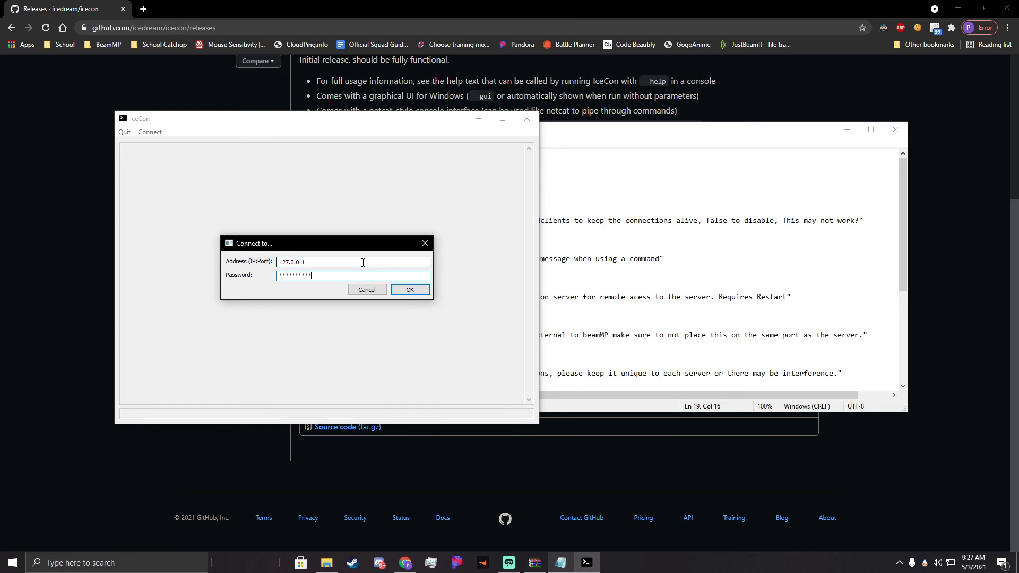
{"action": "left_click", "coordinate": [409, 289]}
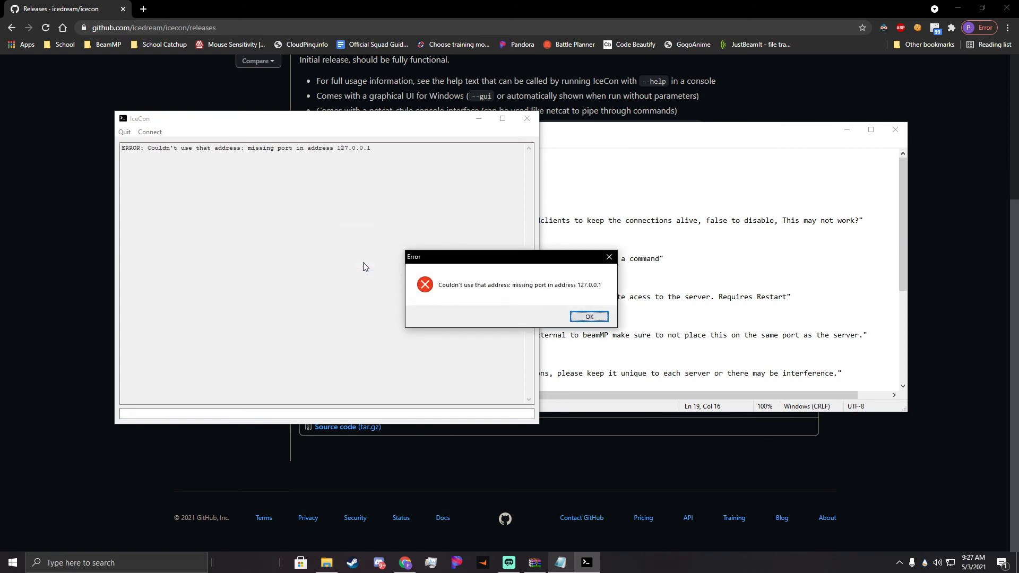
{"action": "left_click", "coordinate": [588, 316]}
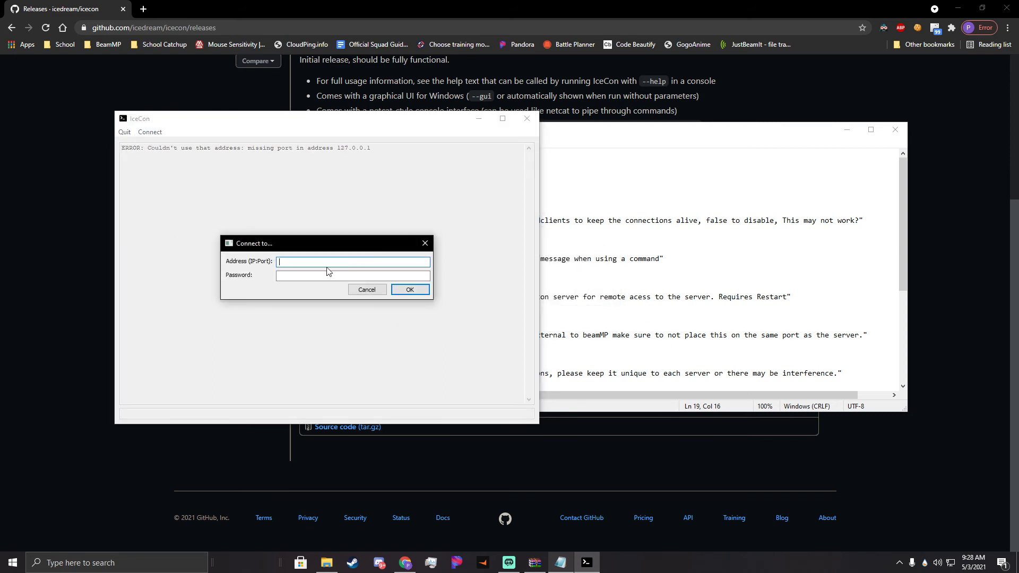
{"action": "type", "text": "127.0.0.1:"}
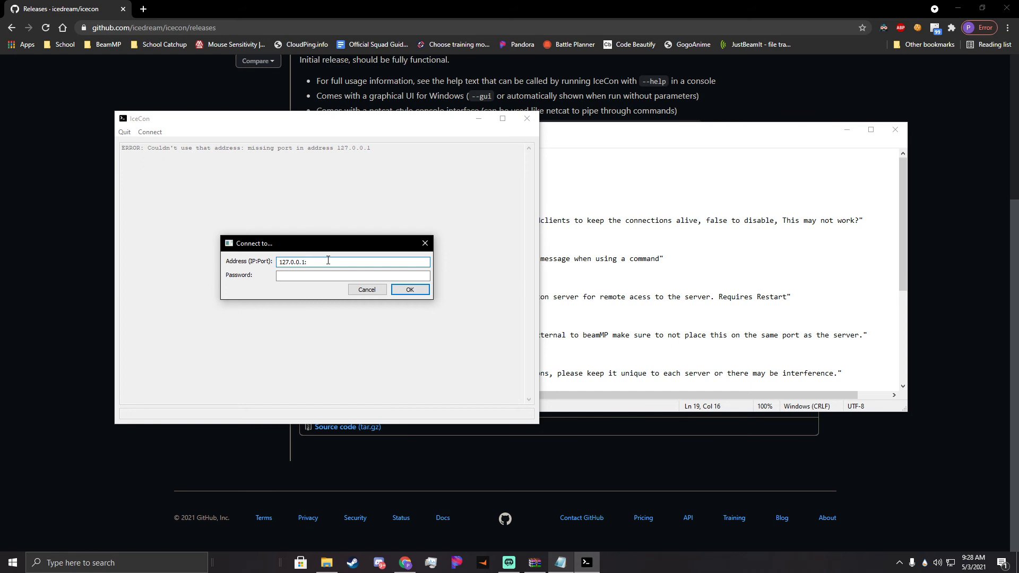
{"action": "type", "text": "20817"}
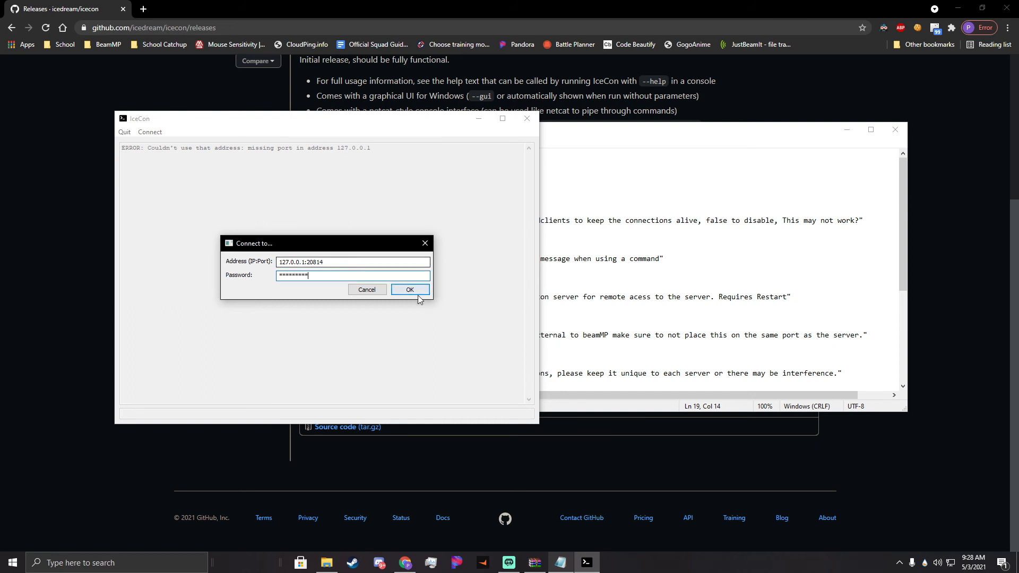
{"action": "left_click", "coordinate": [409, 289]}
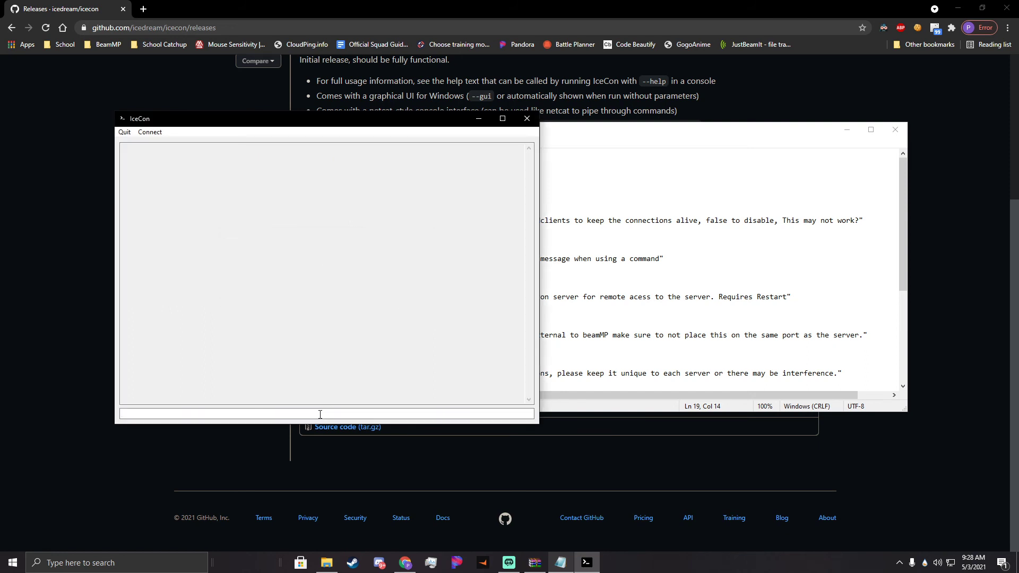
Run BeamMP-Server.exe from the Tutorial Server folder, allowing it past the security warning.
{"action": "type", "text": "hello"}
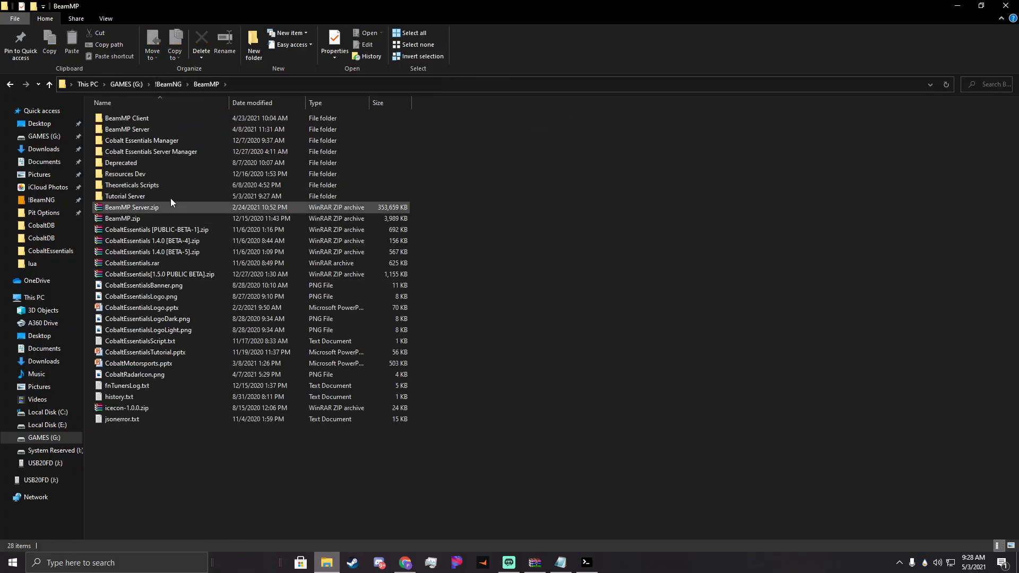
{"action": "double_click", "coordinate": [124, 195]}
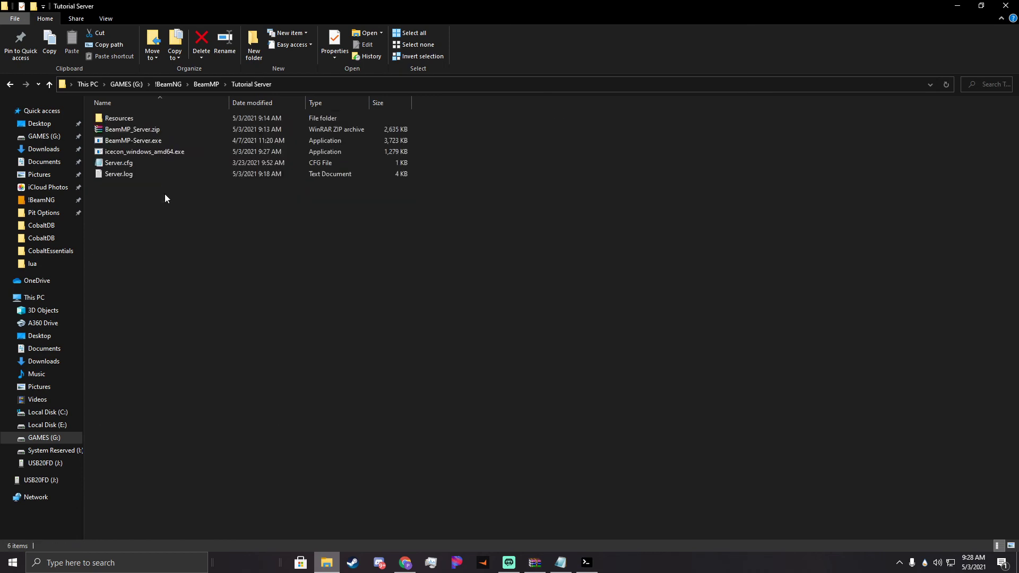
{"action": "left_click", "coordinate": [133, 130]}
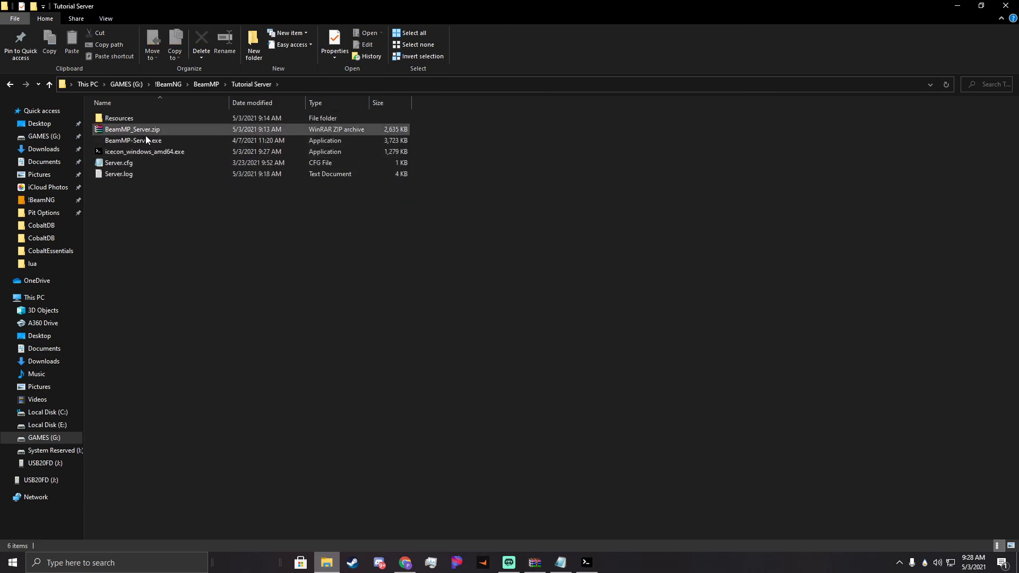
{"action": "double_click", "coordinate": [134, 140]}
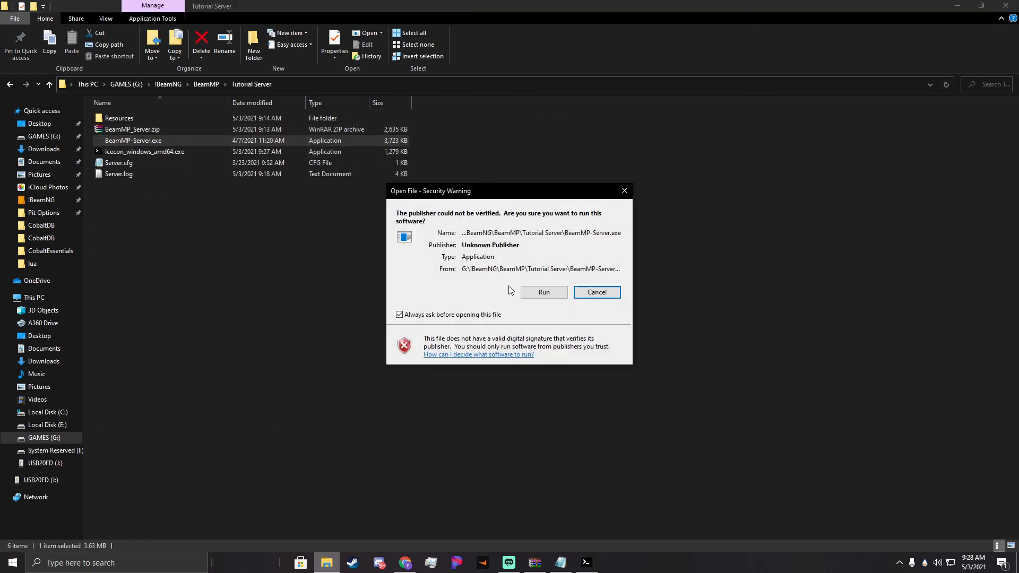
{"action": "left_click", "coordinate": [543, 292]}
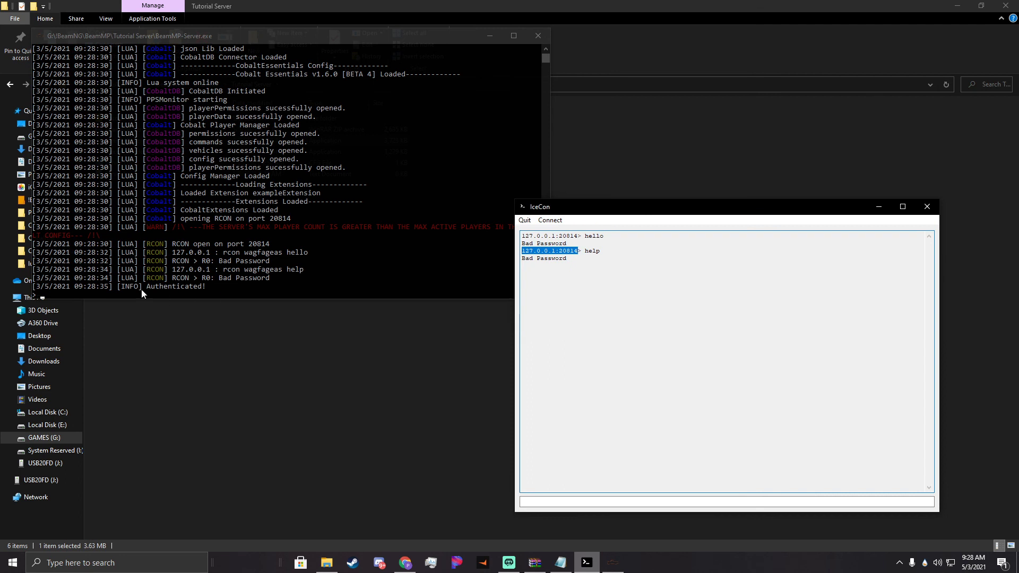
Reconnect IceCon with the corrected RCON password after the Bad Password rejection.
{"action": "left_click", "coordinate": [549, 220]}
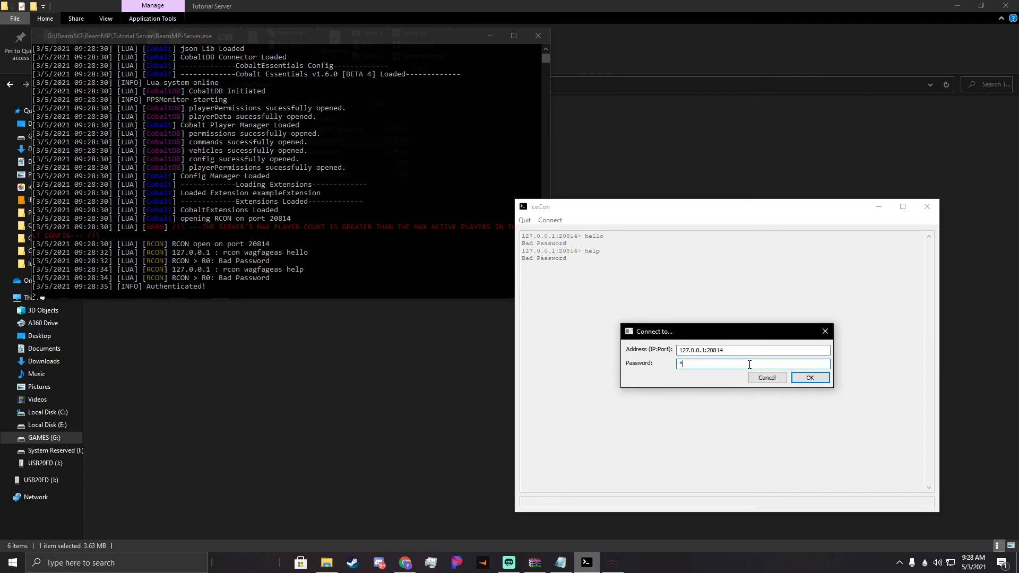
{"action": "type", "text": "****"}
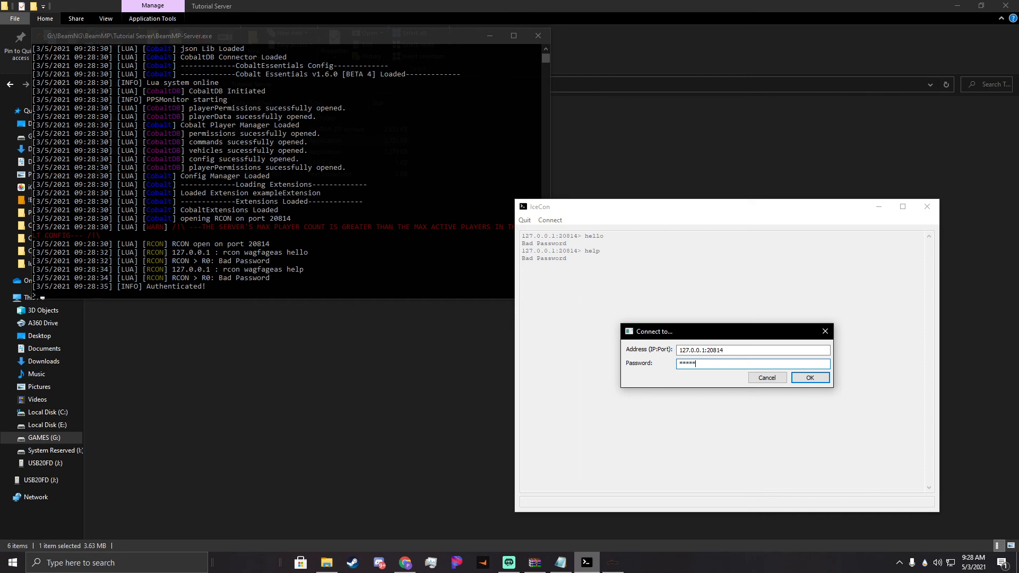
{"action": "left_click", "coordinate": [810, 378]}
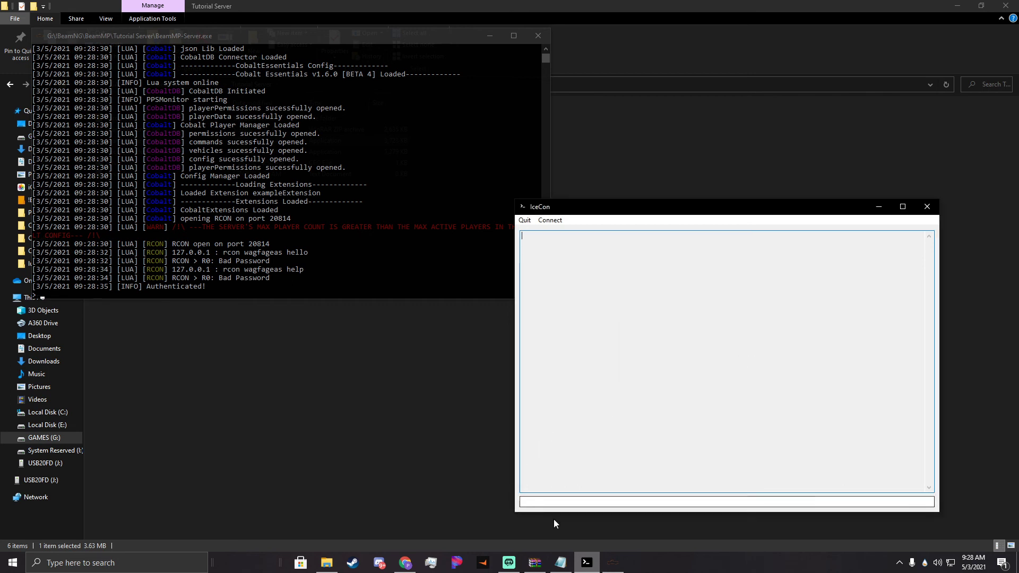
{"action": "left_click", "coordinate": [725, 501]}
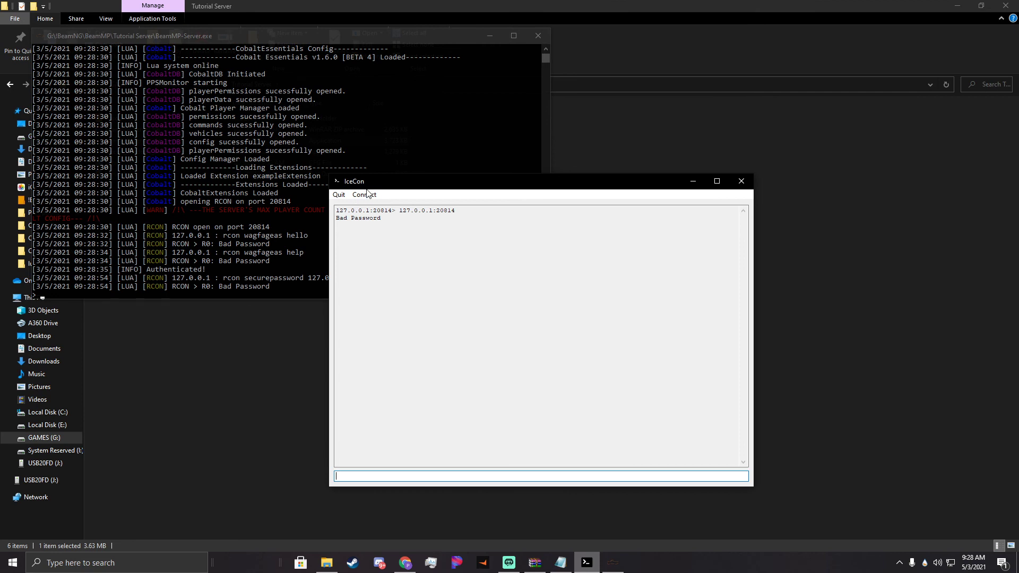
{"action": "left_click", "coordinate": [364, 194]}
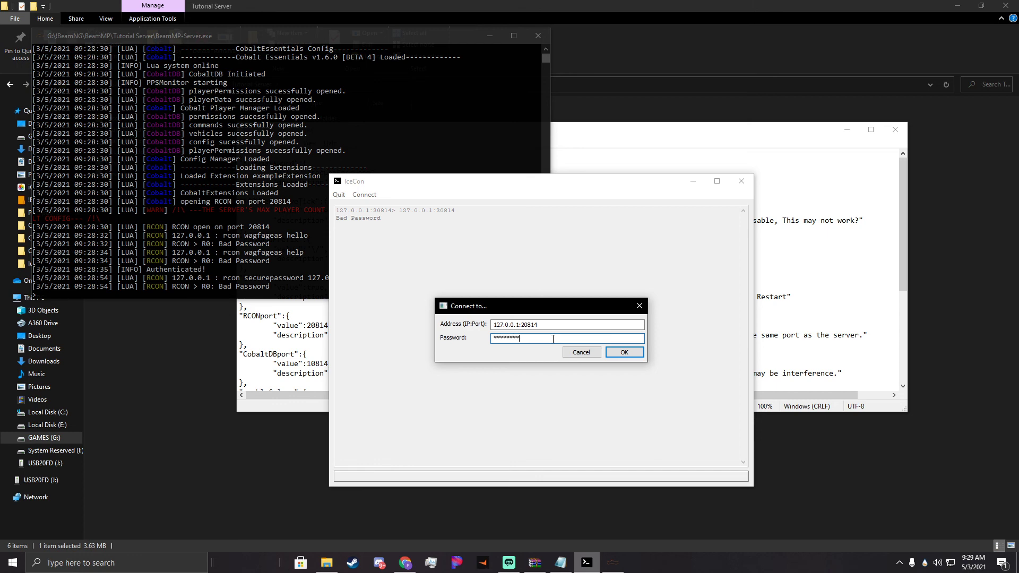
{"action": "left_click", "coordinate": [622, 352]}
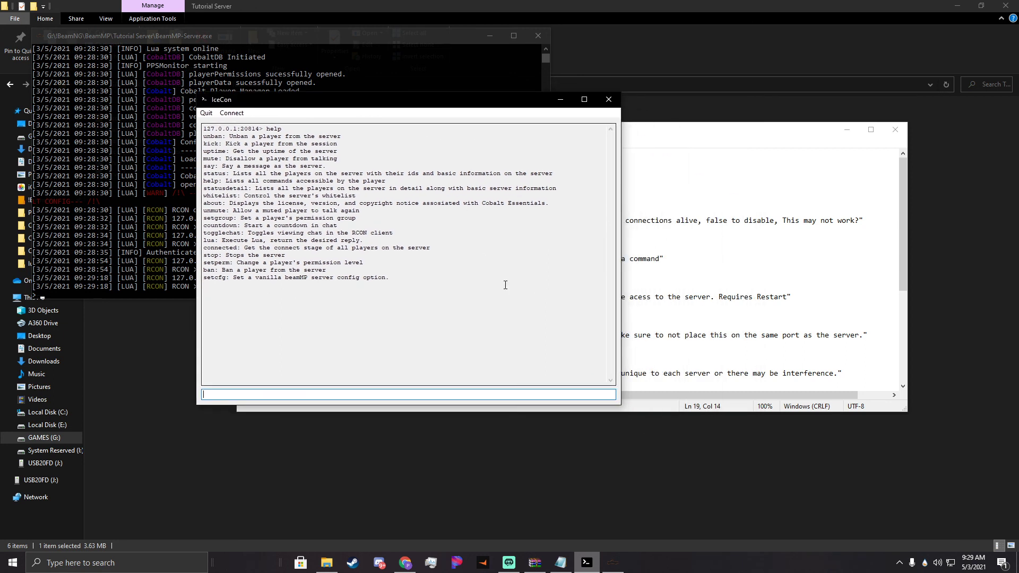
Run 'setgroup god owner' in the IceCon console.
{"action": "type", "text": "setgroup"}
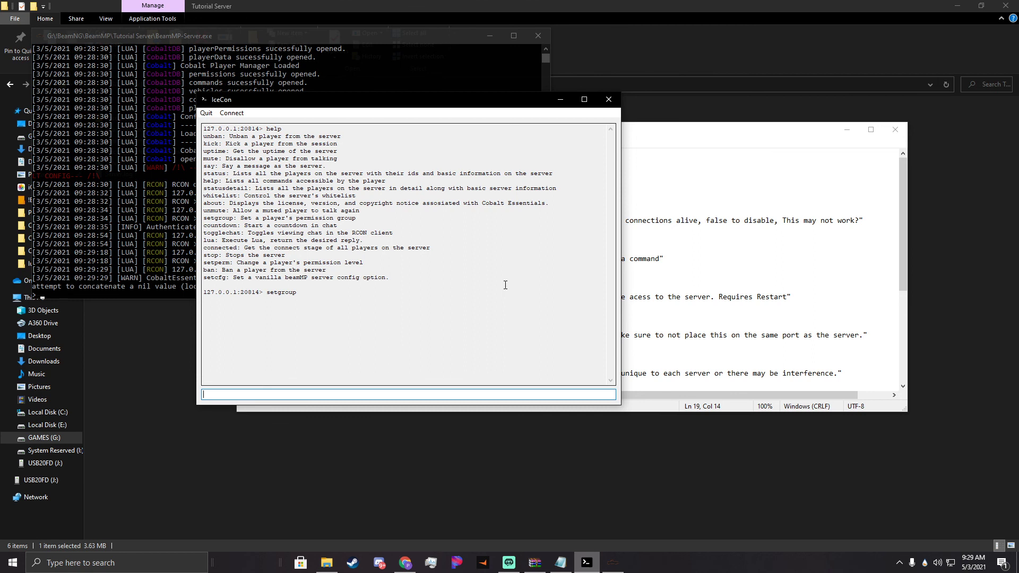
{"action": "type", "text": "setgroup"}
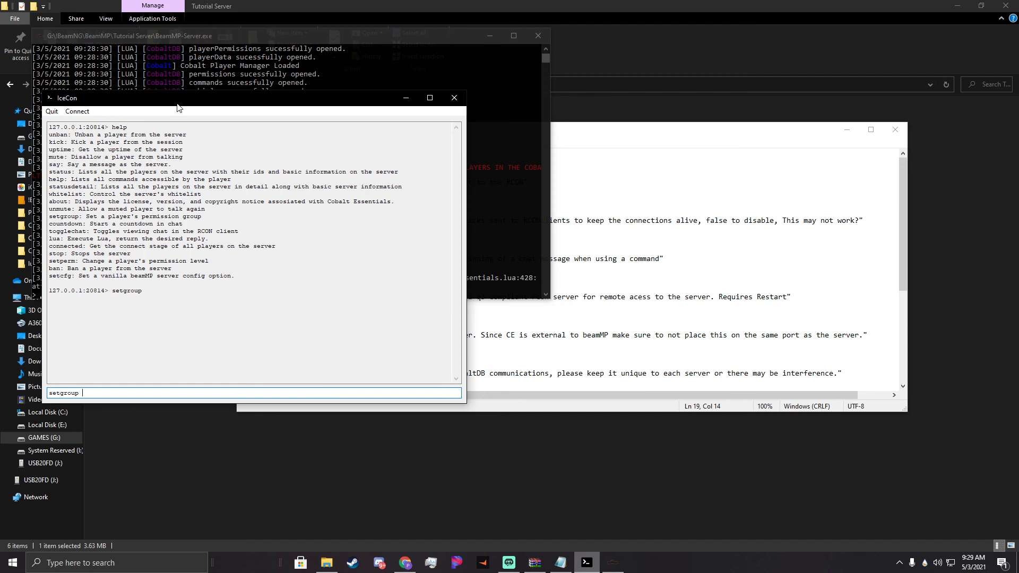
{"action": "type", "text": "god"}
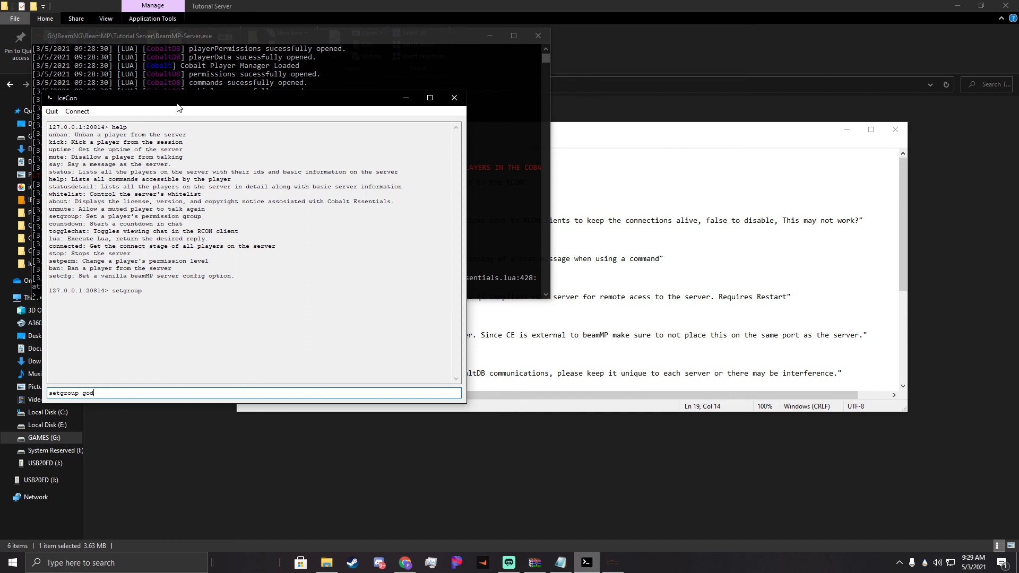
{"action": "type", "text": "ov"}
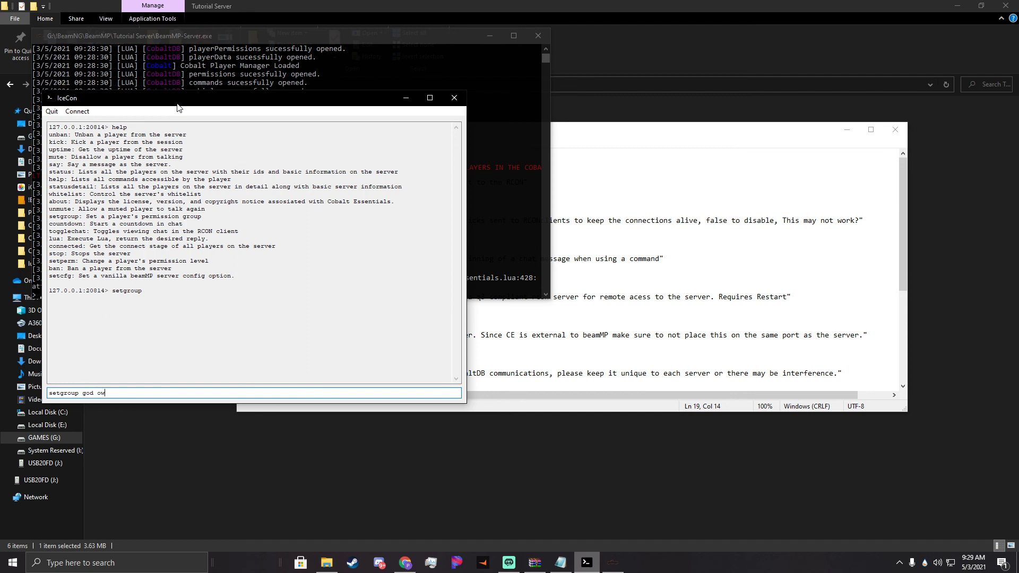
{"action": "key", "text": "enter"}
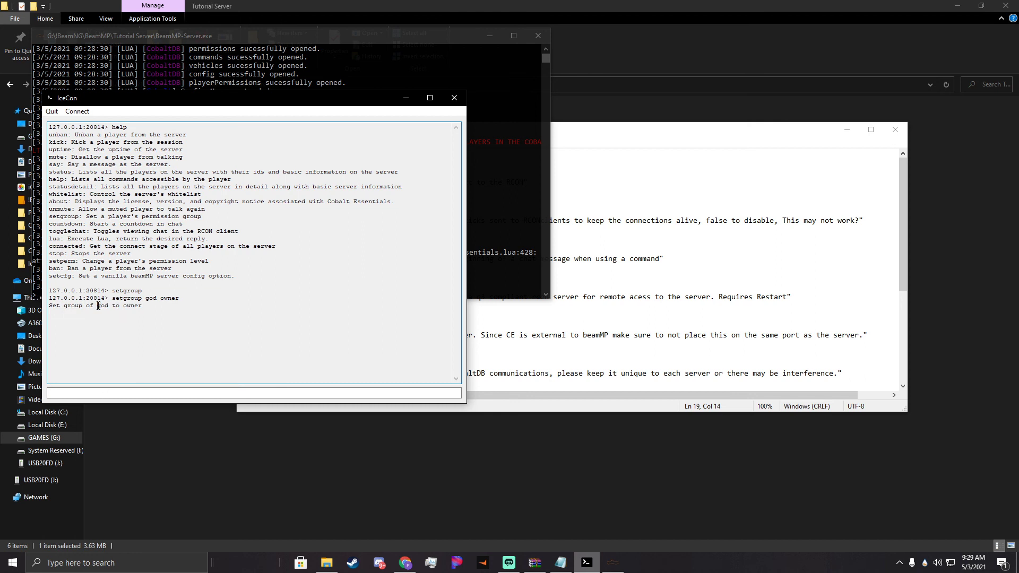
Run 'setgroup Preston mod', then close IceCon.
{"action": "left_click", "coordinate": [254, 393]}
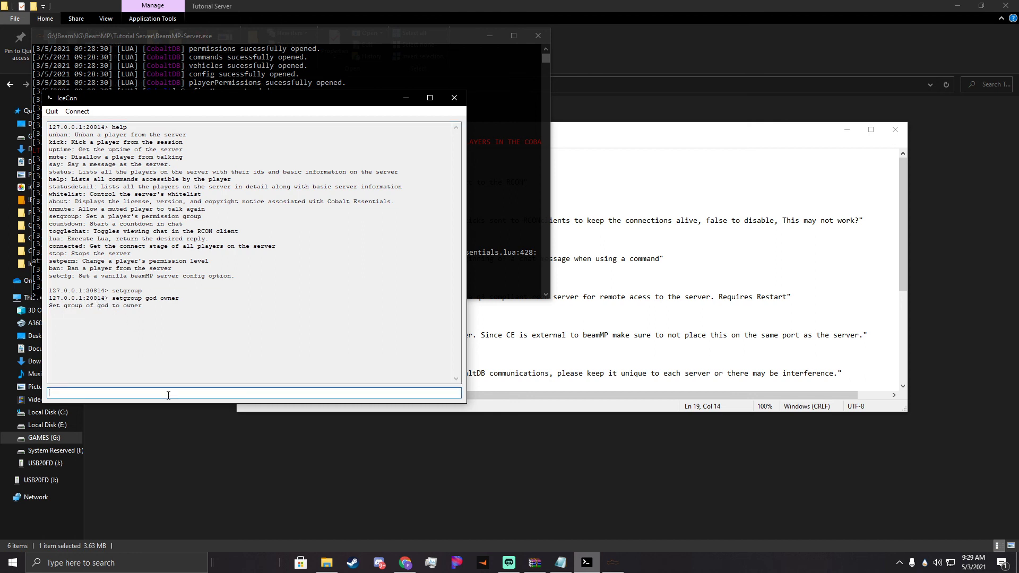
{"action": "type", "text": "setgrop"}
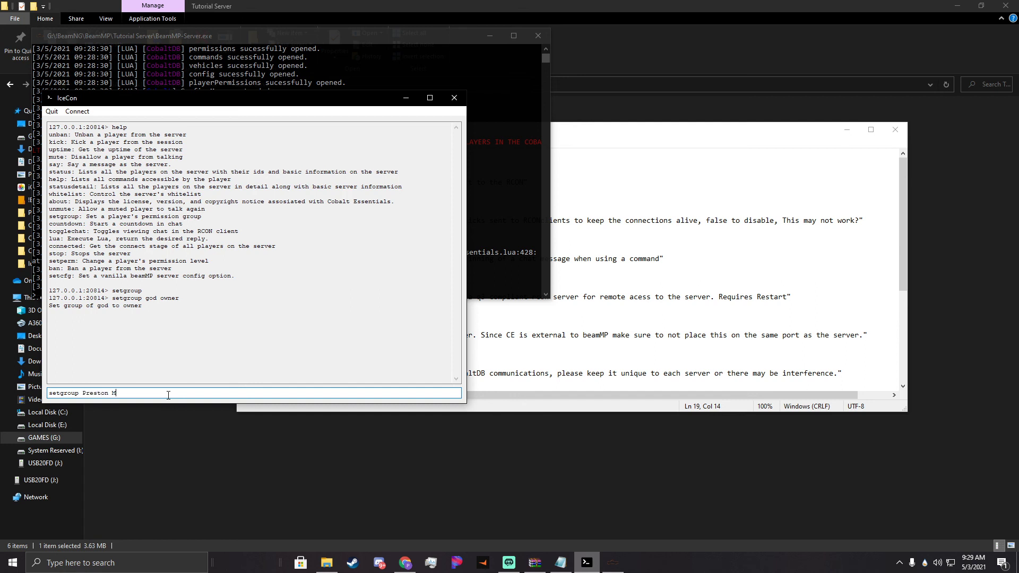
{"action": "key", "text": "Backspace"}
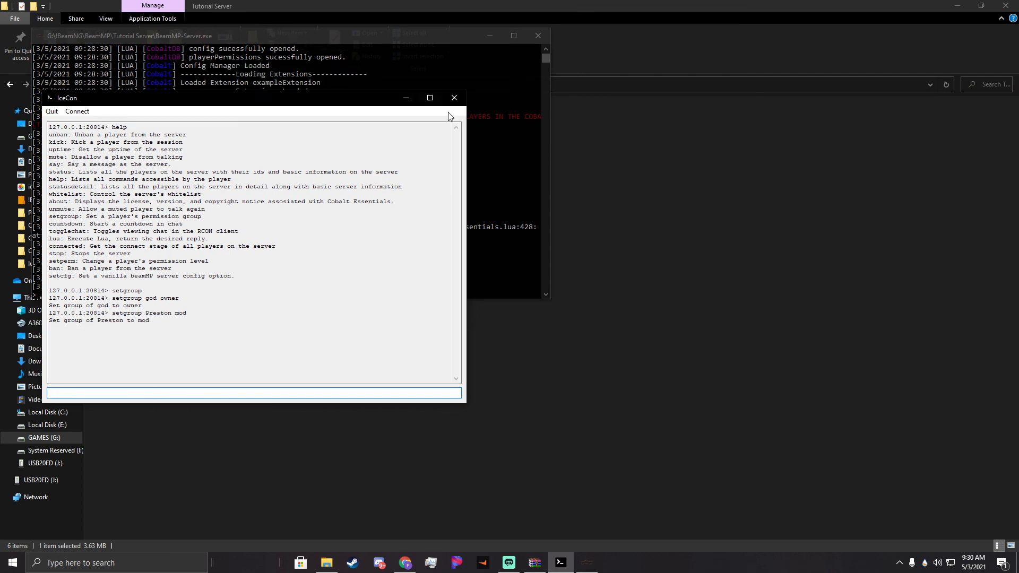
{"action": "left_click", "coordinate": [454, 97]}
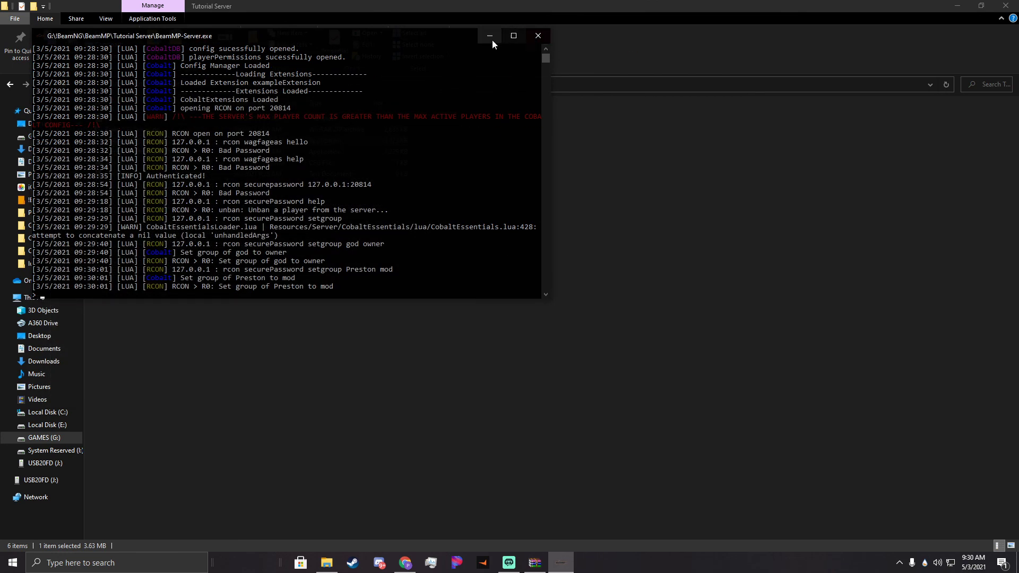
Open CobaltDB's playerPermissions.json to confirm god under owner and Preston under mod.
{"action": "left_click", "coordinate": [489, 36]}
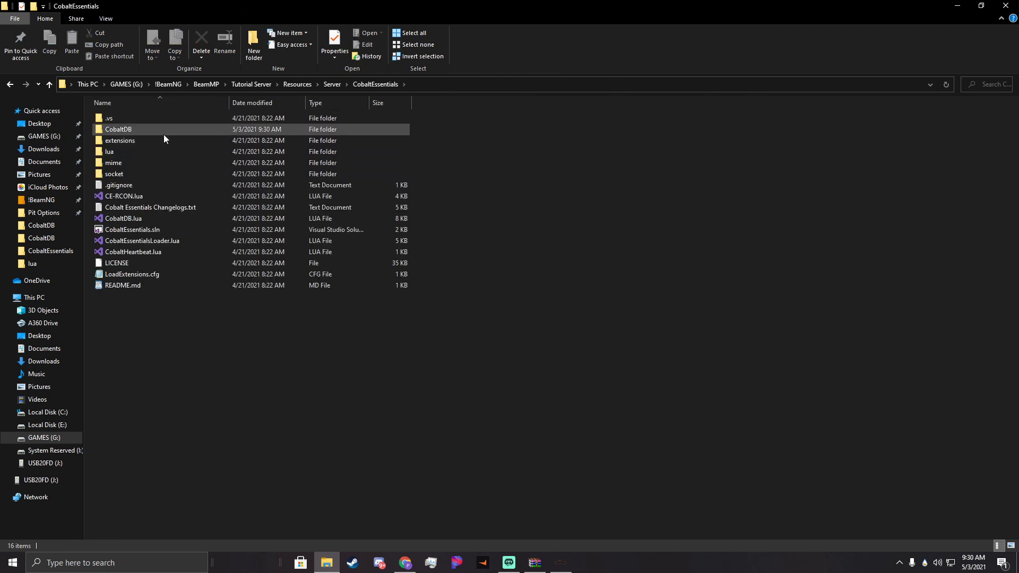
{"action": "double_click", "coordinate": [118, 128]}
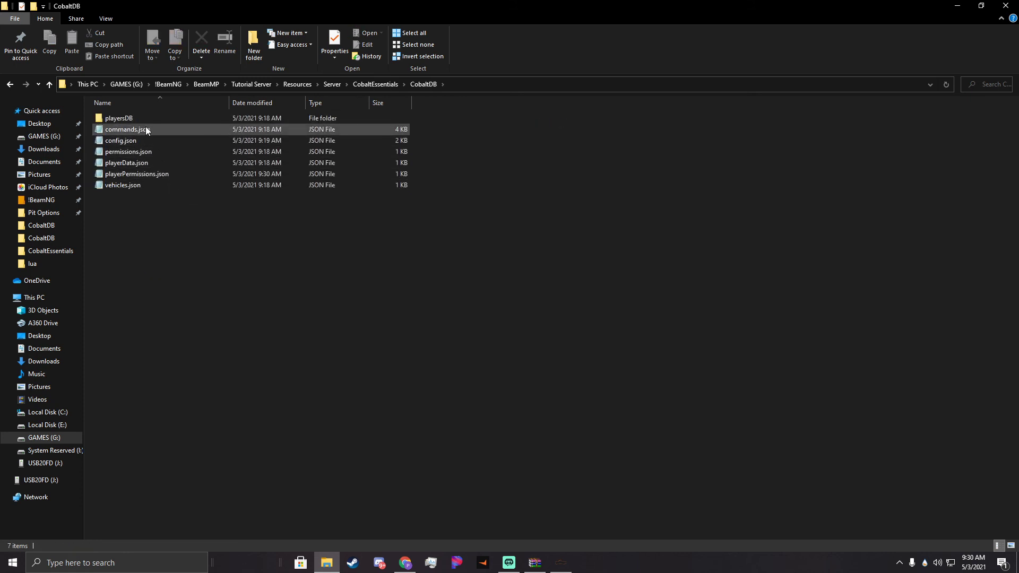
{"action": "left_click", "coordinate": [137, 173]}
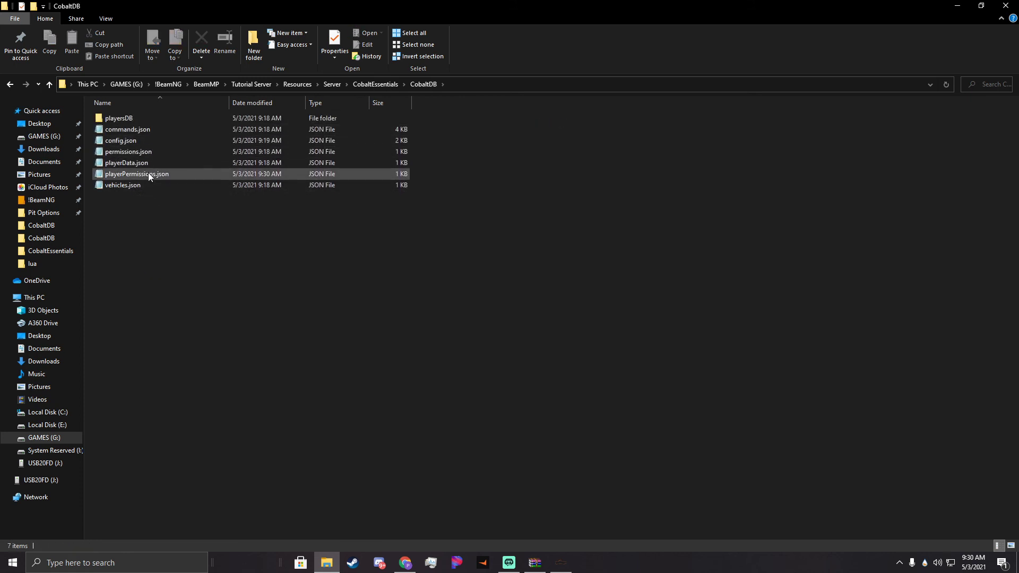
{"action": "left_click", "coordinate": [128, 151]}
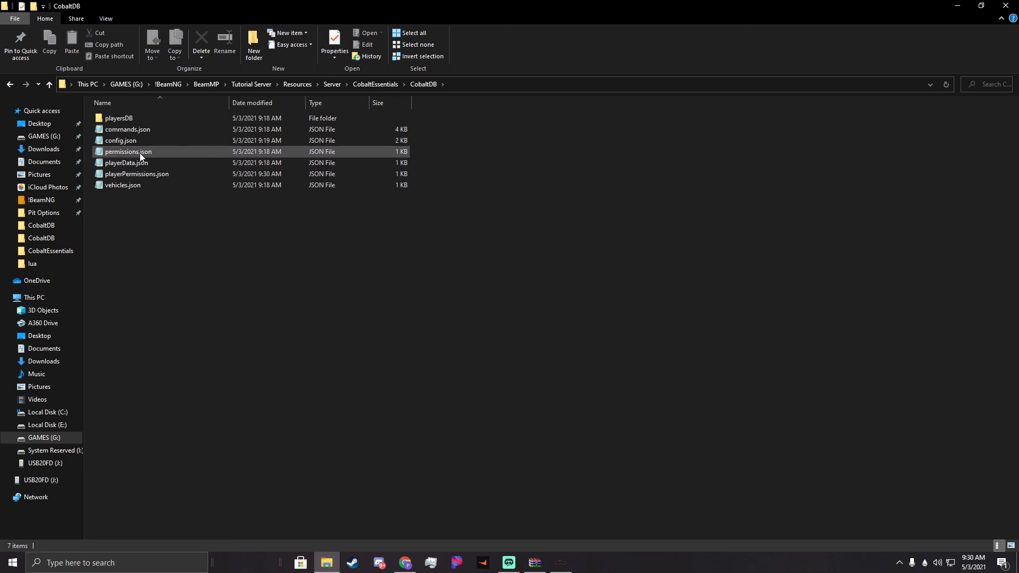
{"action": "double_click", "coordinate": [136, 174]}
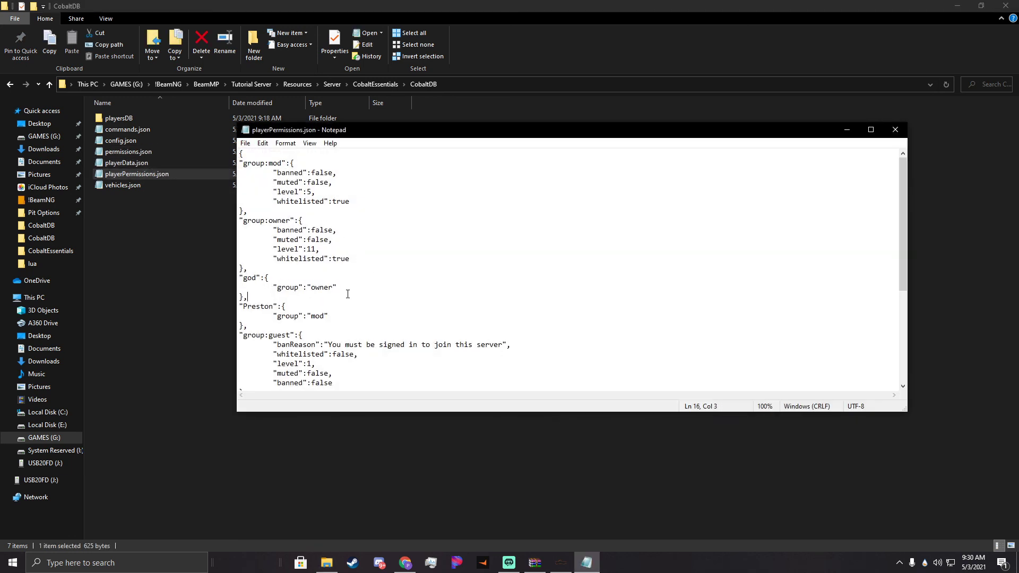
{"action": "left_click", "coordinate": [273, 316]}
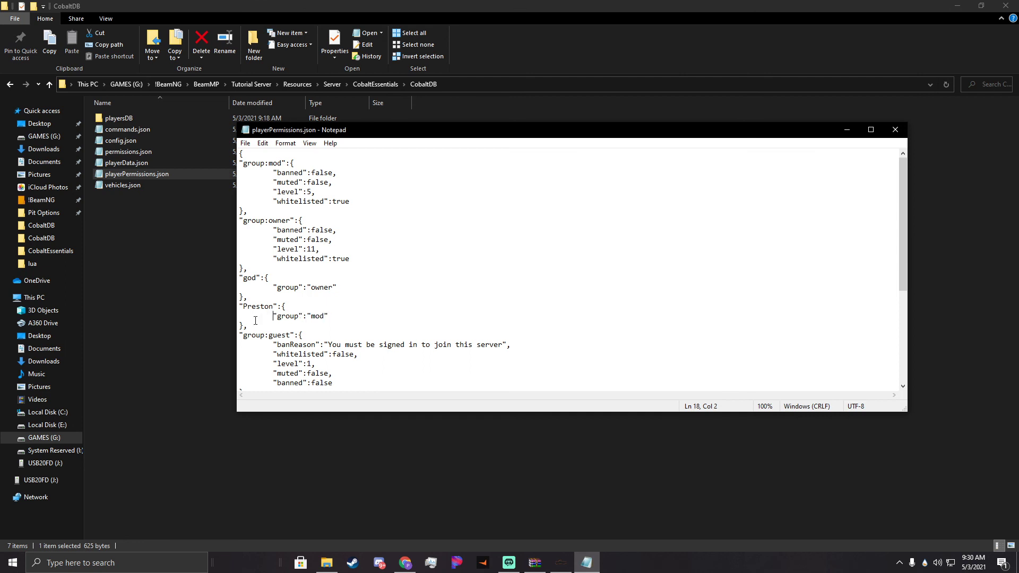
{"action": "left_click", "coordinate": [895, 129]}
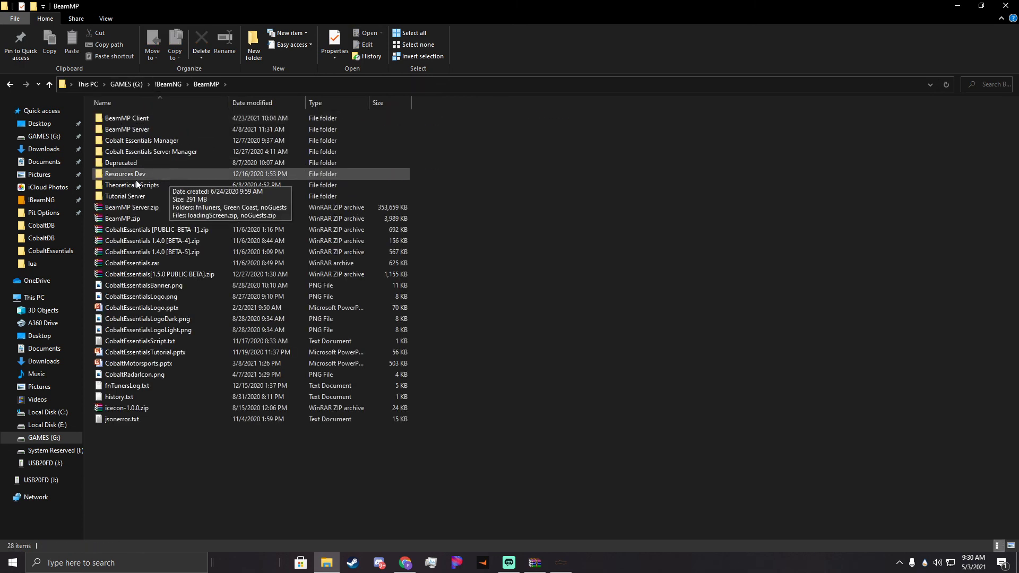
Open Tutorial Server and launch icecon_windows_amd64.exe.
{"action": "double_click", "coordinate": [124, 196]}
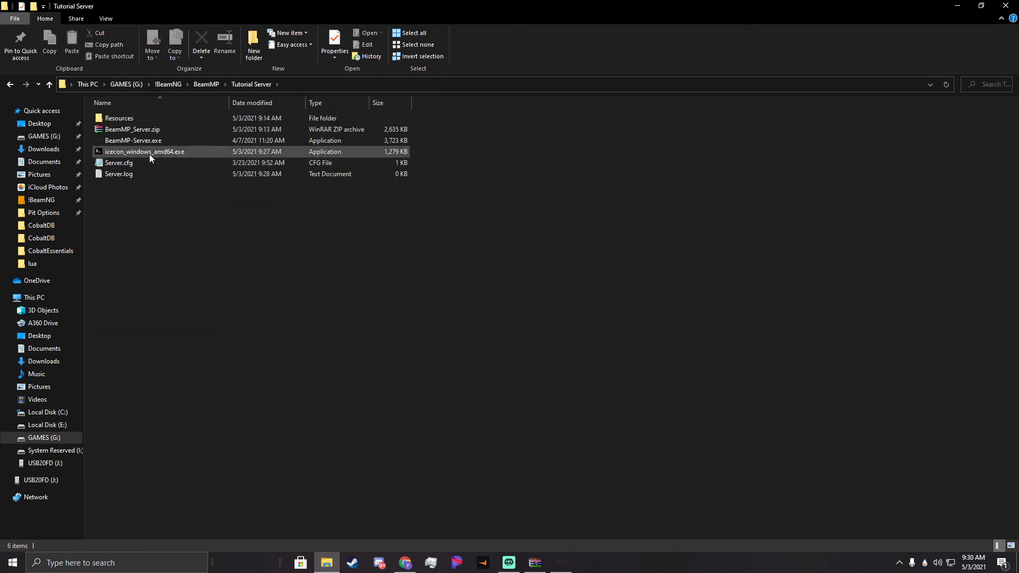
{"action": "mouse_move", "coordinate": [148, 154]}
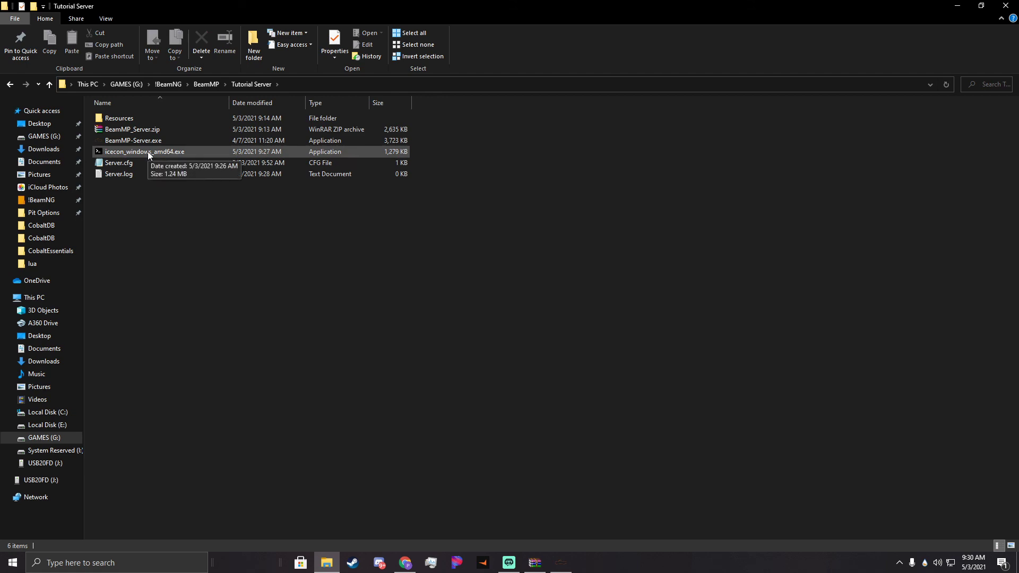
{"action": "double_click", "coordinate": [133, 140]}
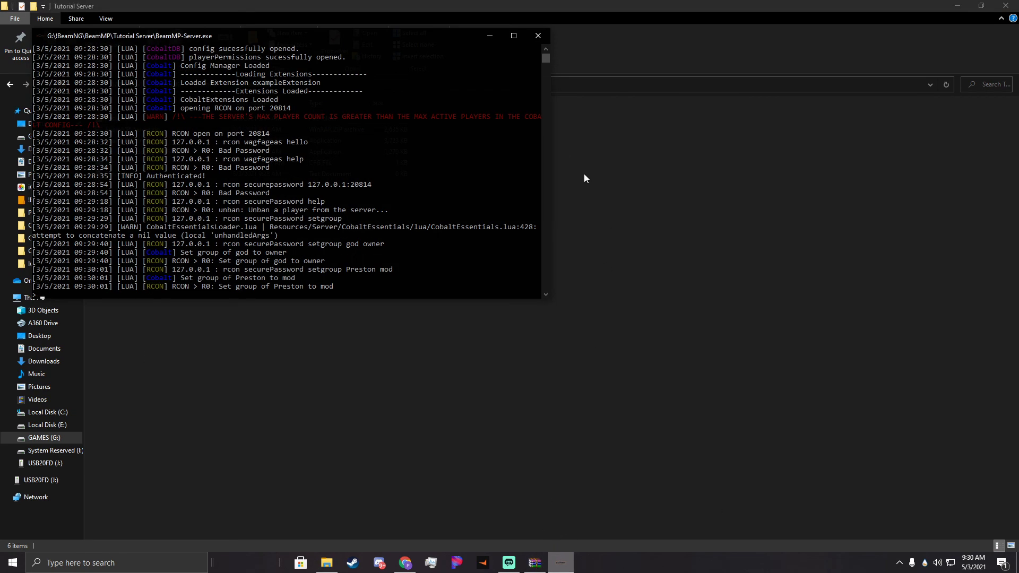